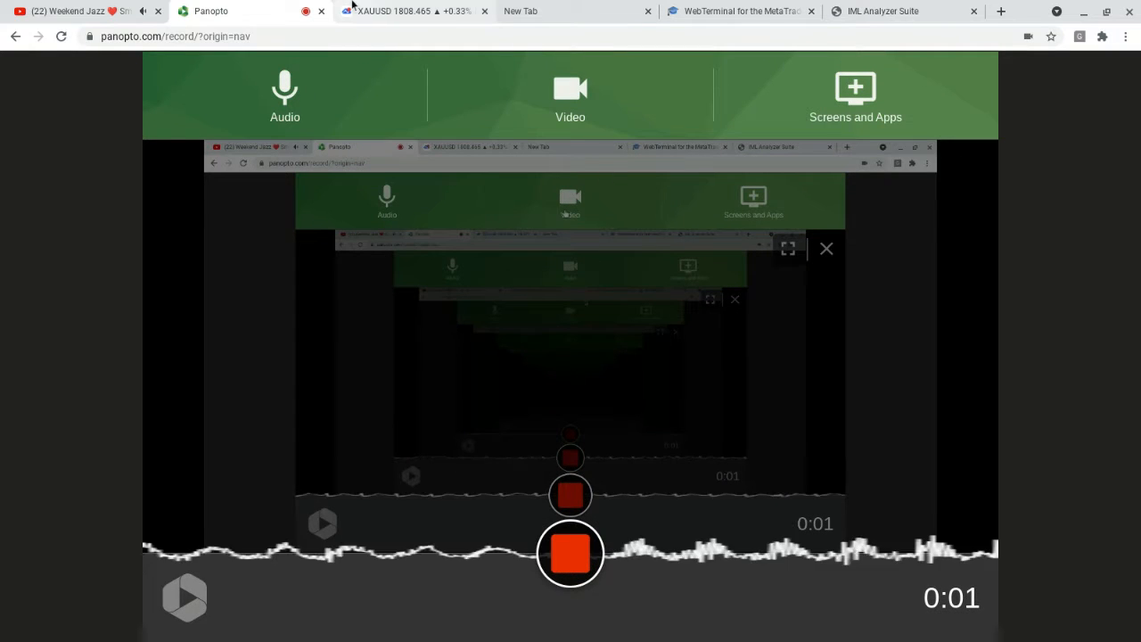
Switch to the XAUUSD gold 4-hour TradingView chart tab
left_click(411, 11)
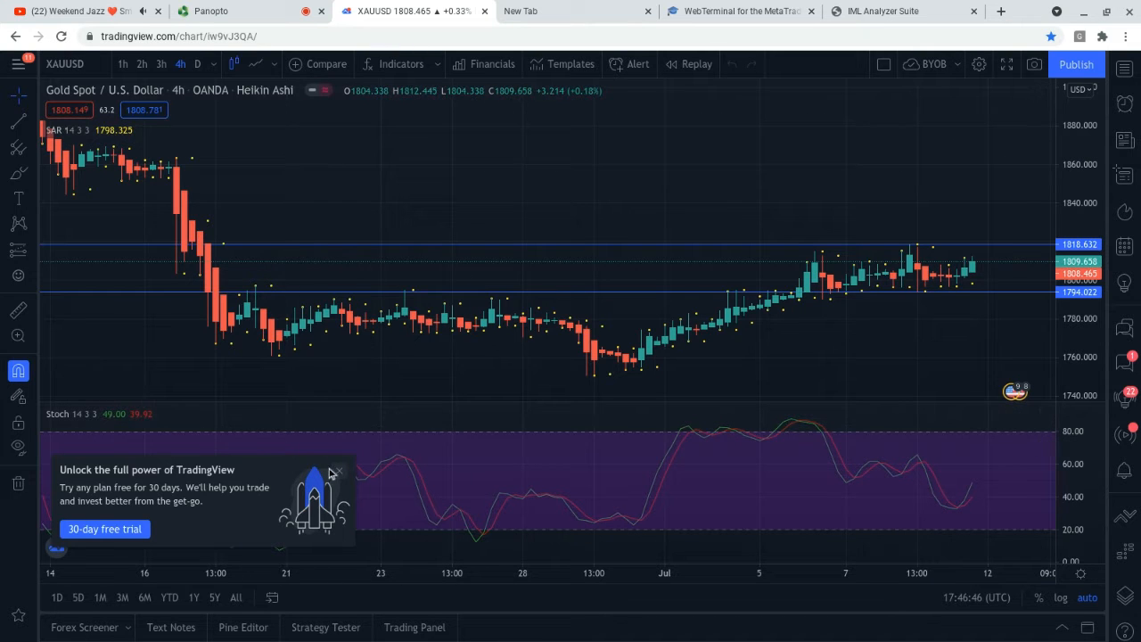
Dismiss the TradingView free-trial promotion covering the gold chart
left_click(340, 467)
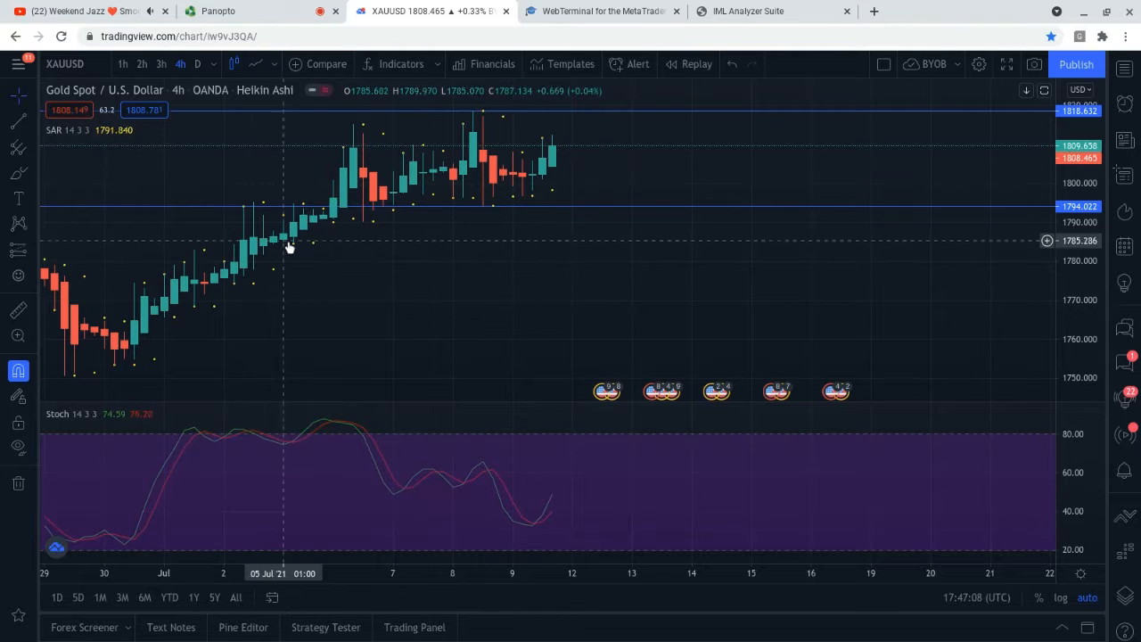
mouse_move(535, 202)
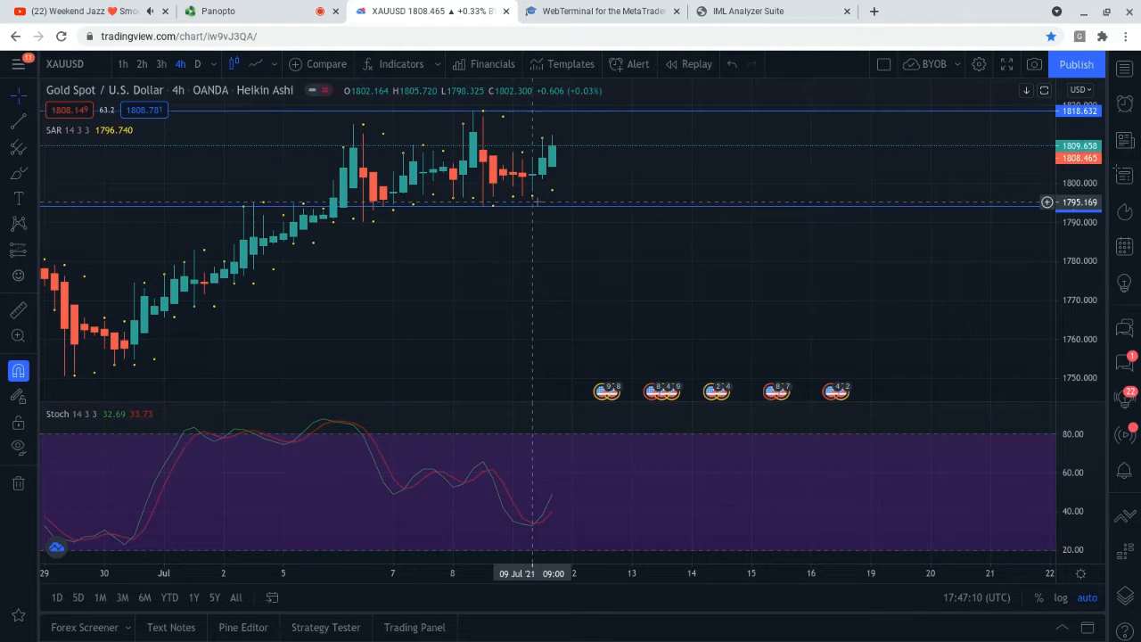
mouse_move(343, 225)
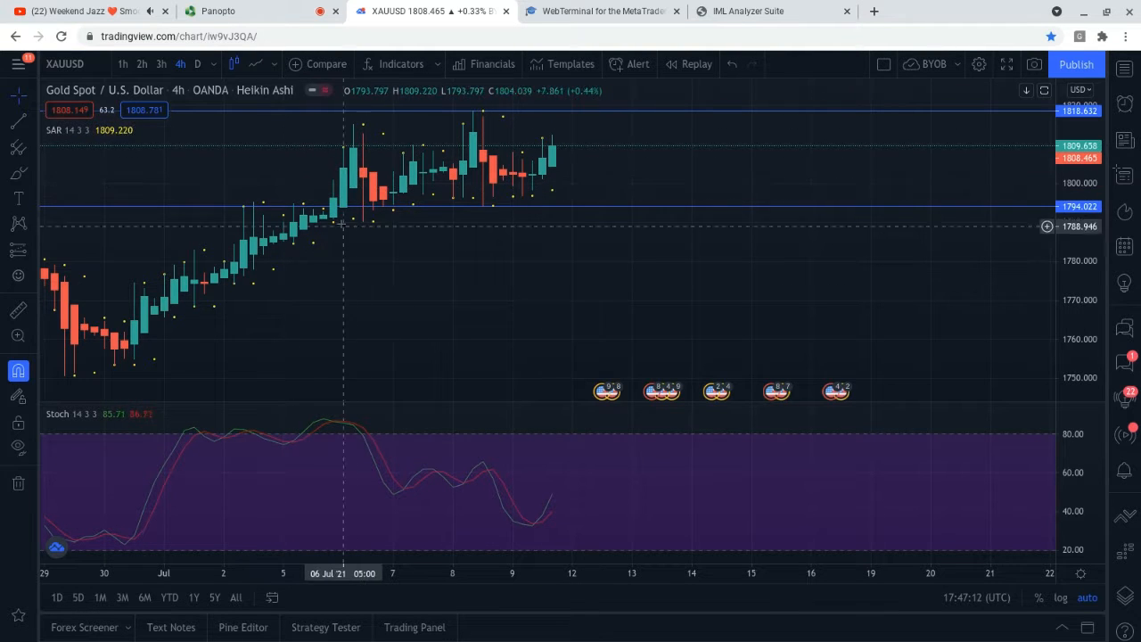
mouse_move(489, 159)
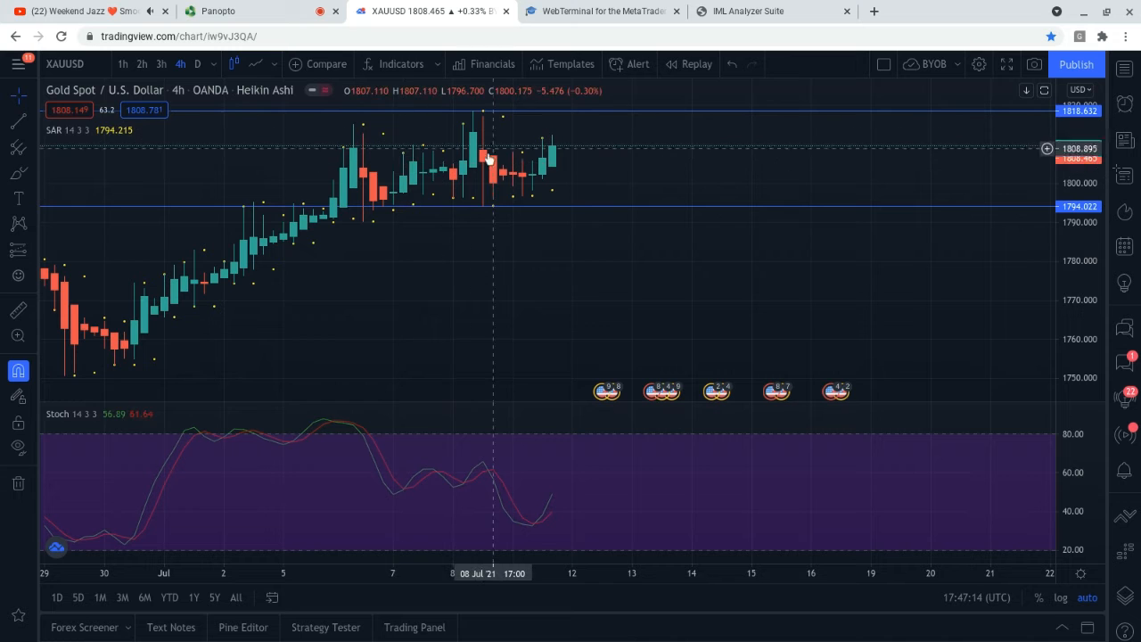
mouse_move(611, 116)
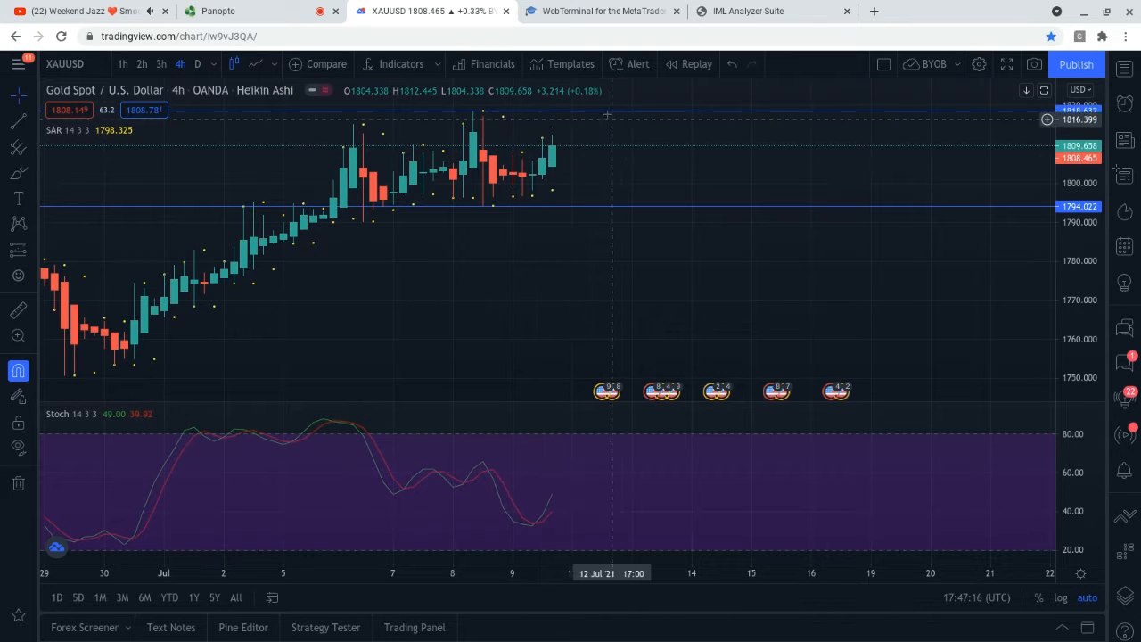
mouse_move(633, 116)
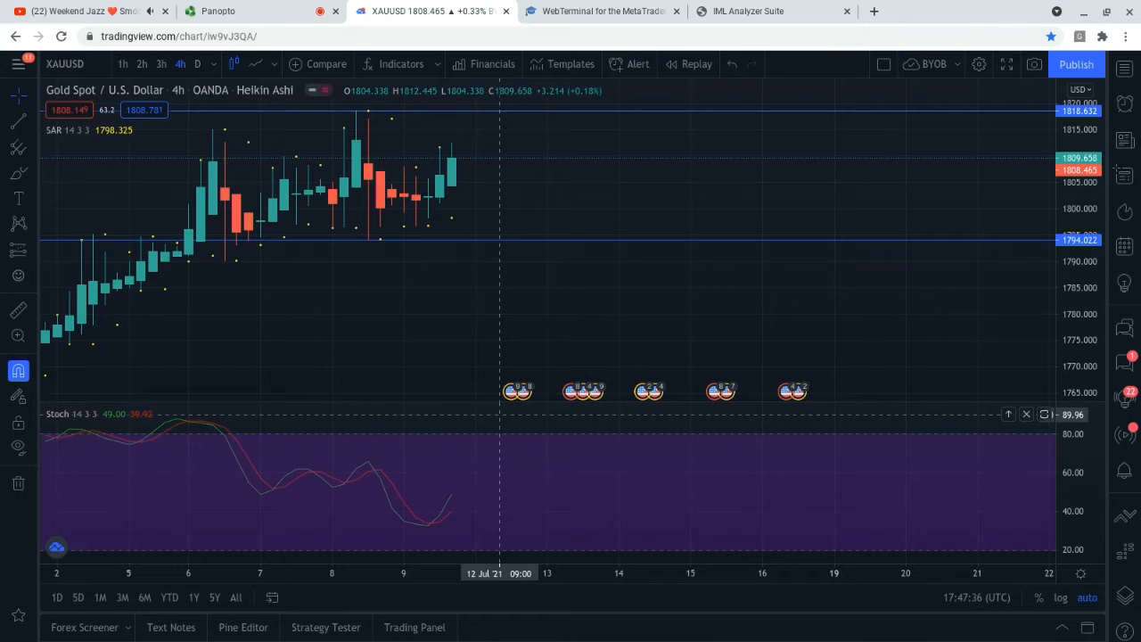
mouse_move(513, 463)
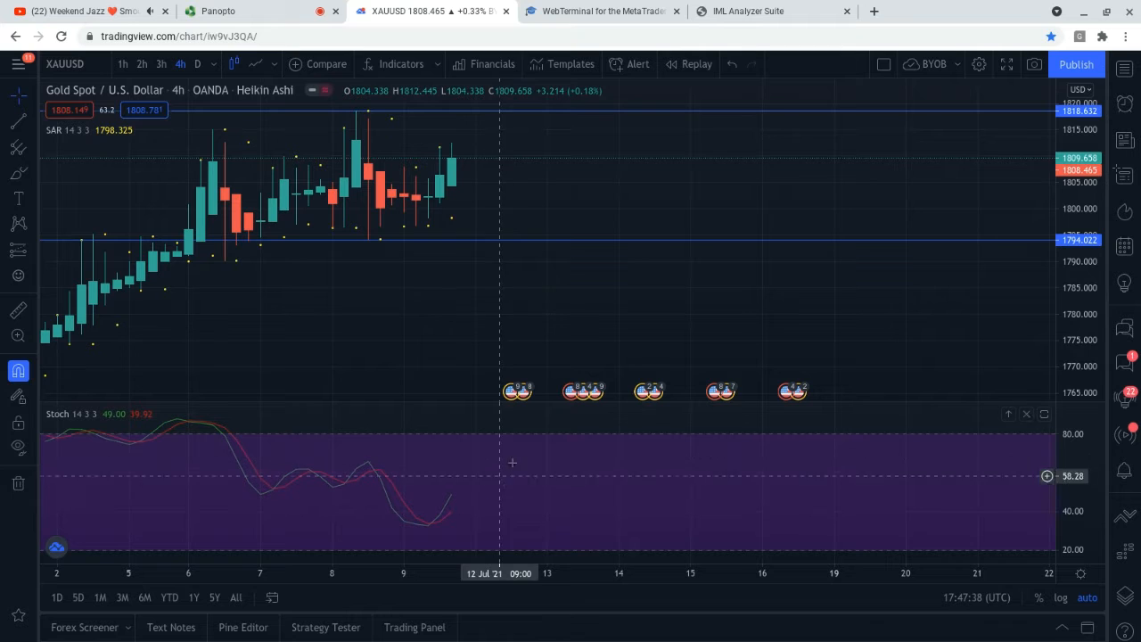
mouse_move(497, 290)
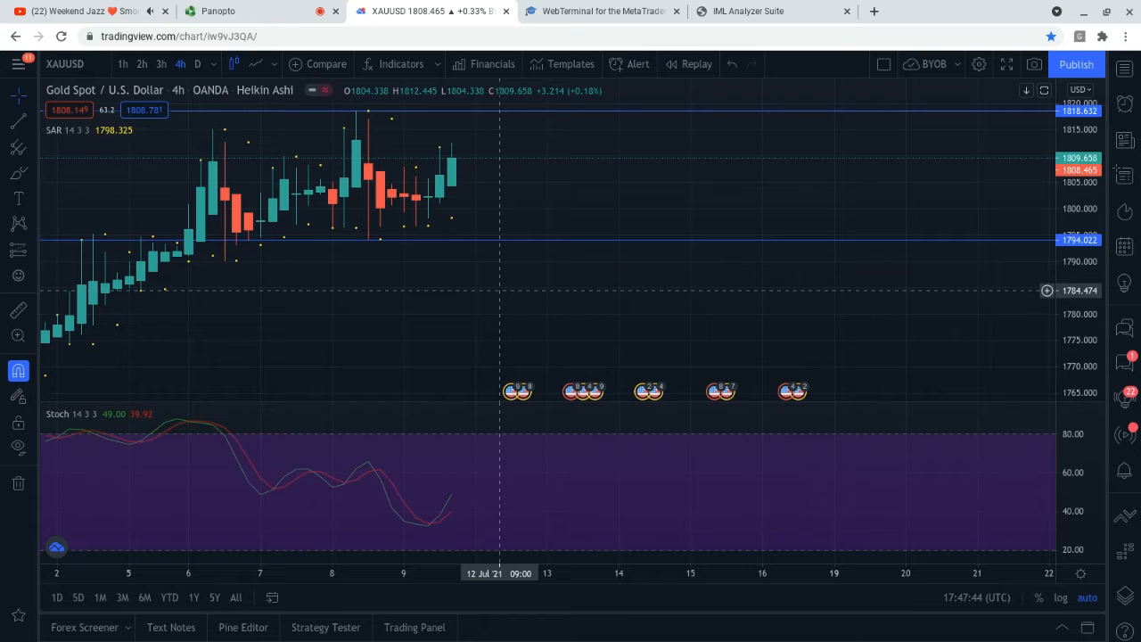
mouse_move(477, 311)
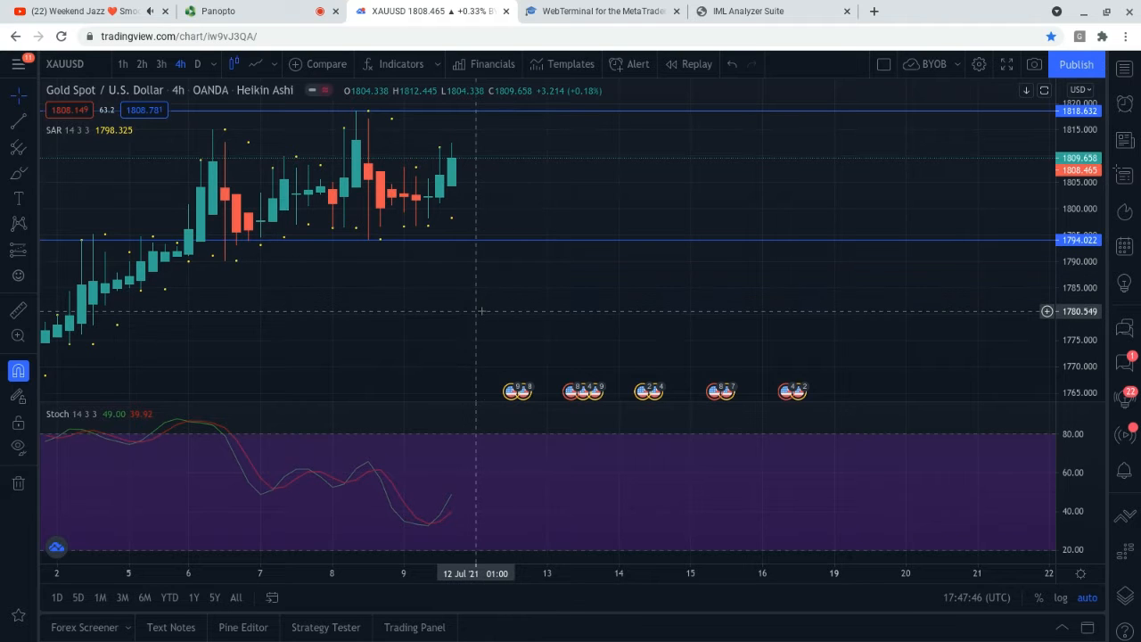
mouse_move(480, 289)
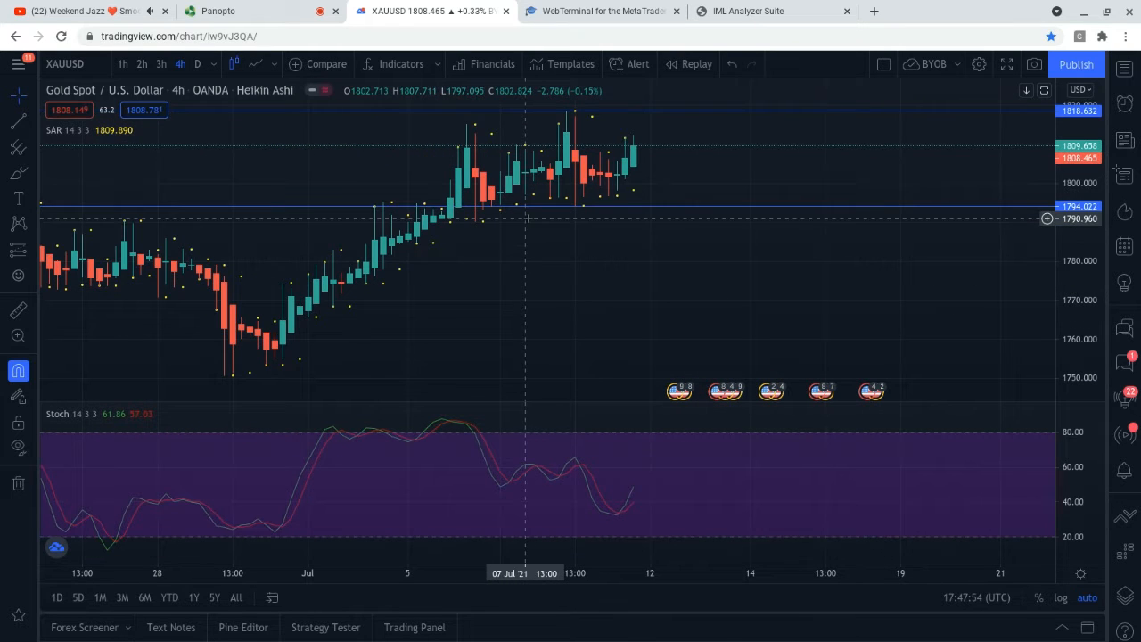
mouse_move(548, 116)
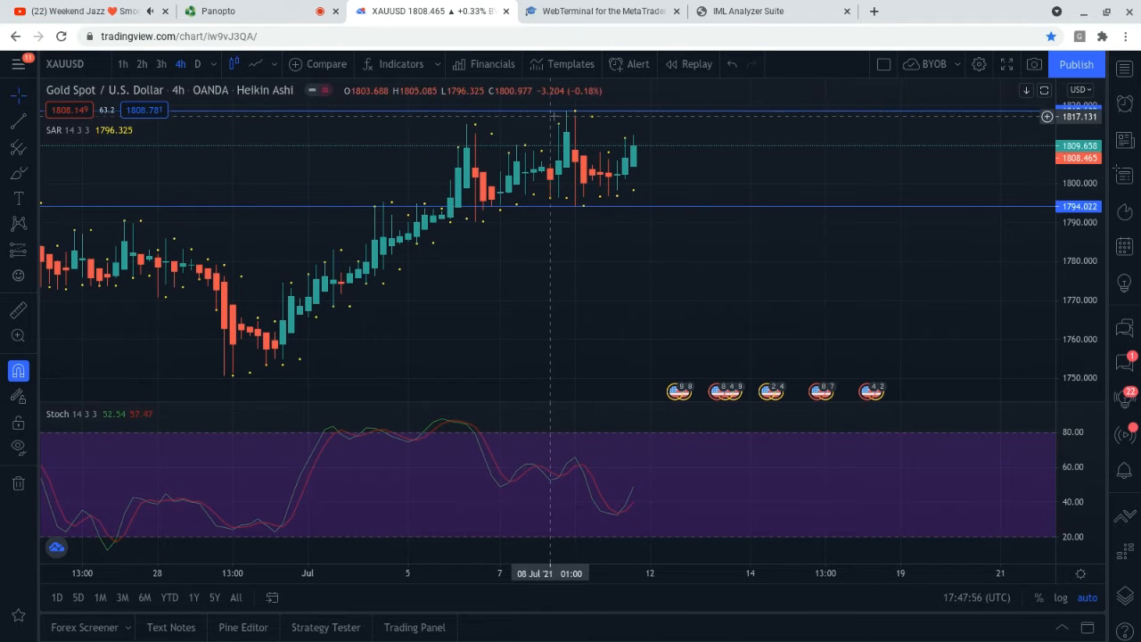
mouse_move(548, 122)
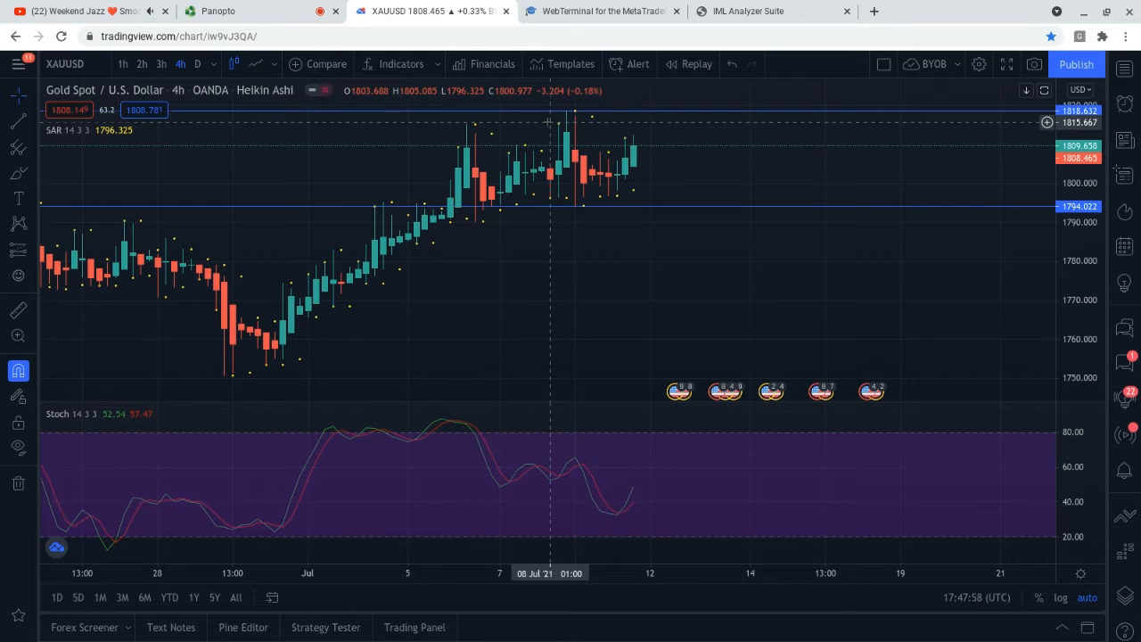
mouse_move(477, 286)
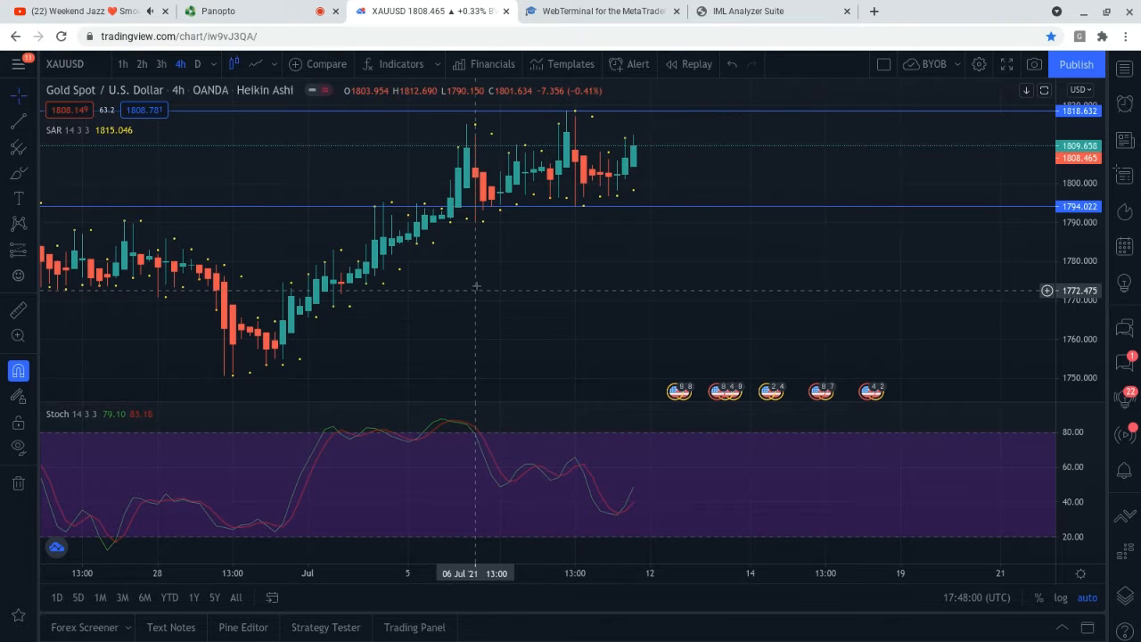
mouse_move(834, 209)
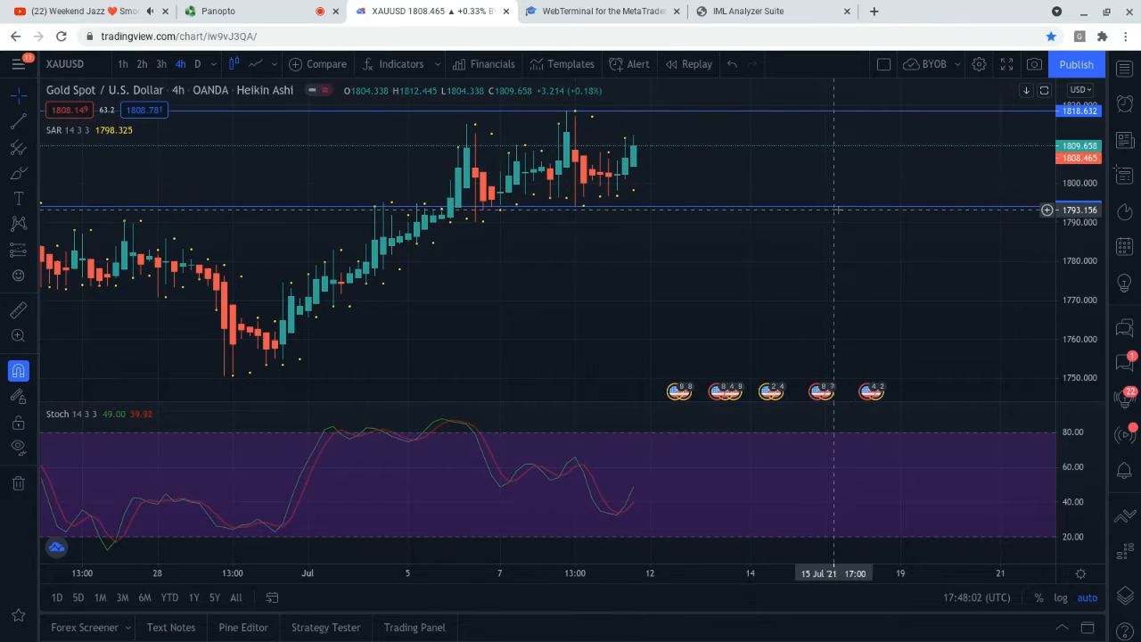
mouse_move(584, 205)
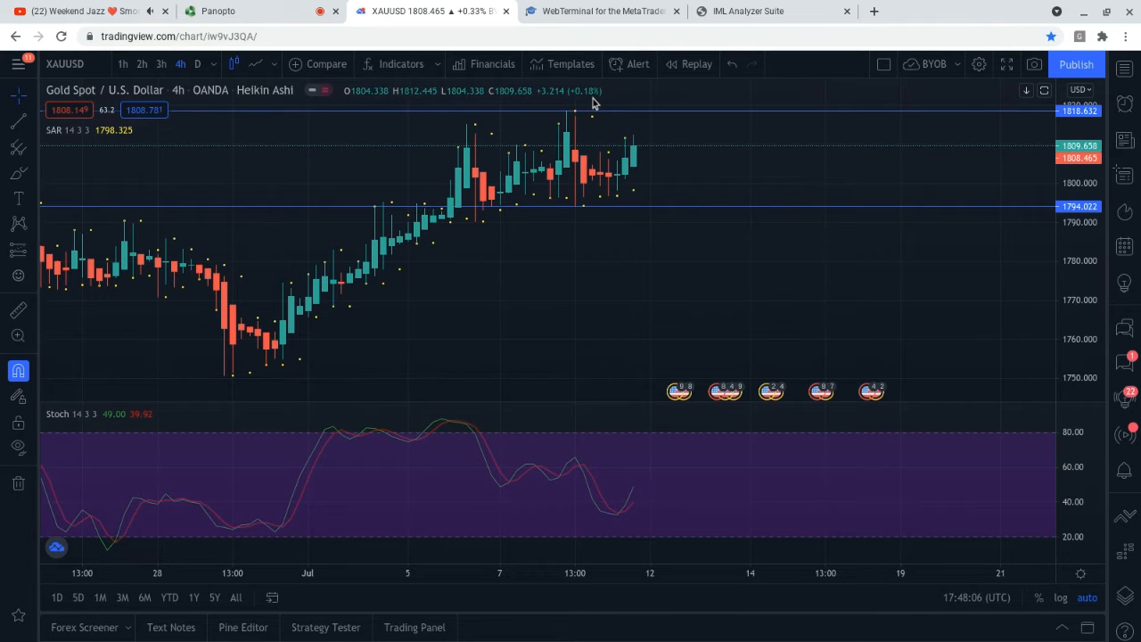
mouse_move(734, 178)
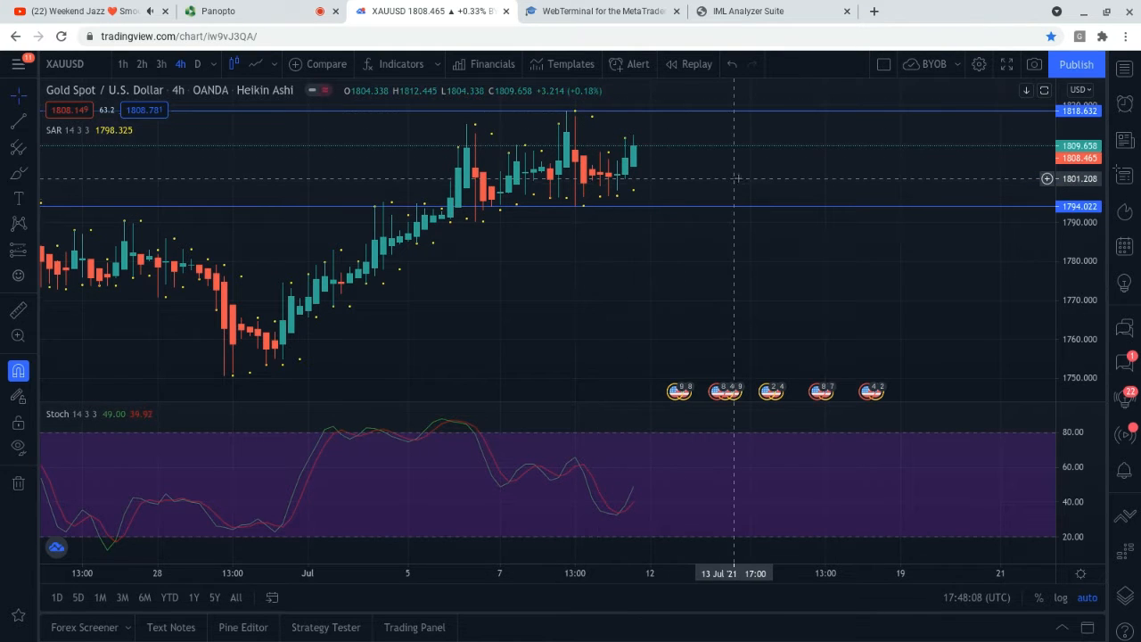
mouse_move(675, 118)
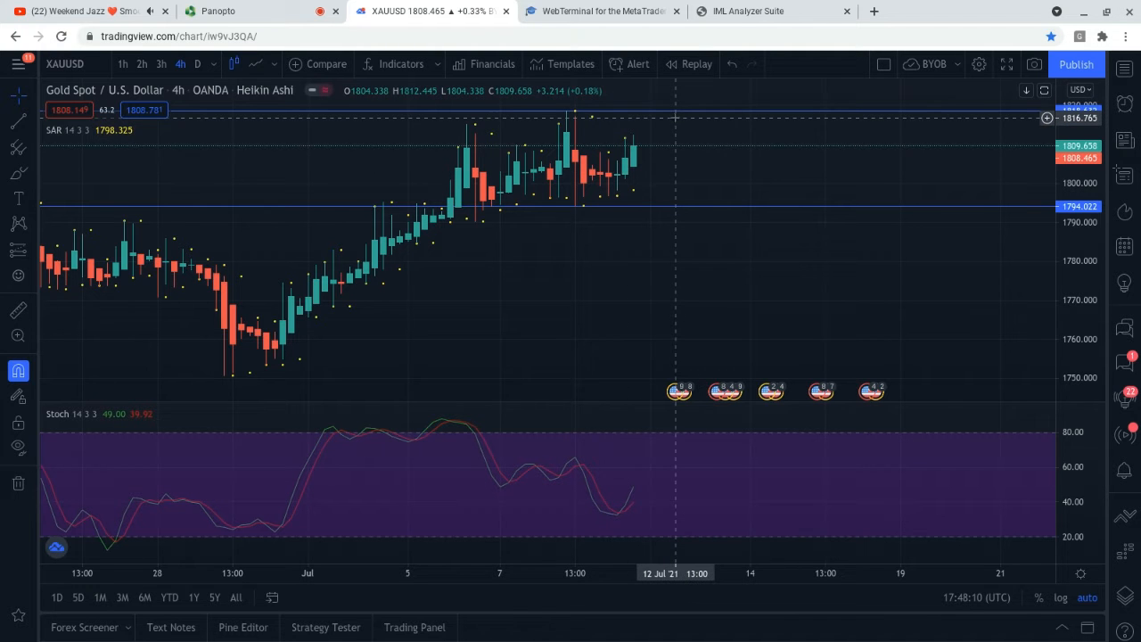
mouse_move(592, 116)
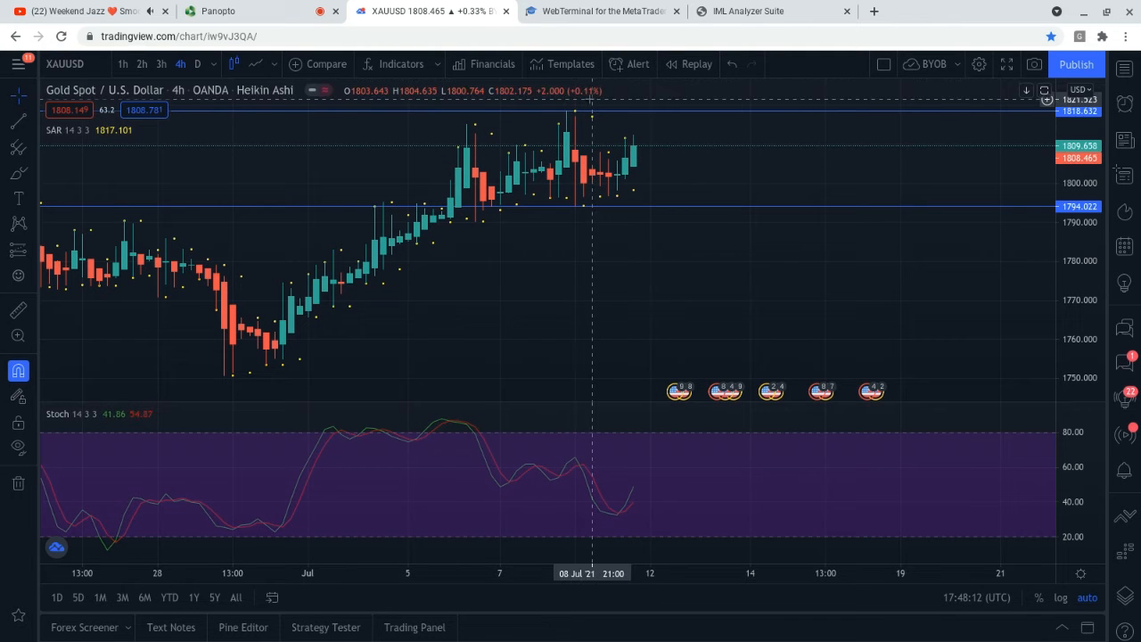
mouse_move(702, 107)
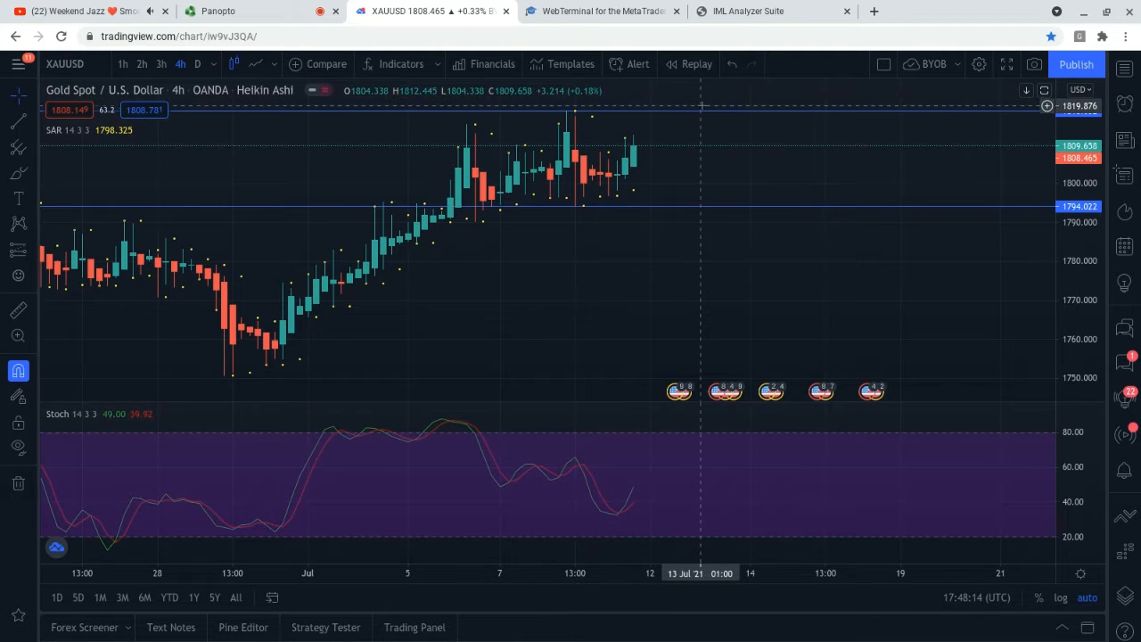
mouse_move(767, 129)
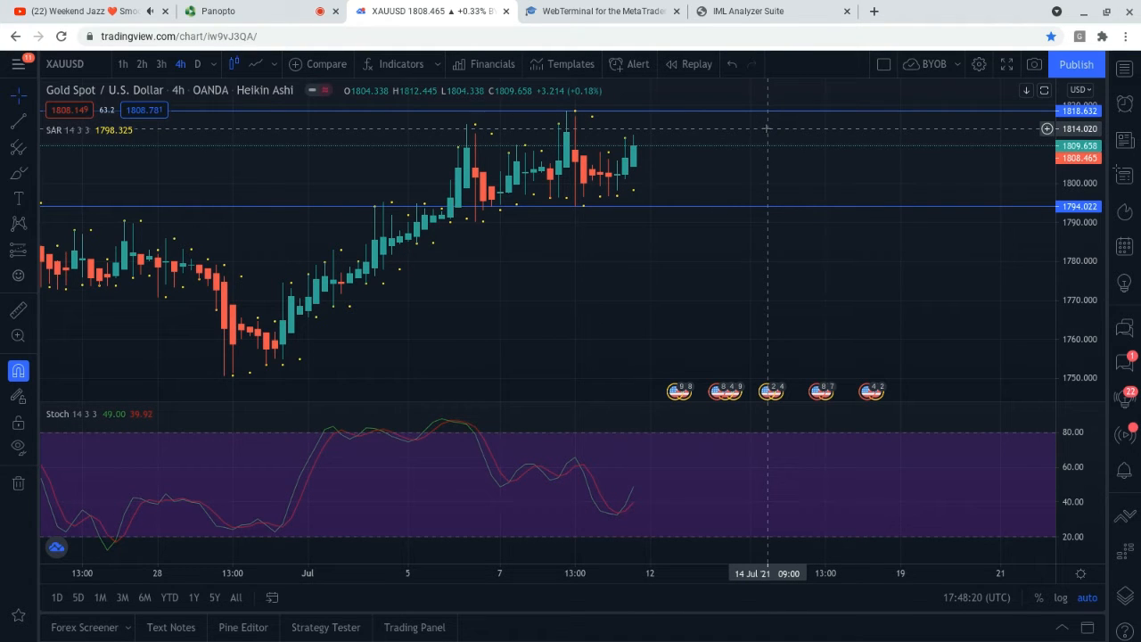
mouse_move(599, 107)
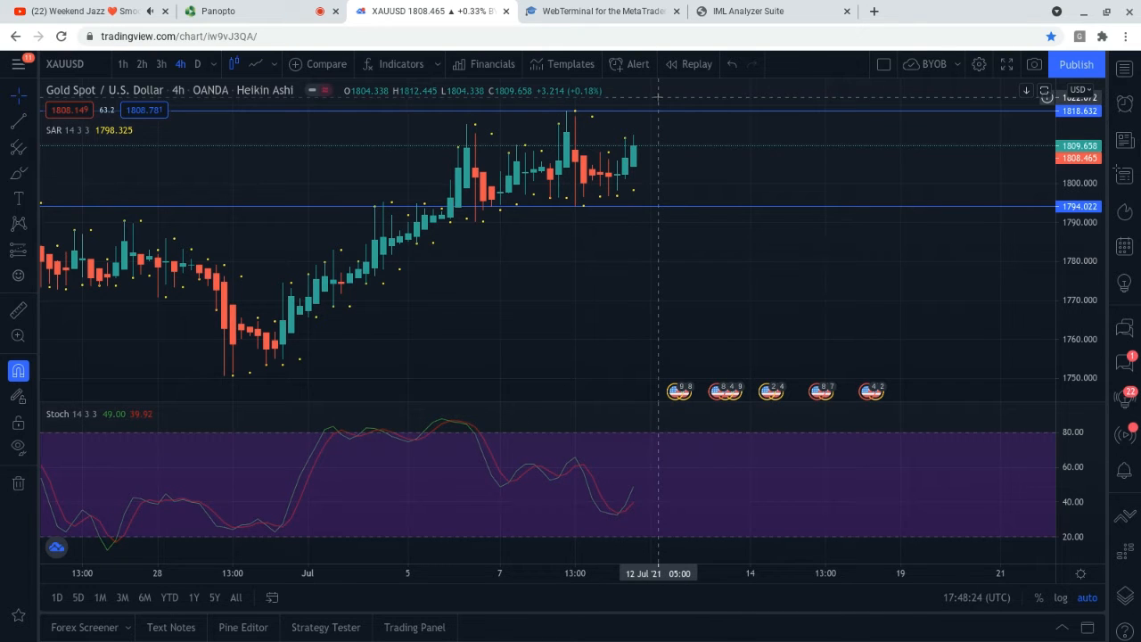
mouse_move(599, 185)
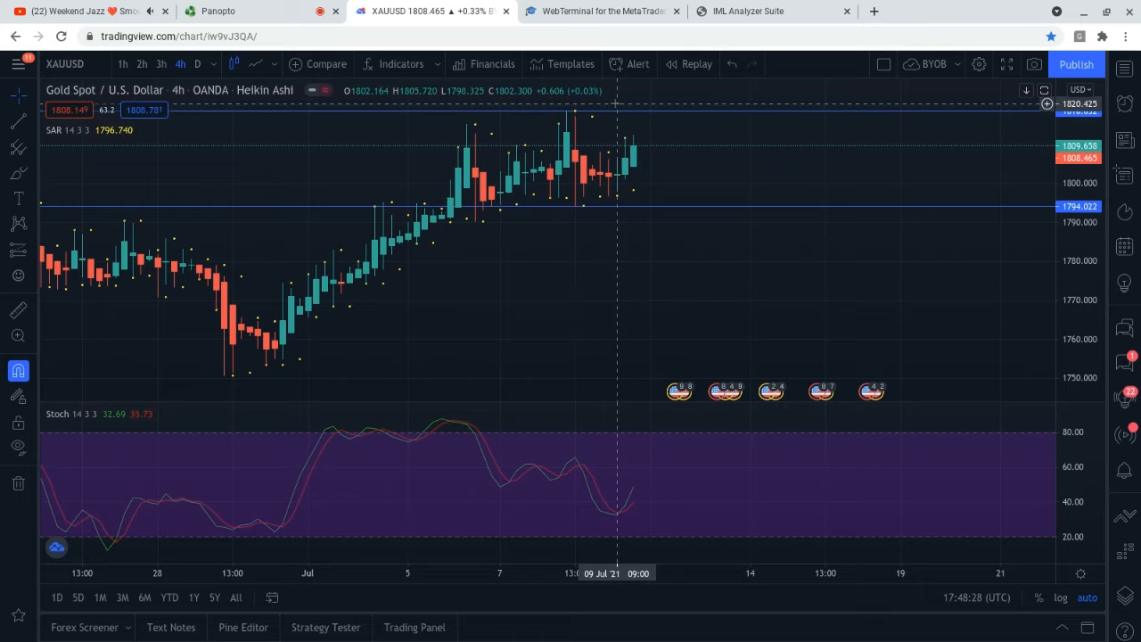
mouse_move(585, 107)
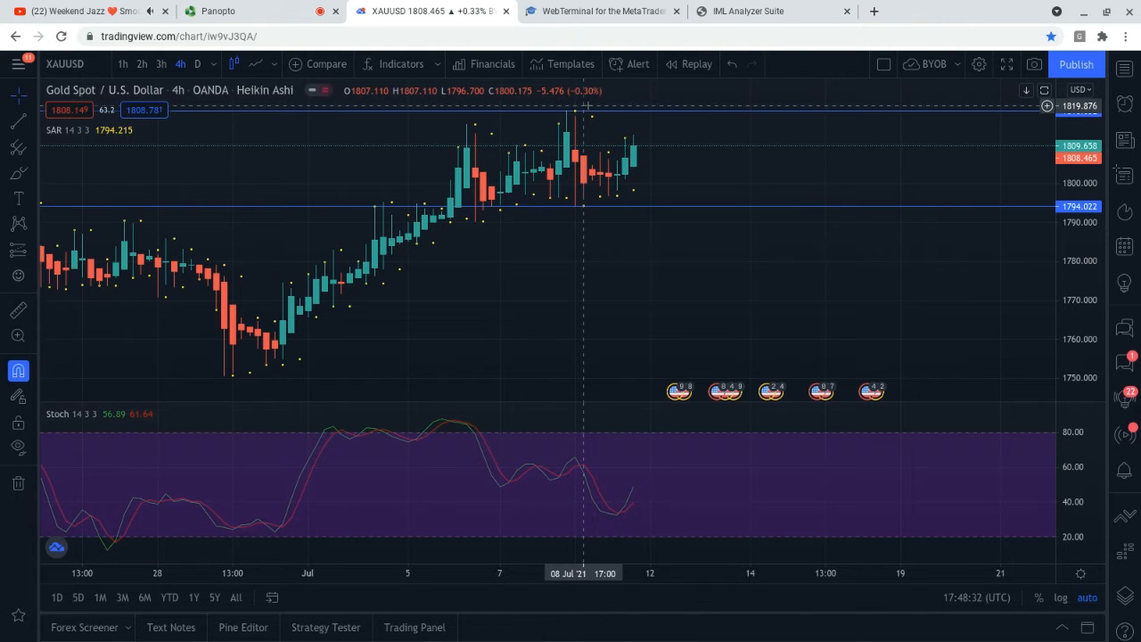
mouse_move(569, 118)
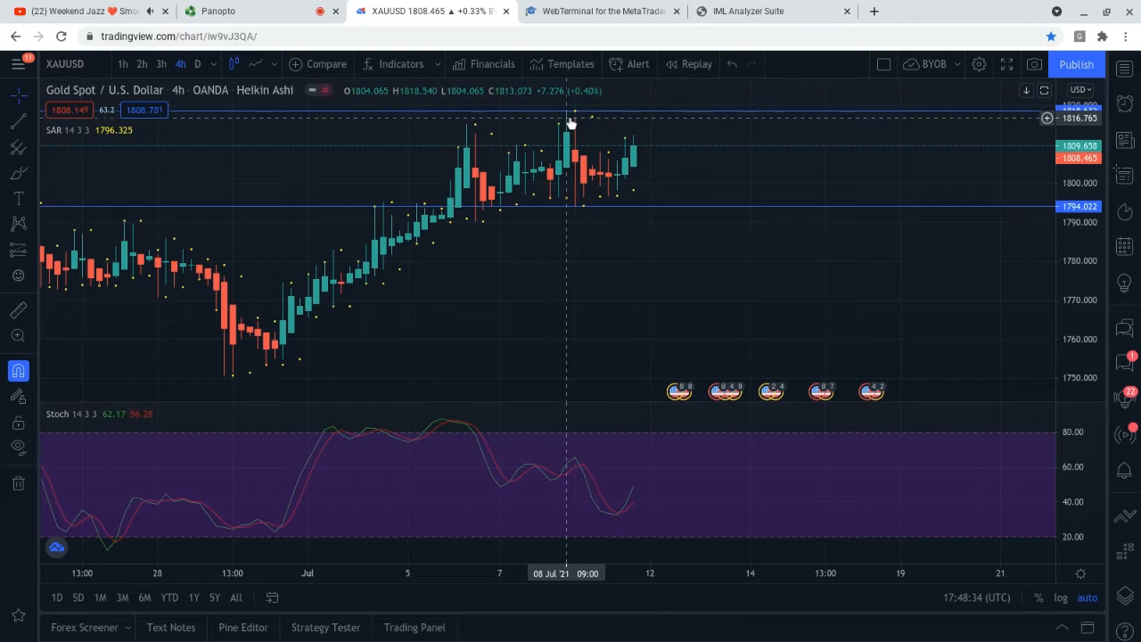
mouse_move(618, 157)
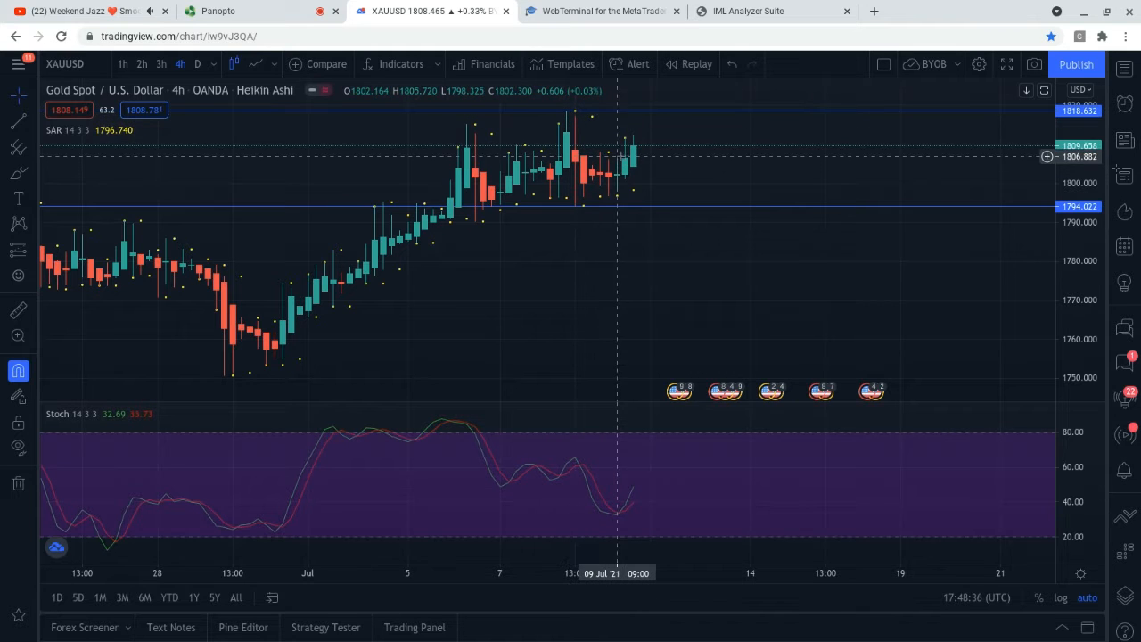
mouse_move(630, 165)
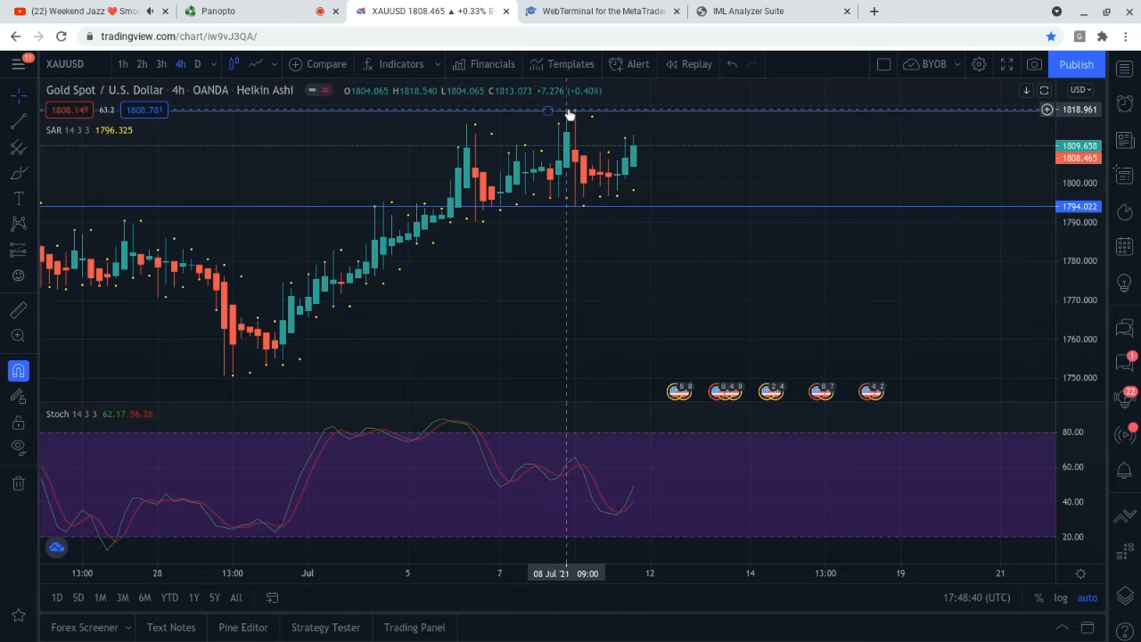
mouse_move(718, 132)
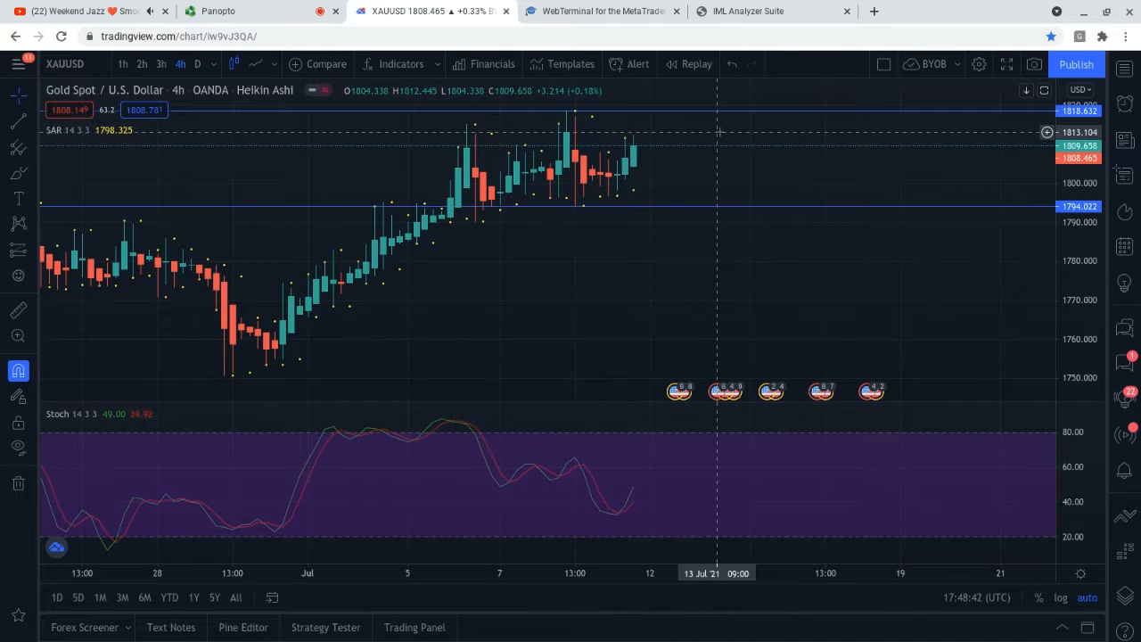
mouse_move(408, 188)
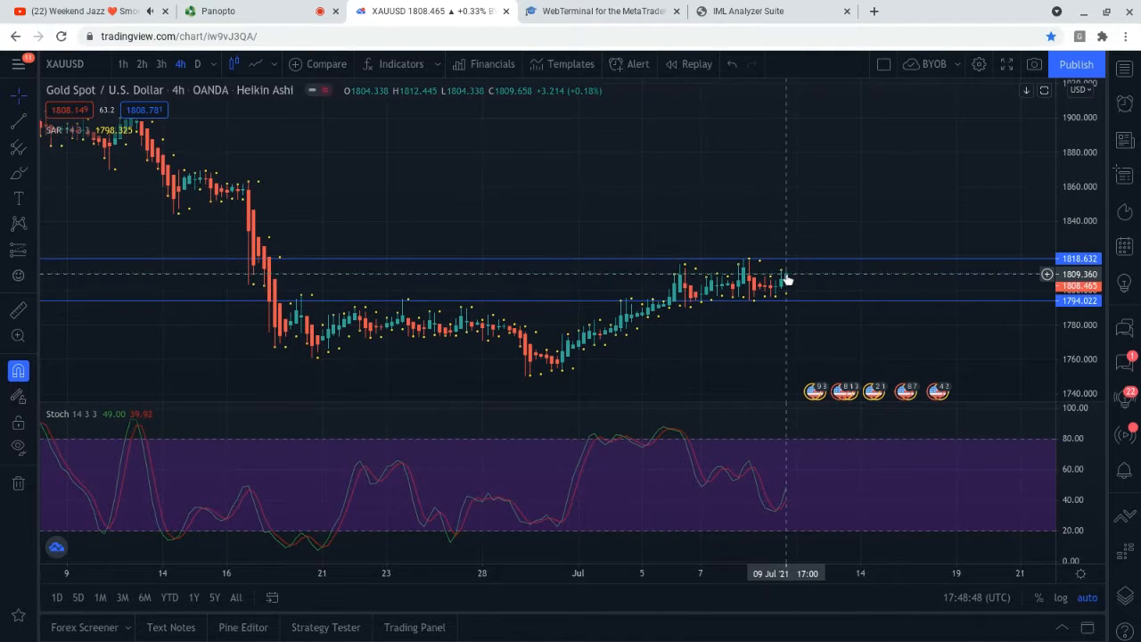
mouse_move(638, 292)
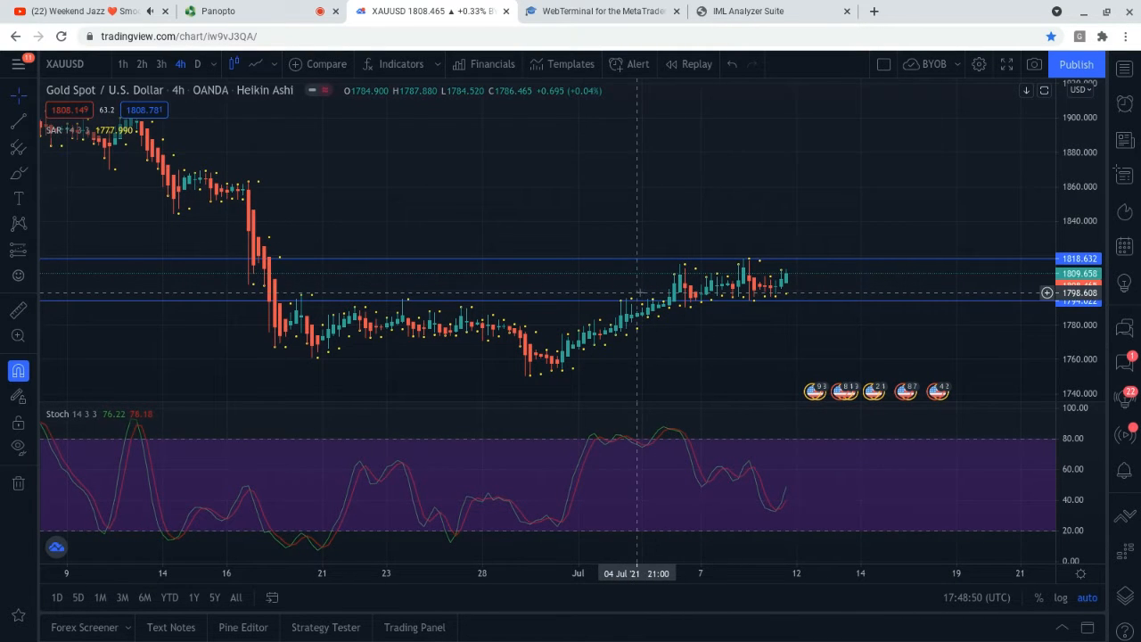
mouse_move(668, 268)
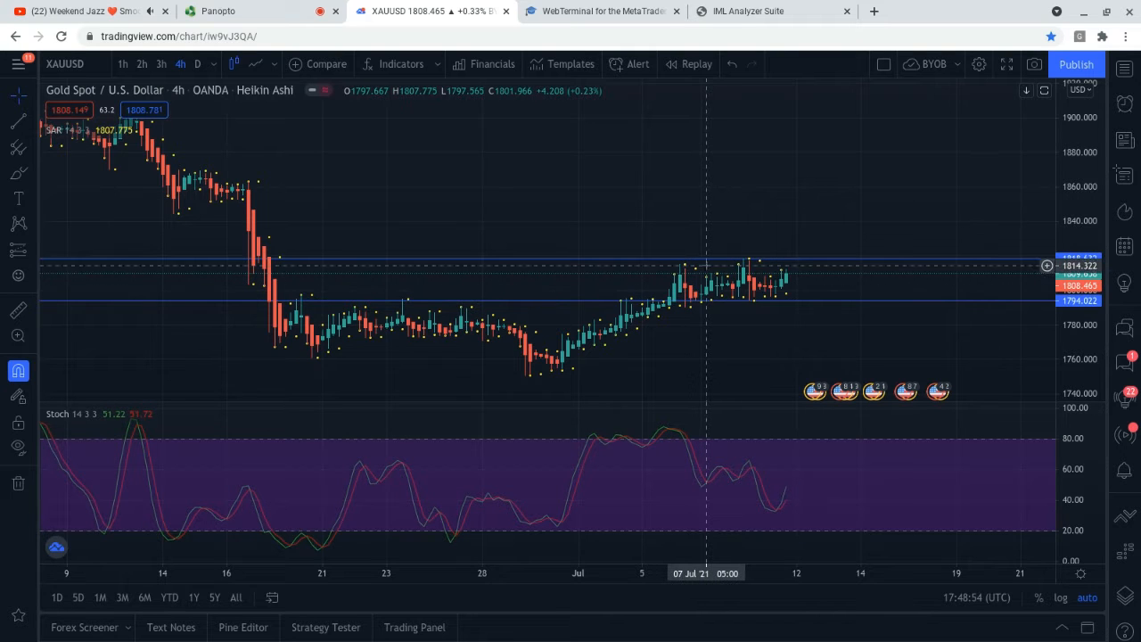
mouse_move(699, 299)
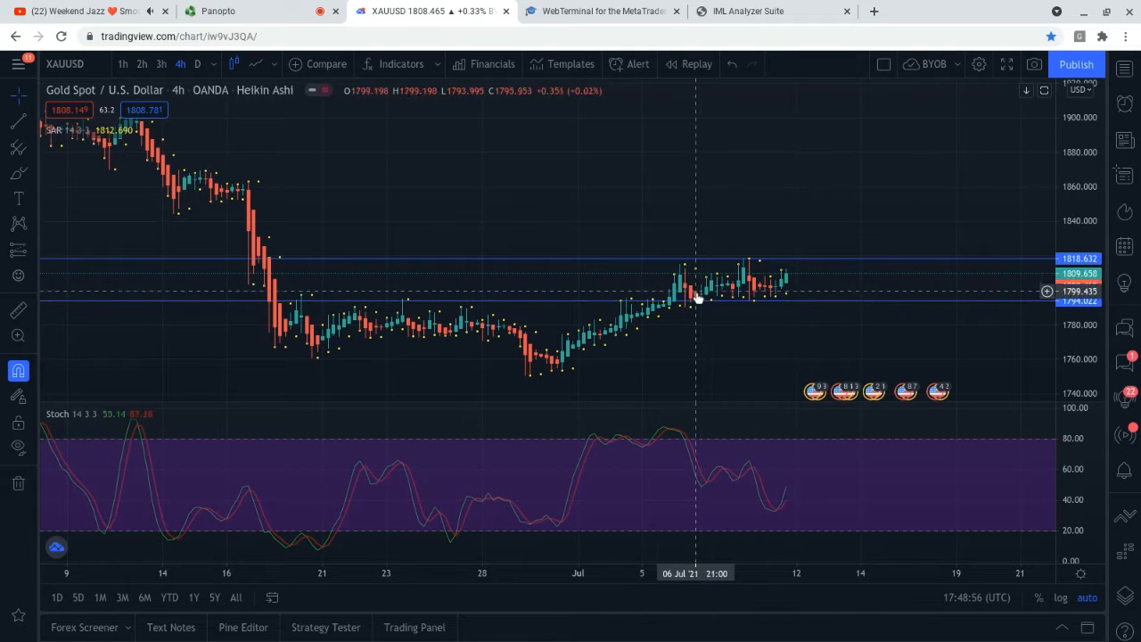
mouse_move(752, 276)
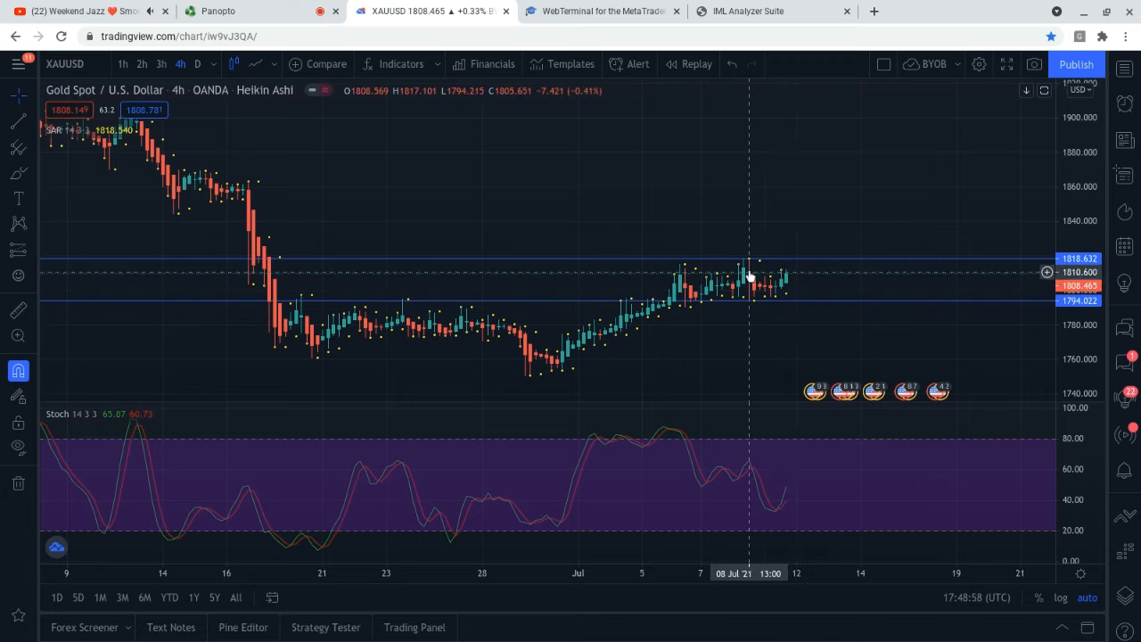
mouse_move(691, 290)
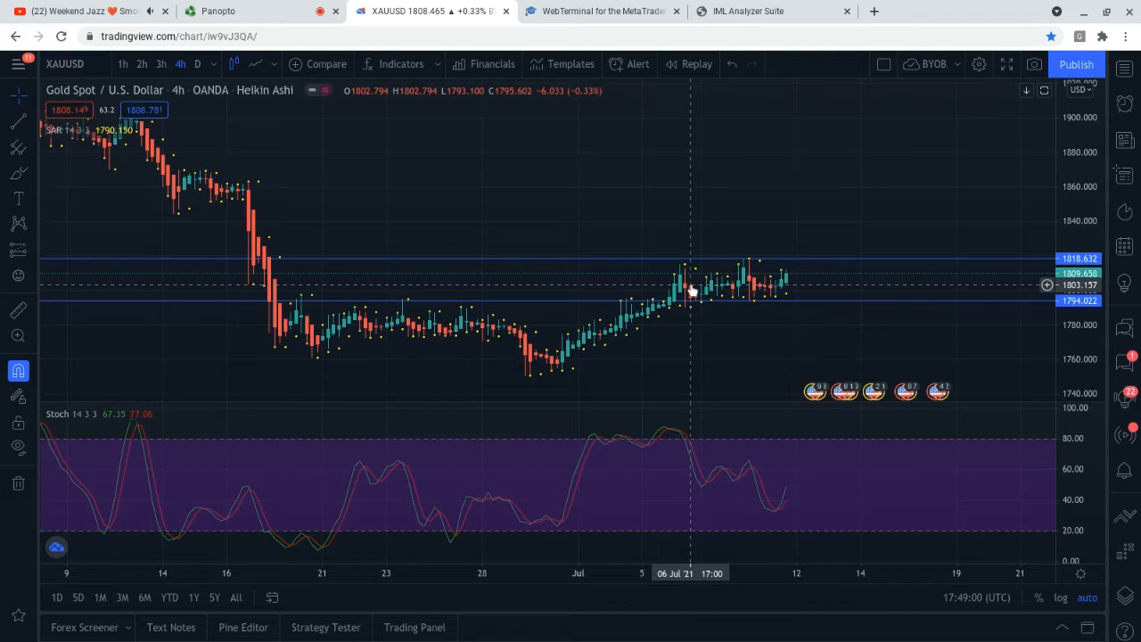
mouse_move(756, 290)
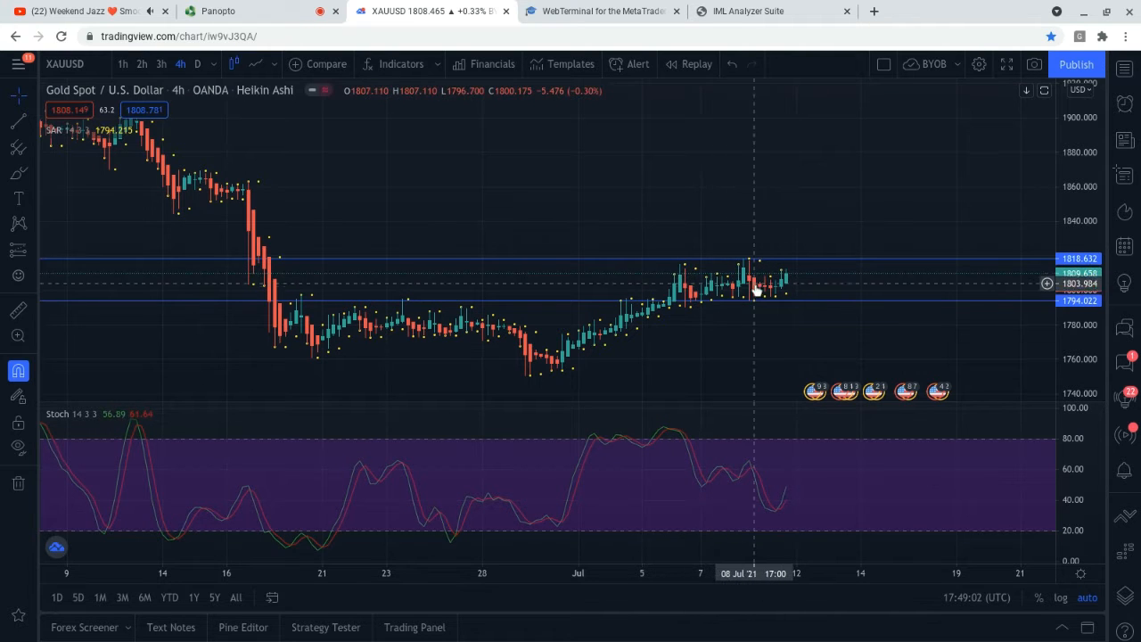
mouse_move(611, 346)
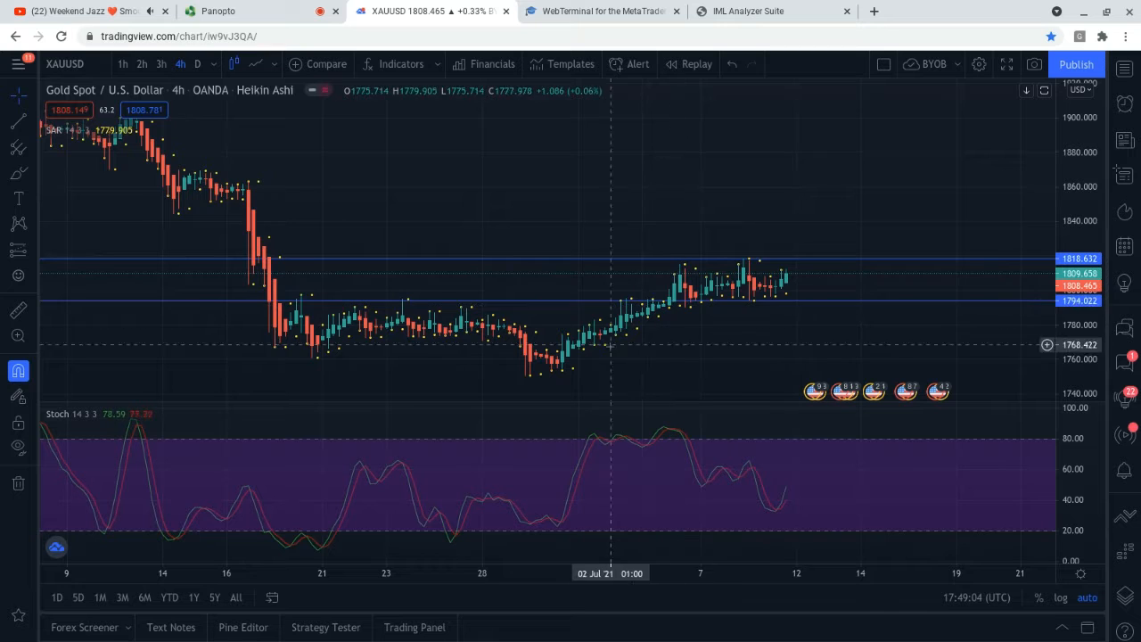
mouse_move(571, 352)
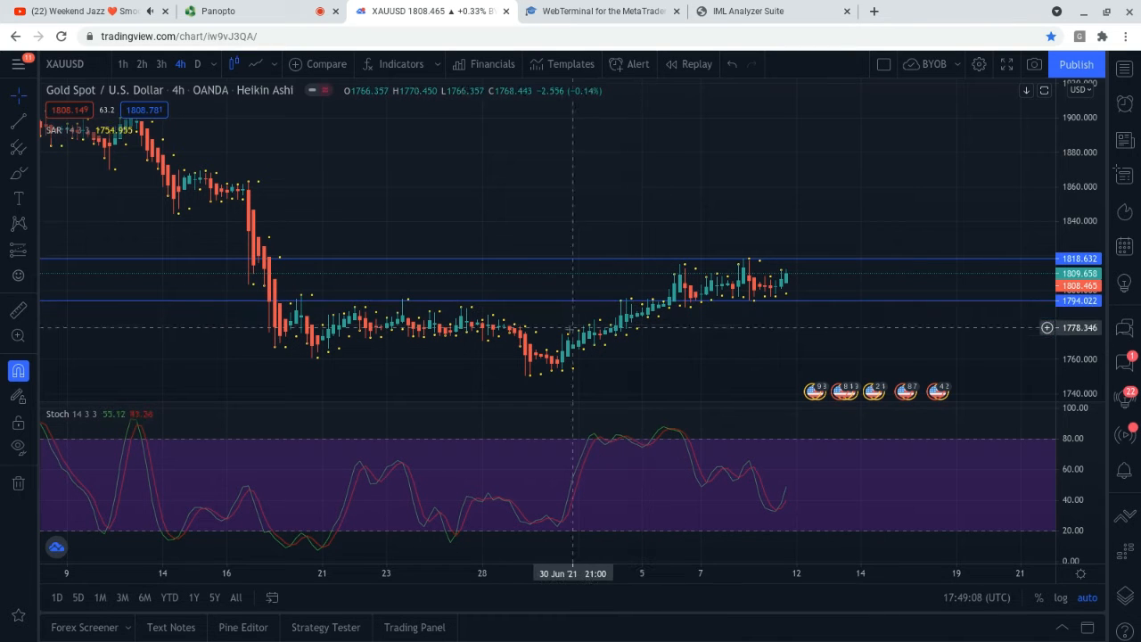
mouse_move(568, 348)
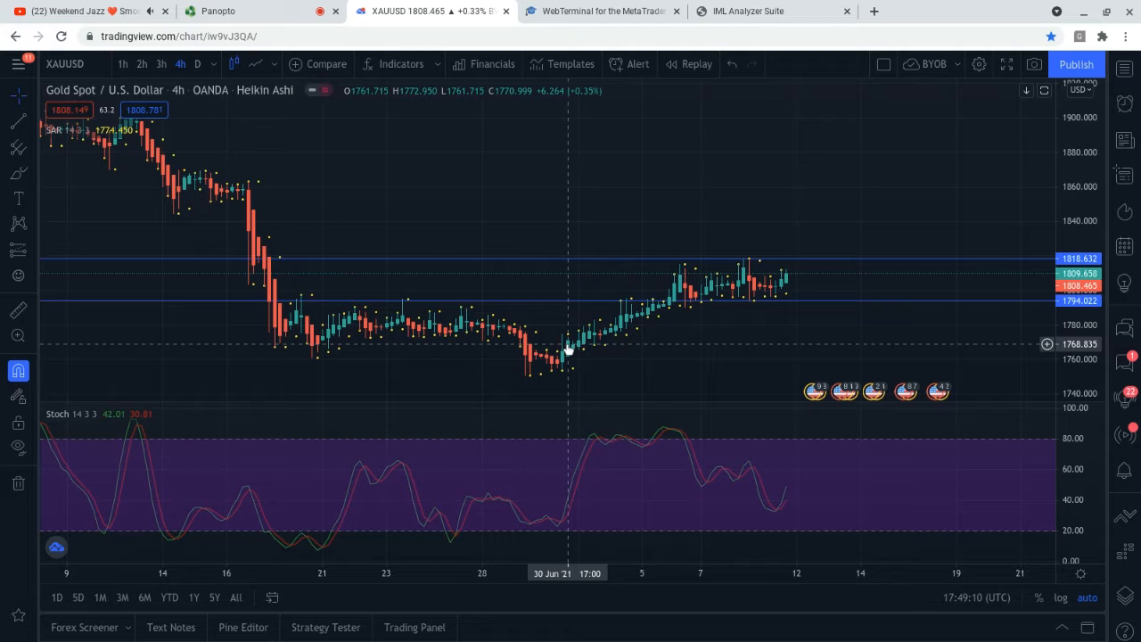
mouse_move(613, 338)
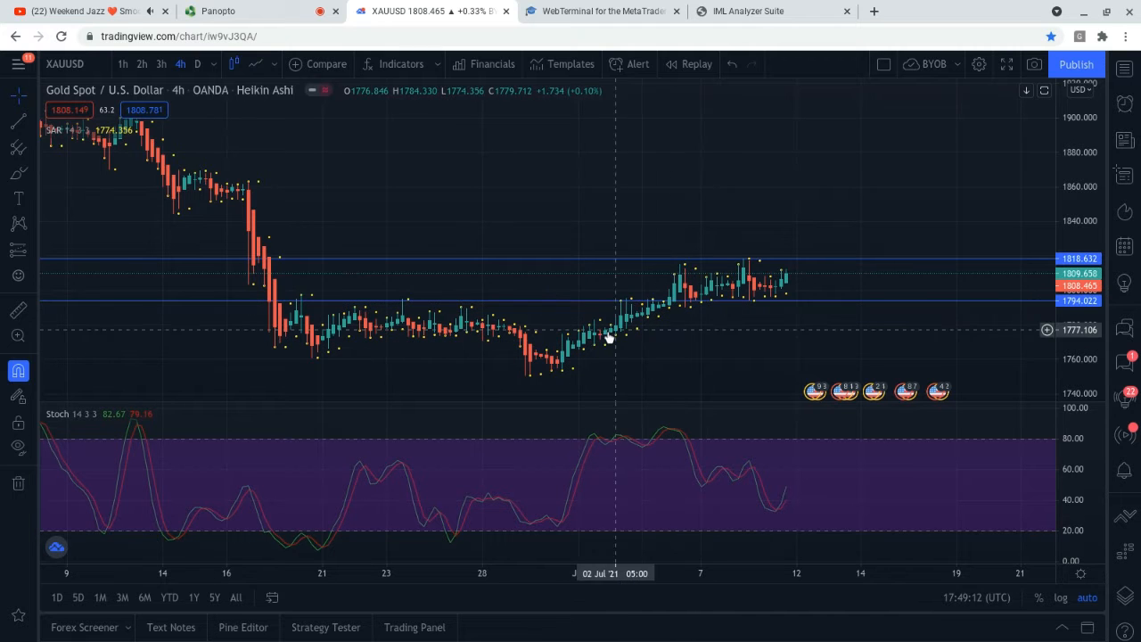
mouse_move(679, 300)
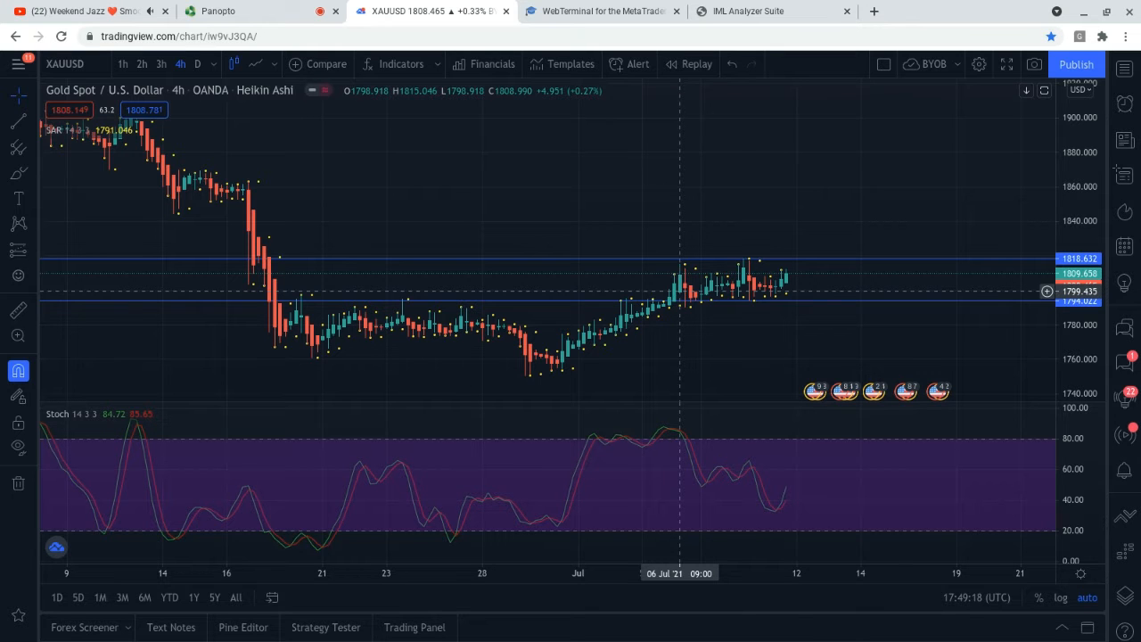
mouse_move(647, 321)
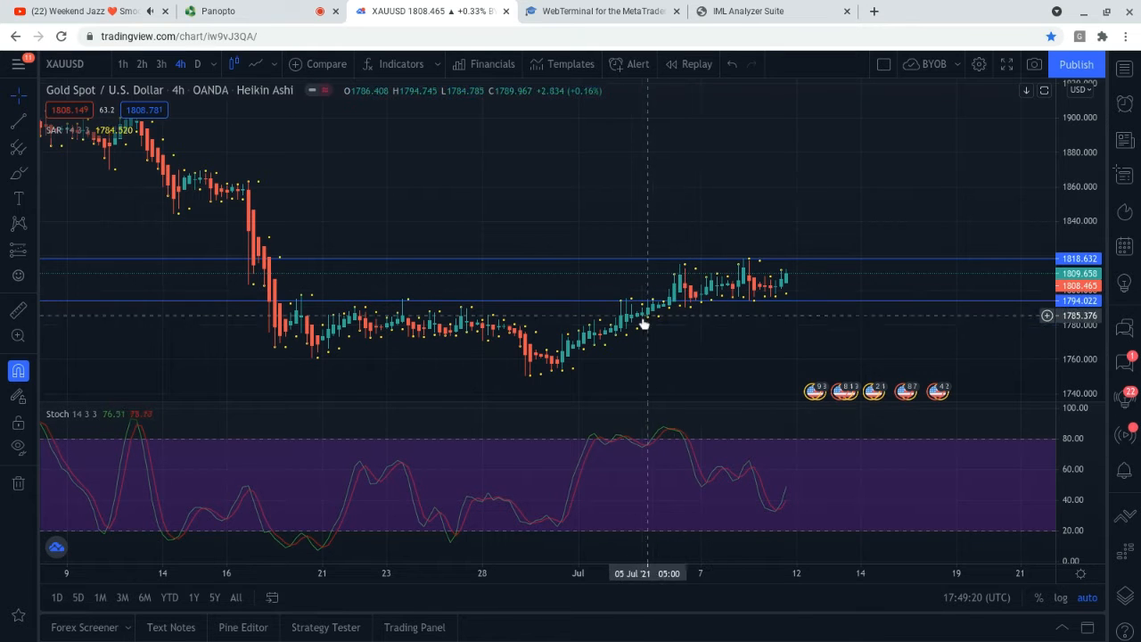
mouse_move(590, 336)
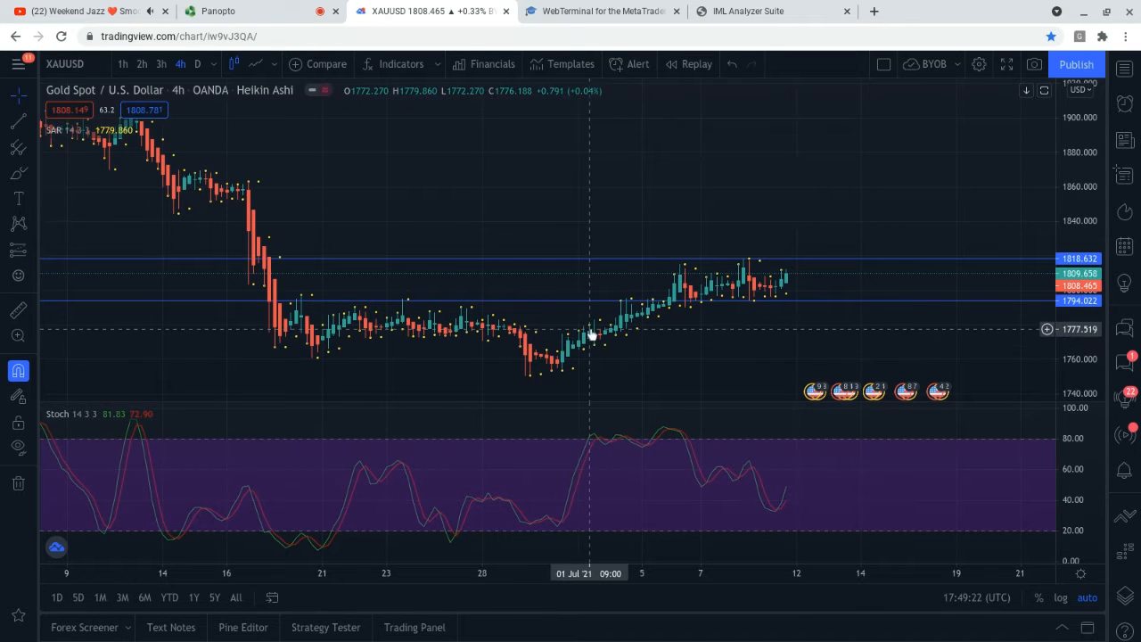
mouse_move(585, 349)
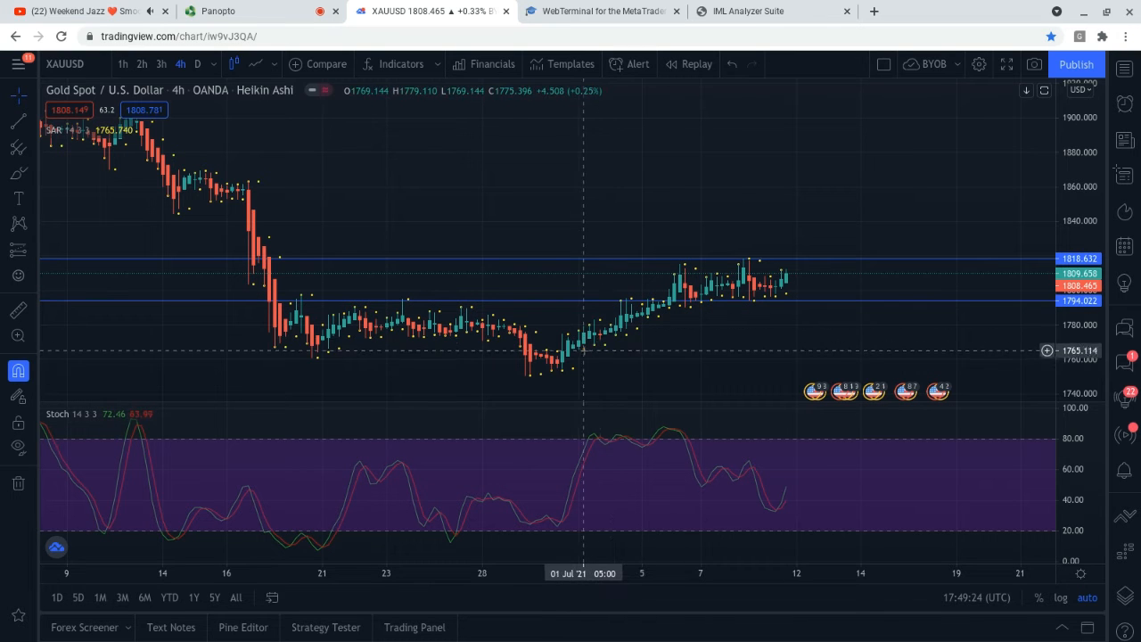
mouse_move(685, 292)
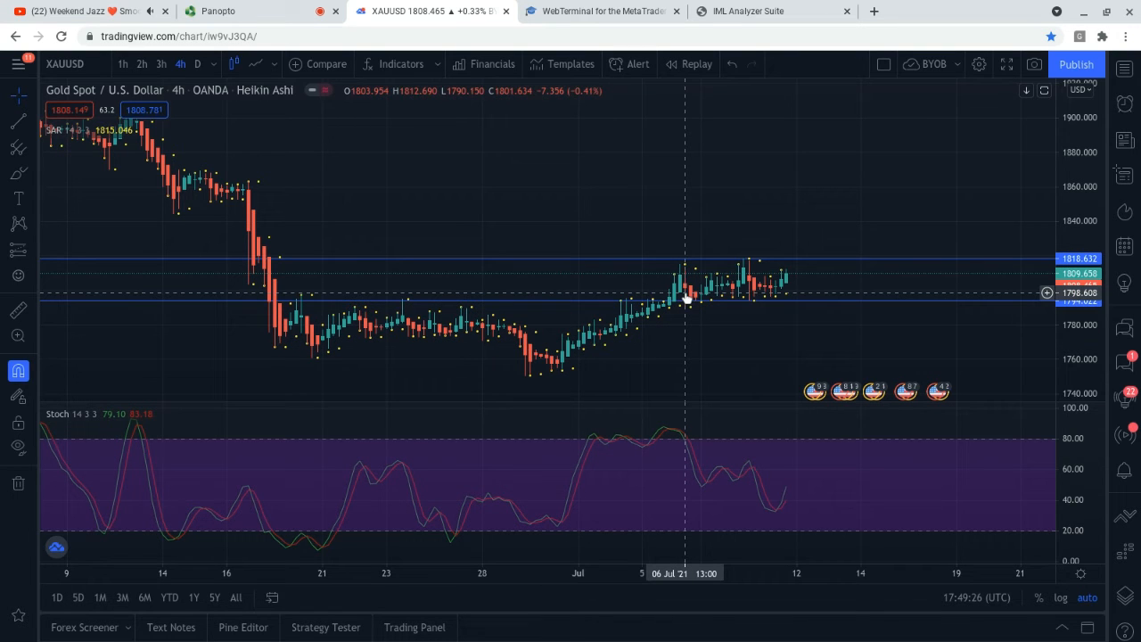
mouse_move(580, 339)
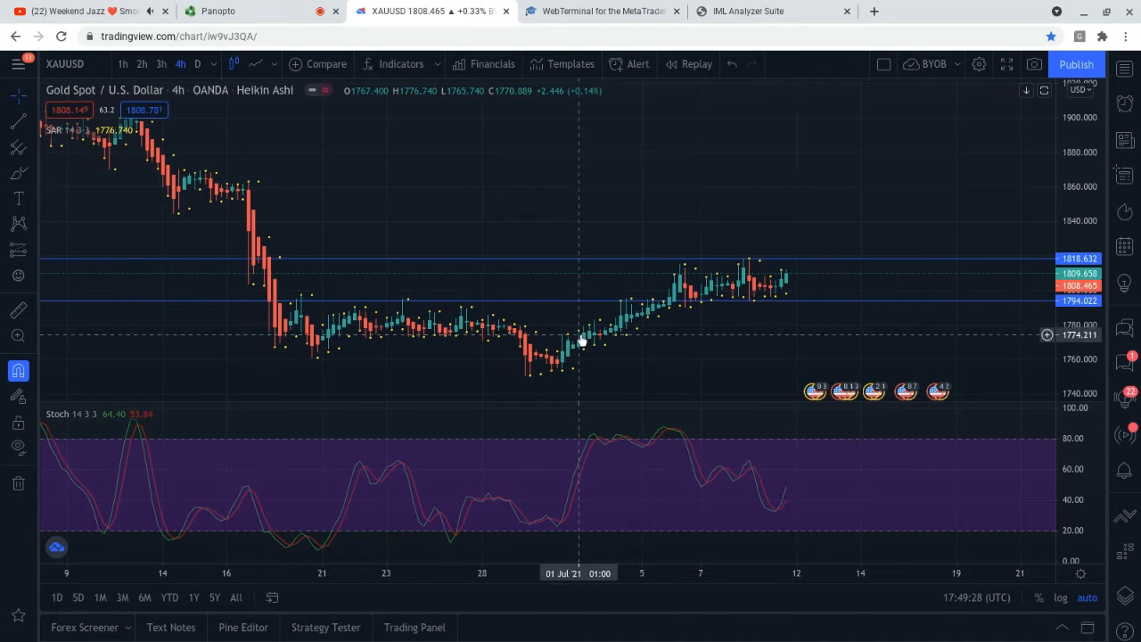
mouse_move(318, 339)
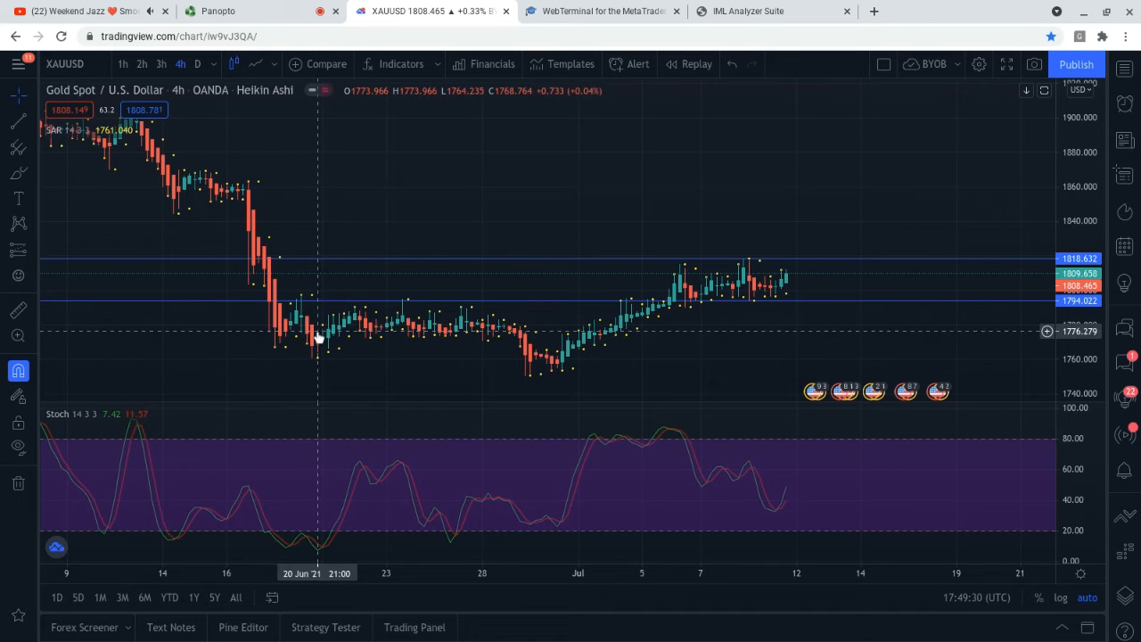
mouse_move(454, 339)
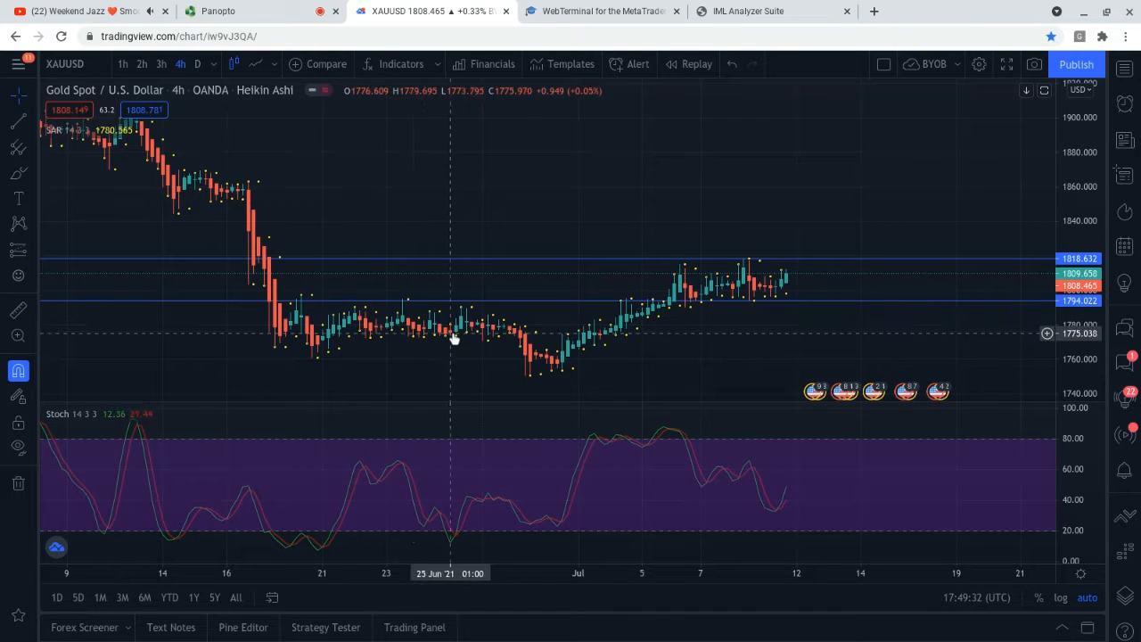
mouse_move(652, 292)
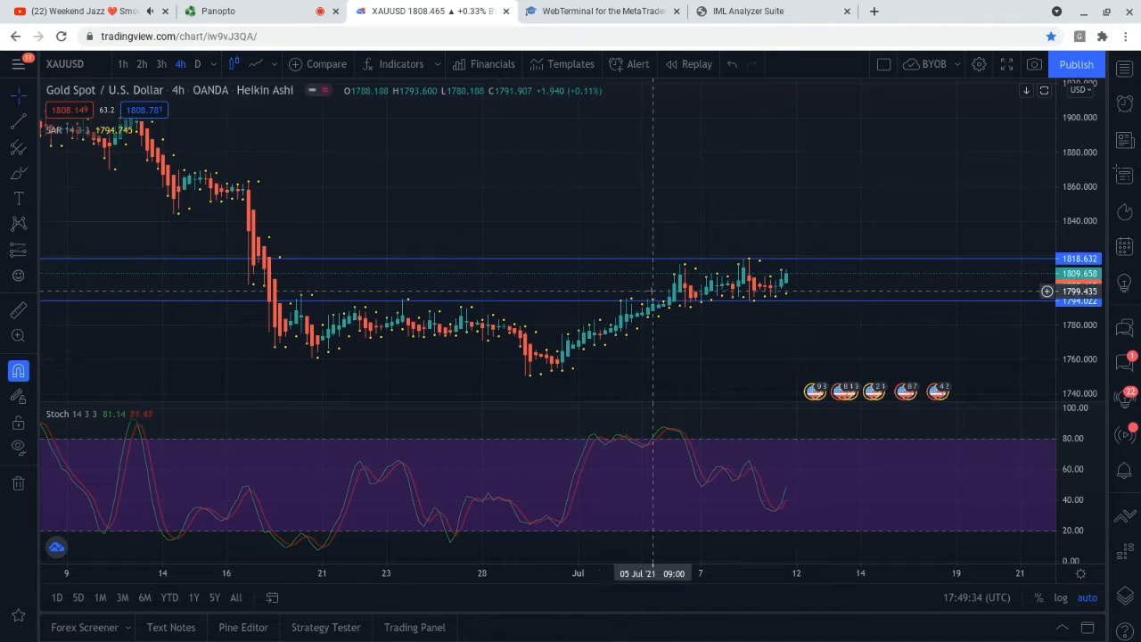
mouse_move(776, 369)
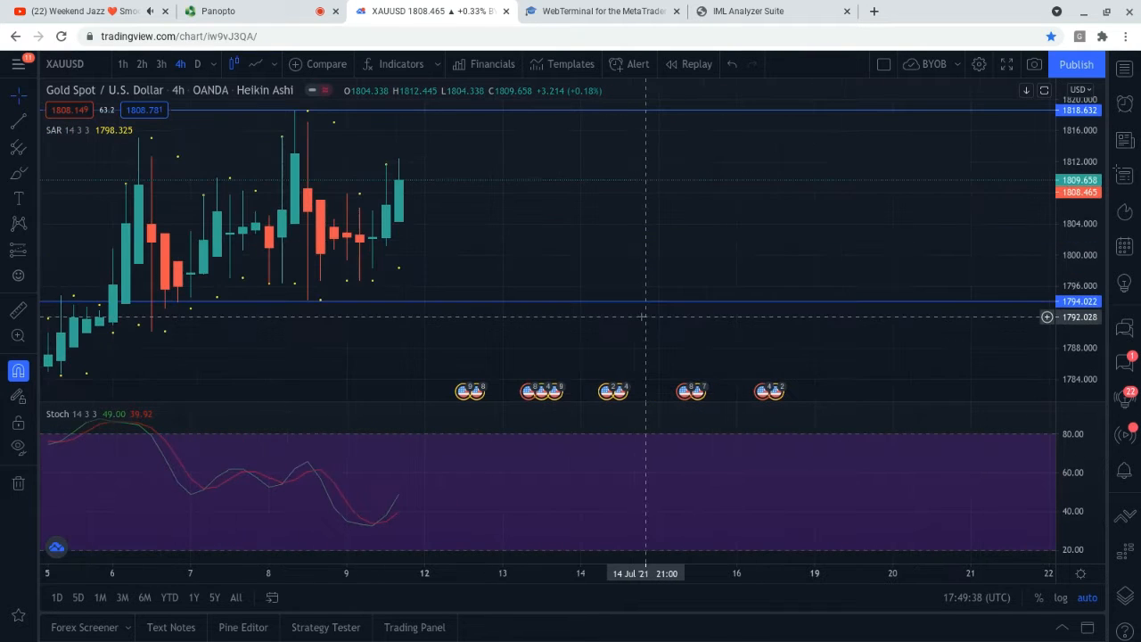
mouse_move(584, 107)
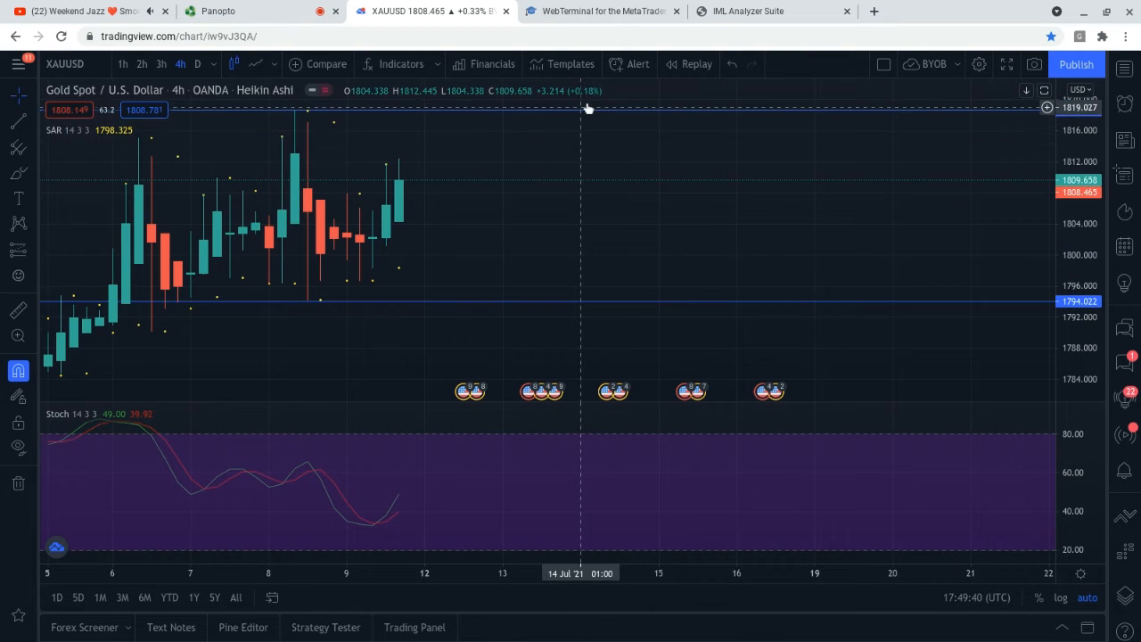
mouse_move(593, 117)
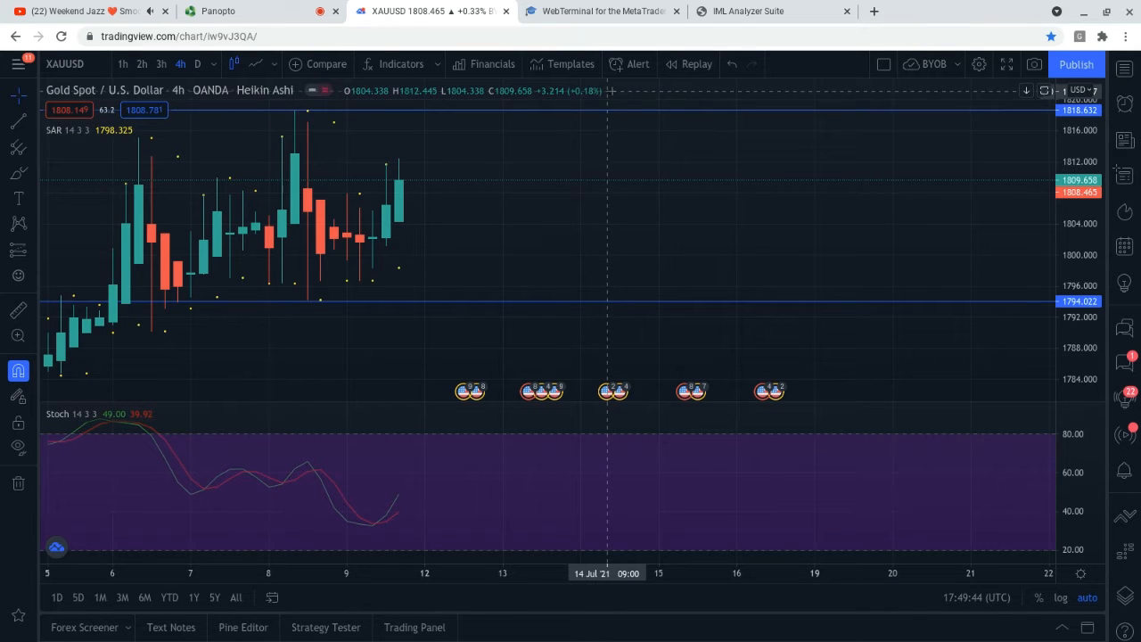
mouse_move(571, 133)
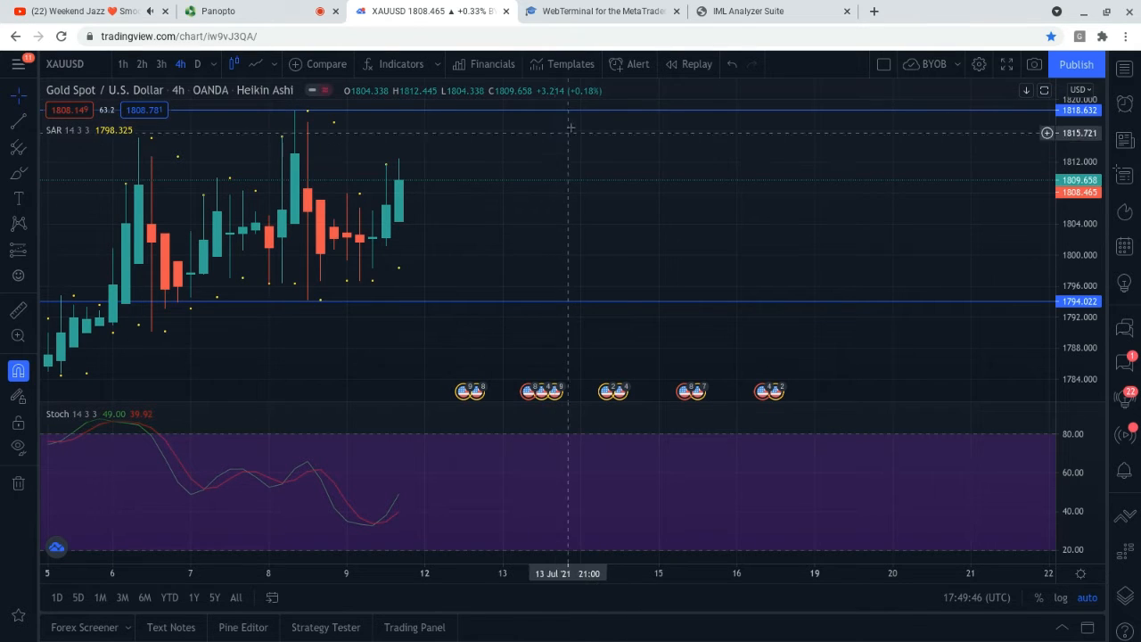
mouse_move(591, 98)
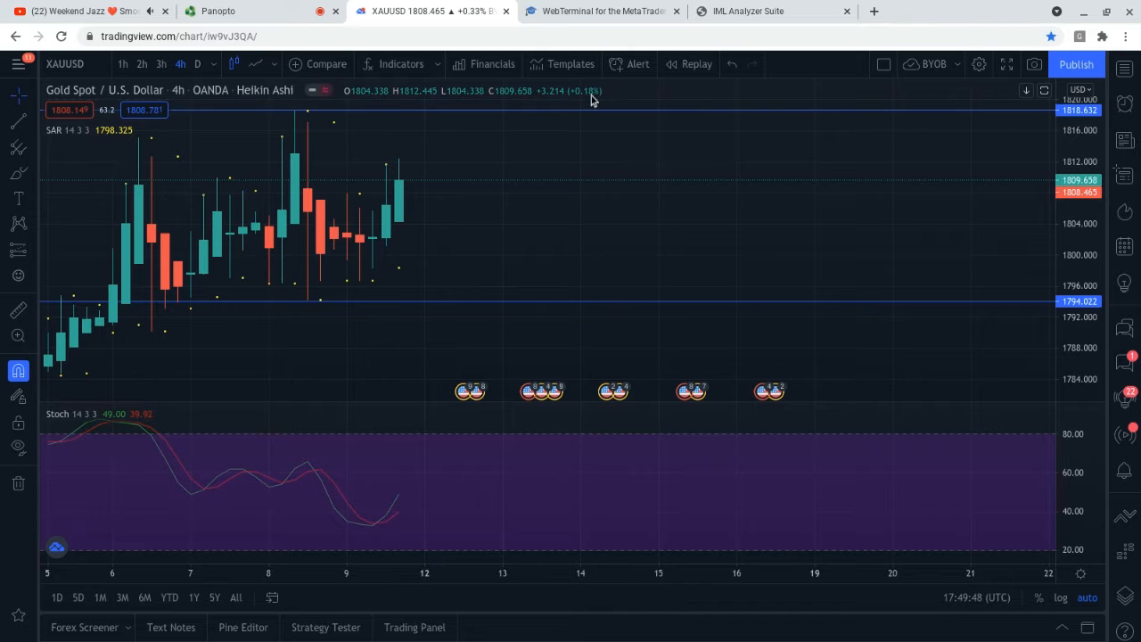
mouse_move(541, 100)
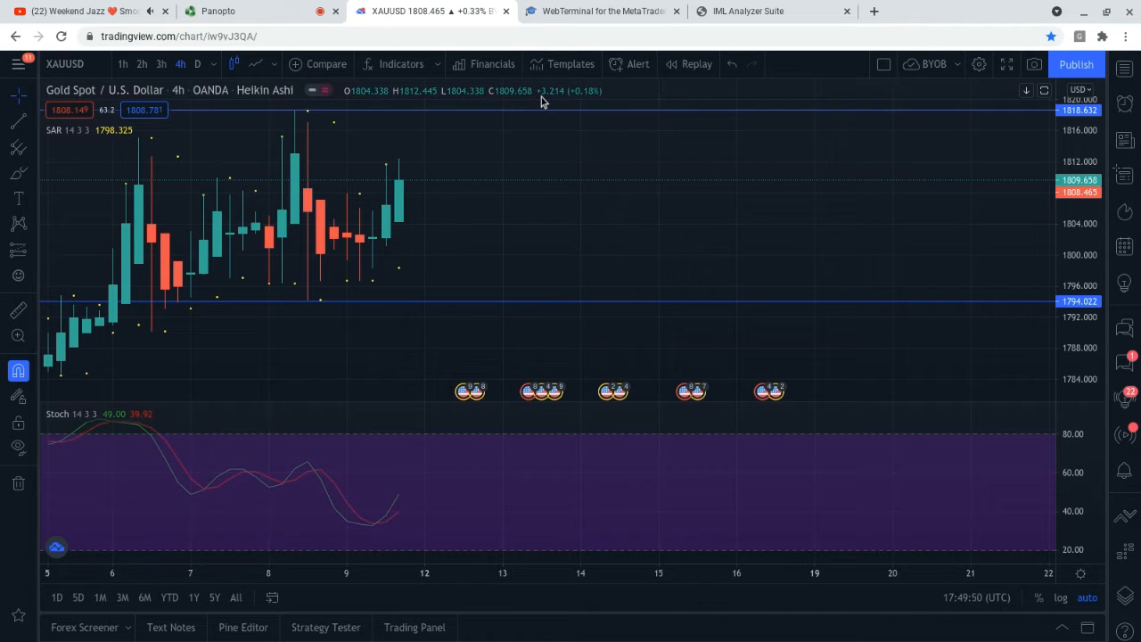
mouse_move(346, 228)
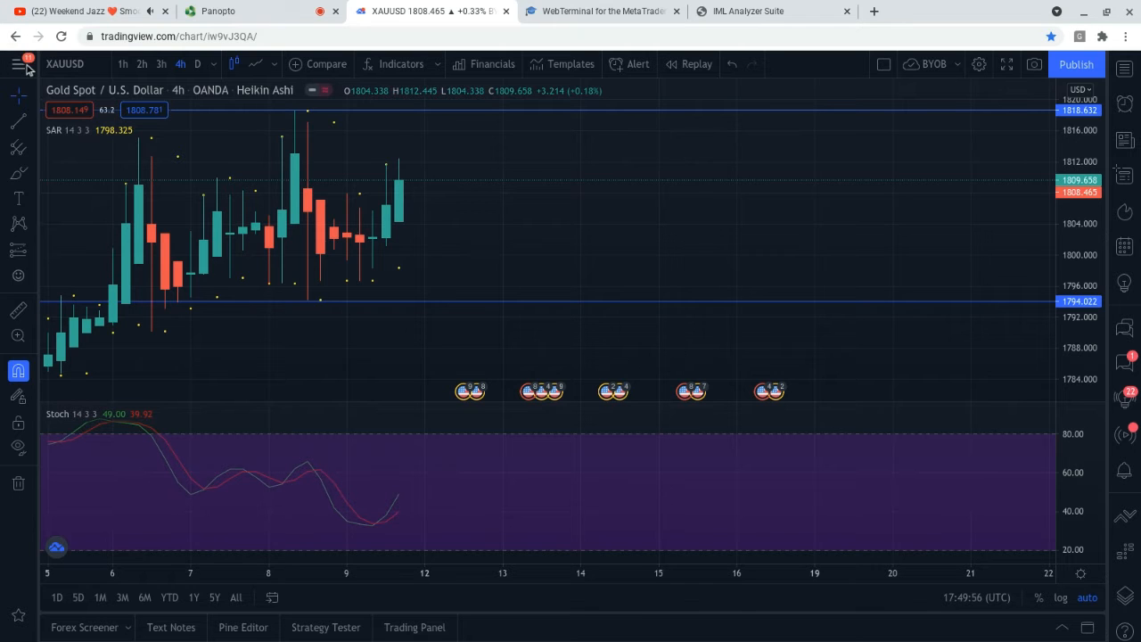
right_click(13, 65)
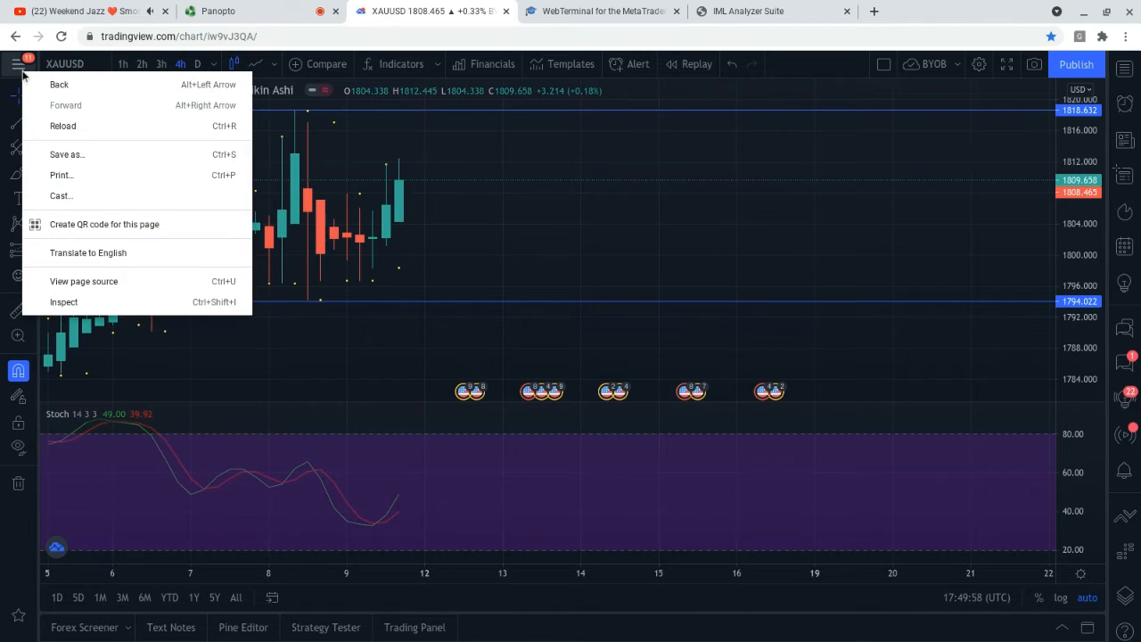
left_click(25, 64)
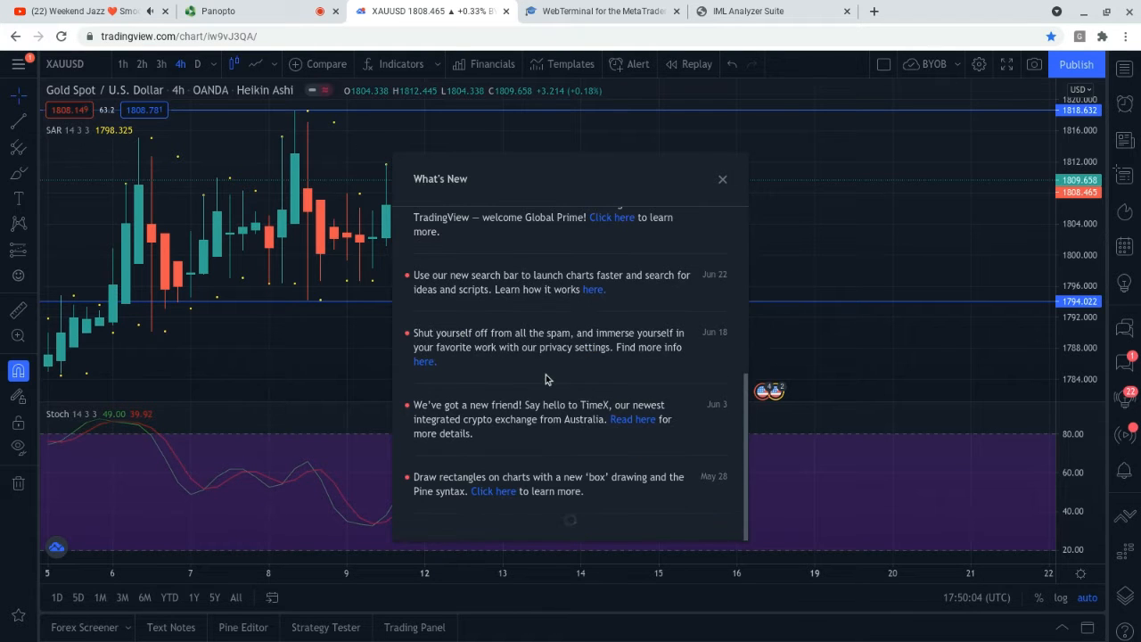
scroll("down", 3)
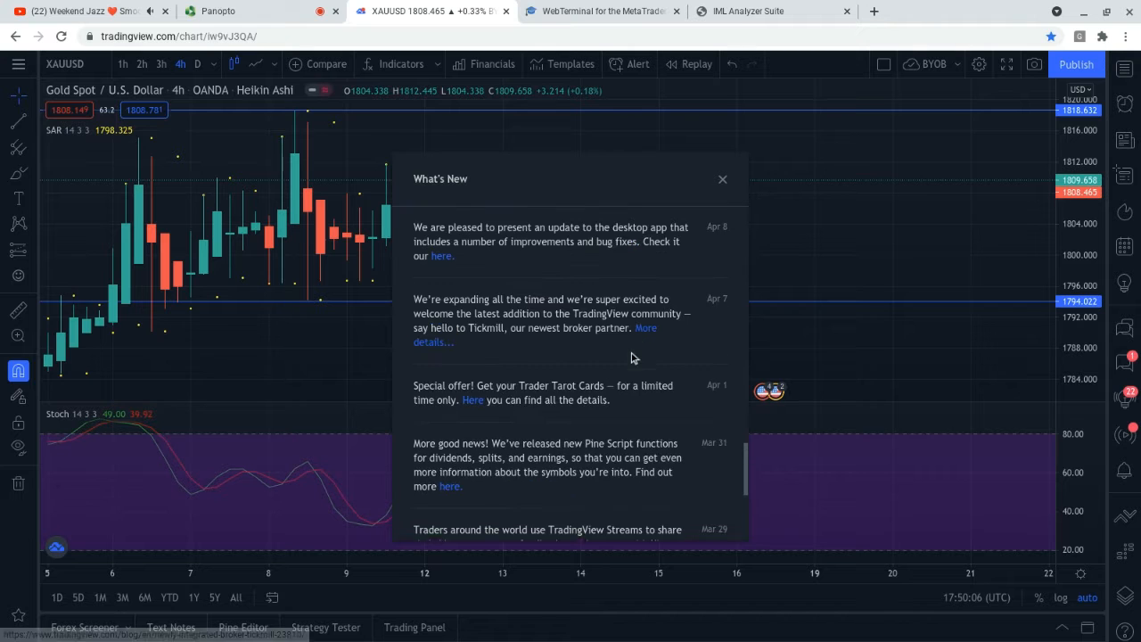
scroll("down", 3)
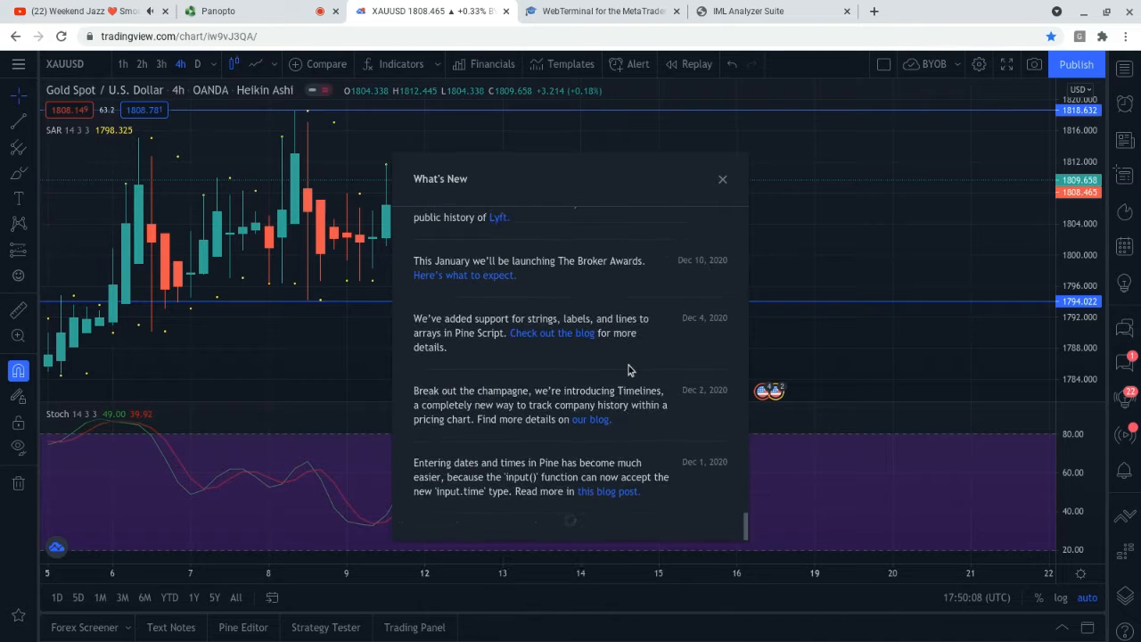
left_click(722, 179)
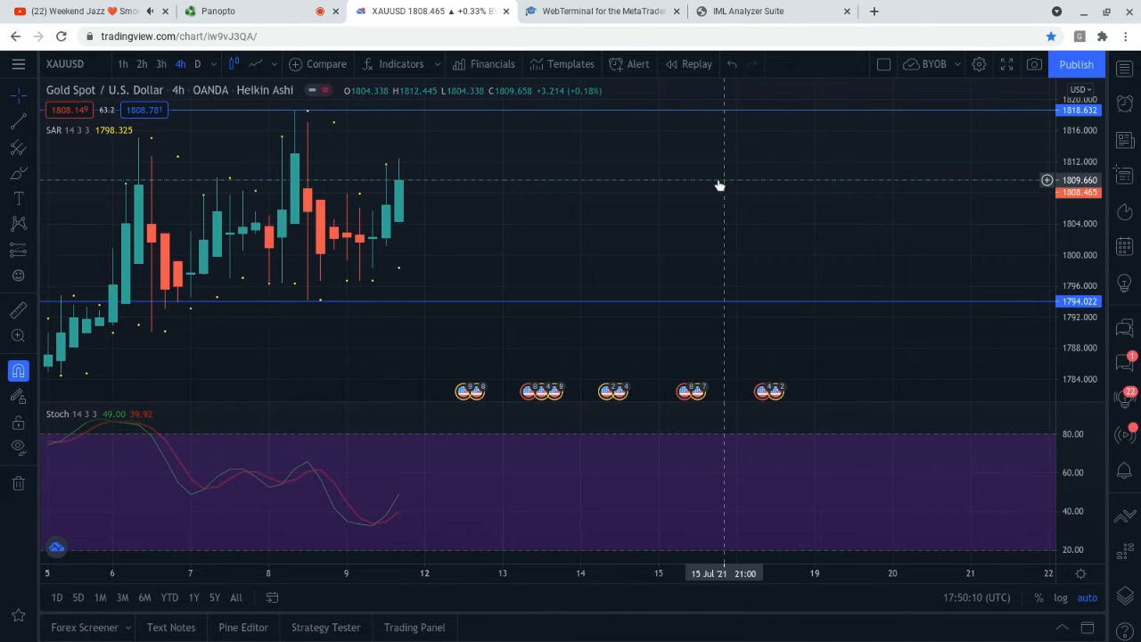
mouse_move(502, 408)
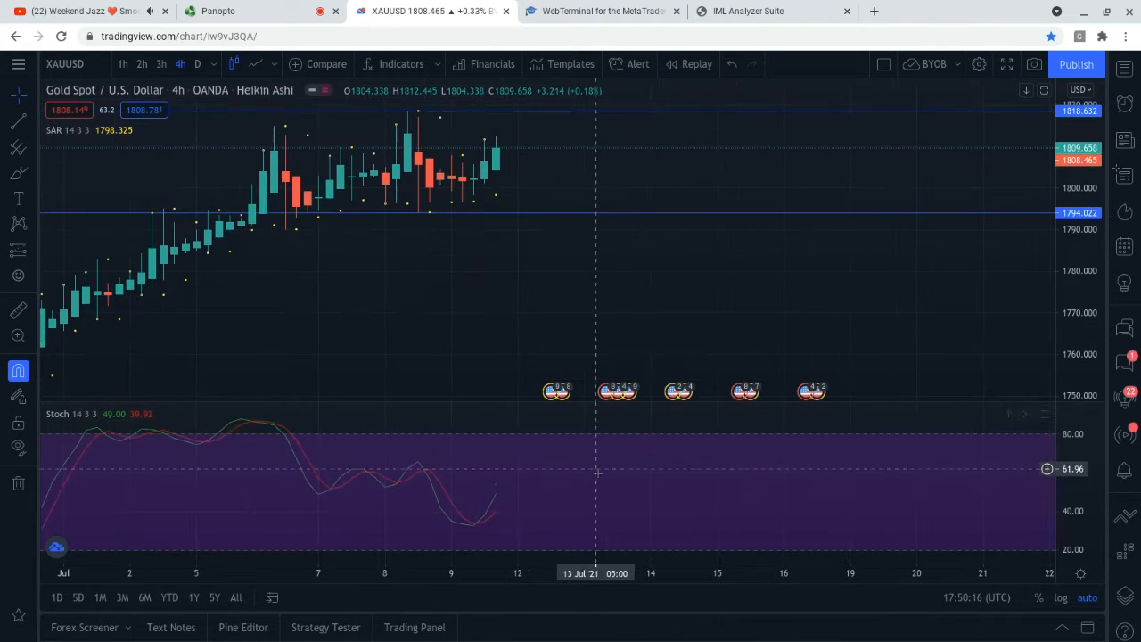
mouse_move(605, 390)
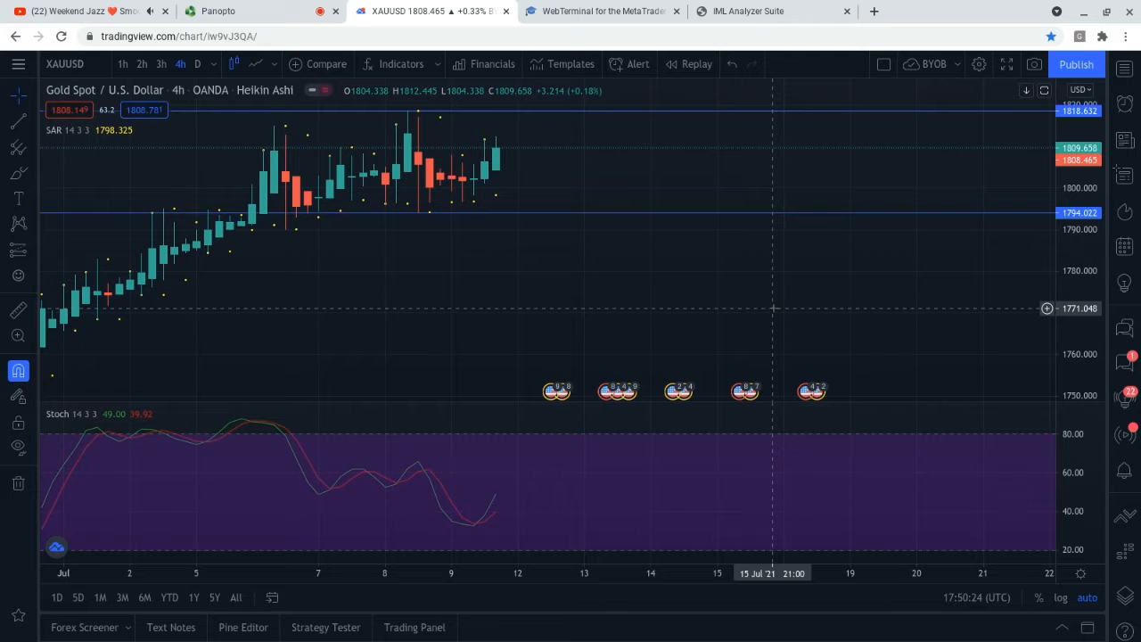
mouse_move(607, 392)
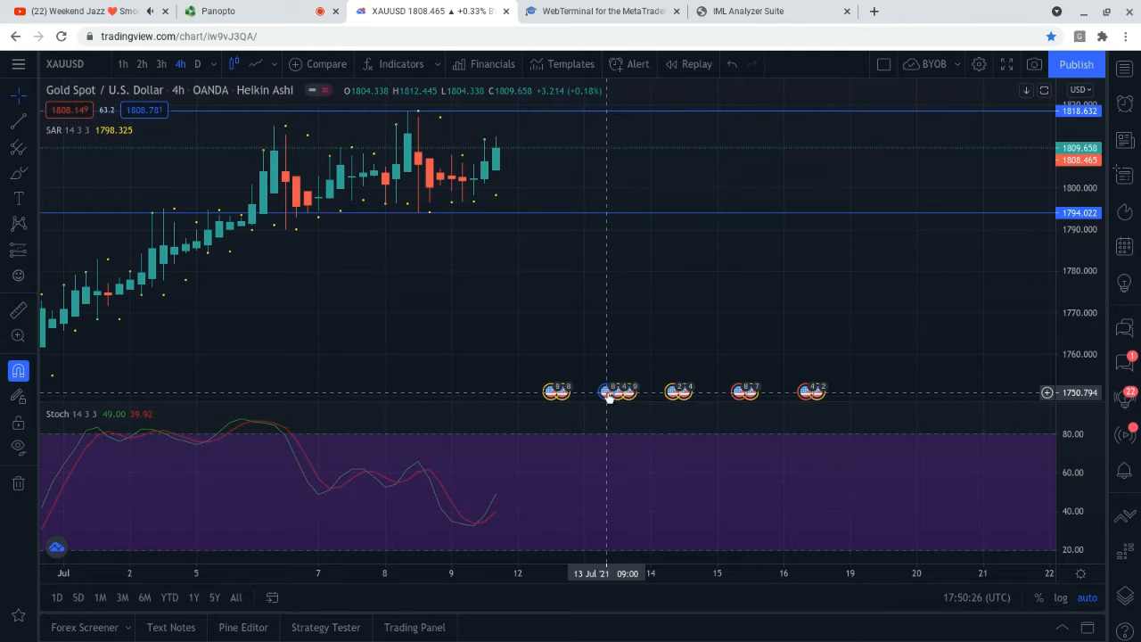
mouse_move(337, 159)
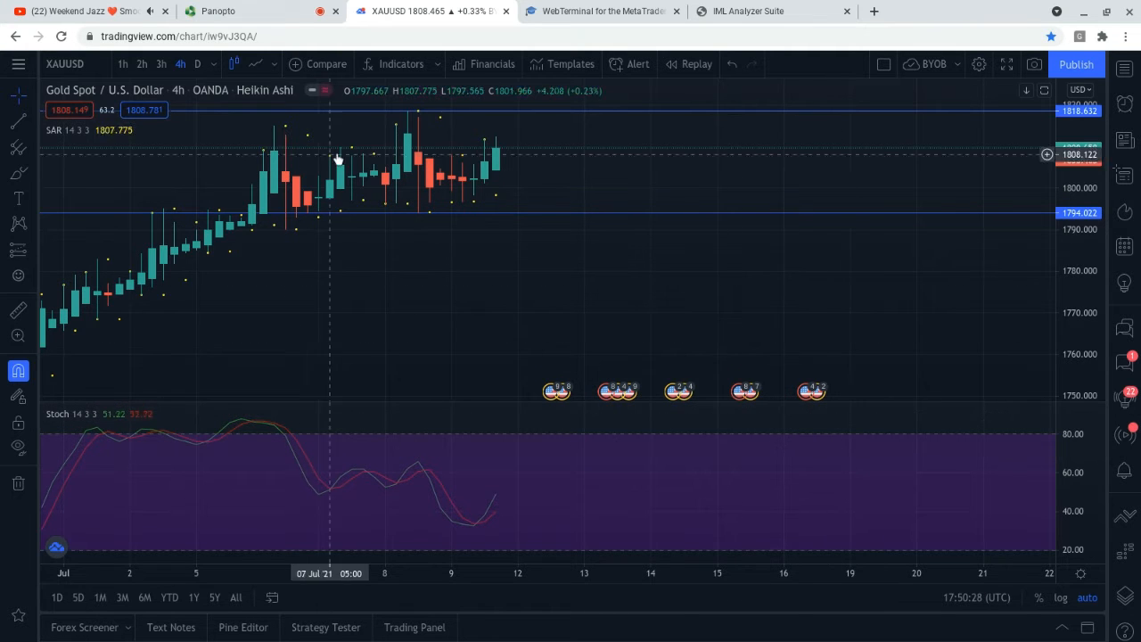
mouse_move(396, 281)
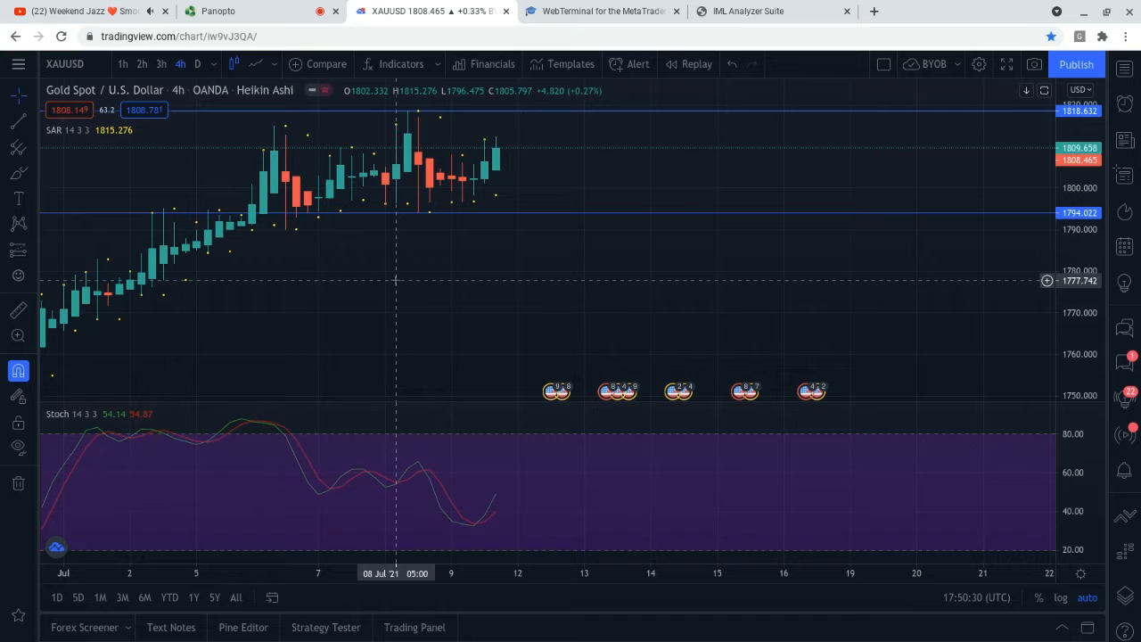
mouse_move(361, 138)
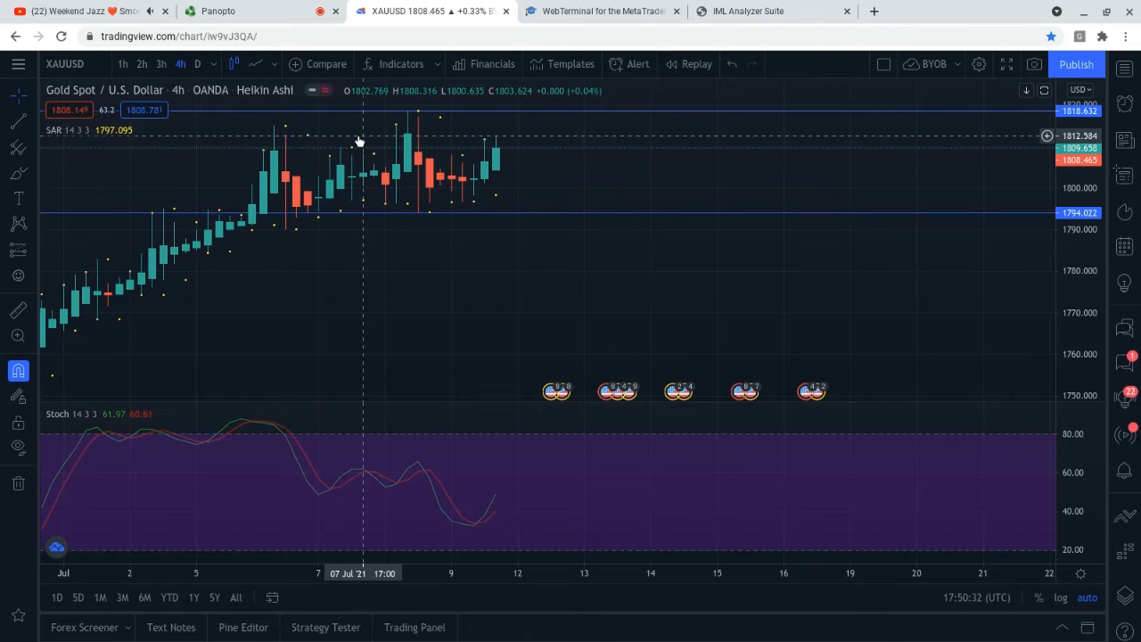
mouse_move(562, 174)
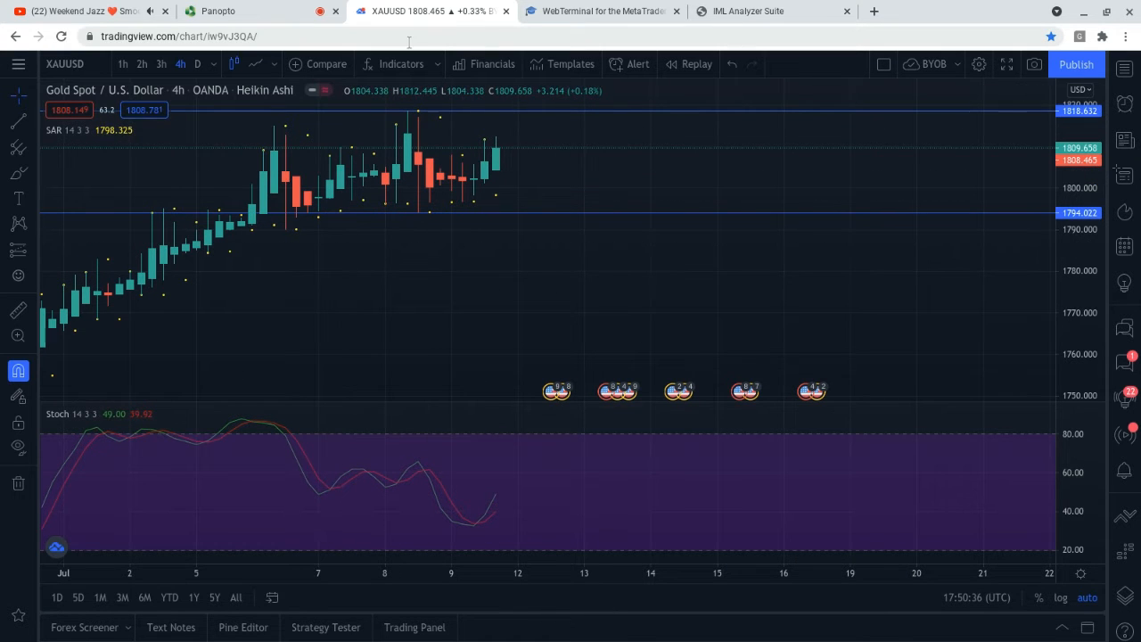
mouse_move(474, 135)
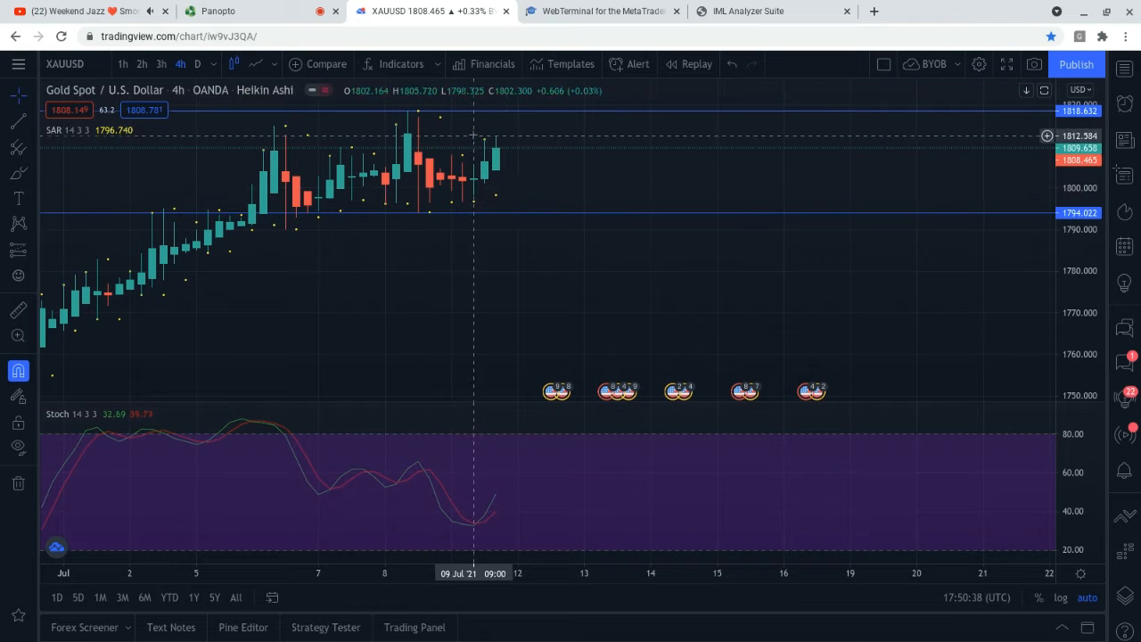
mouse_move(318, 107)
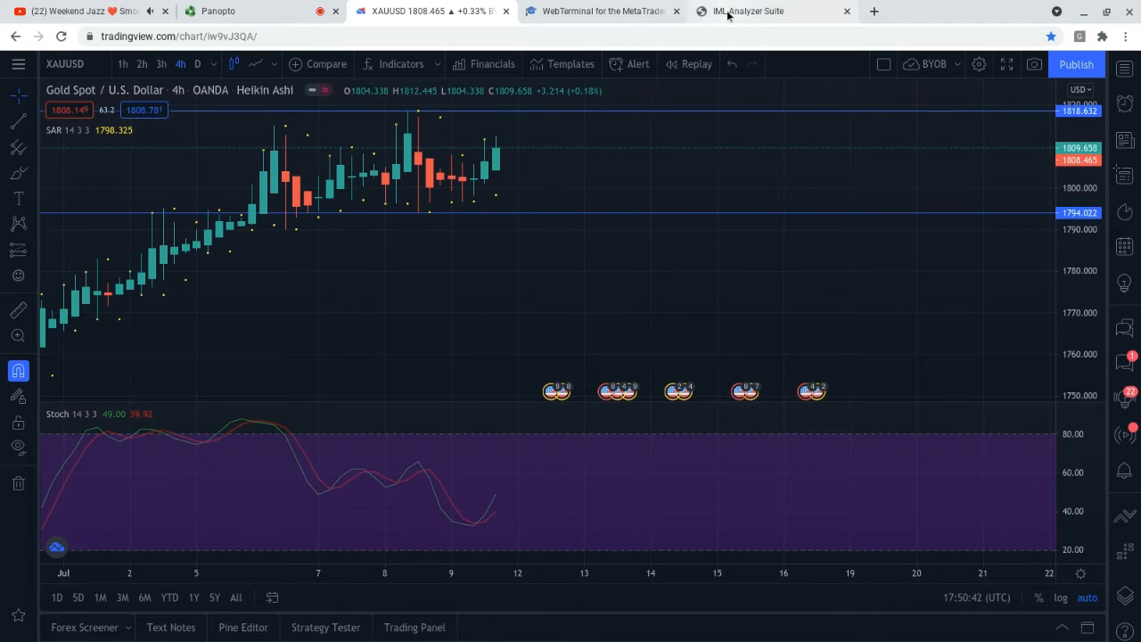
In the Vibrata analyzer, turn off the M5, M15, H1 and H4 timeframe filters
left_click(749, 11)
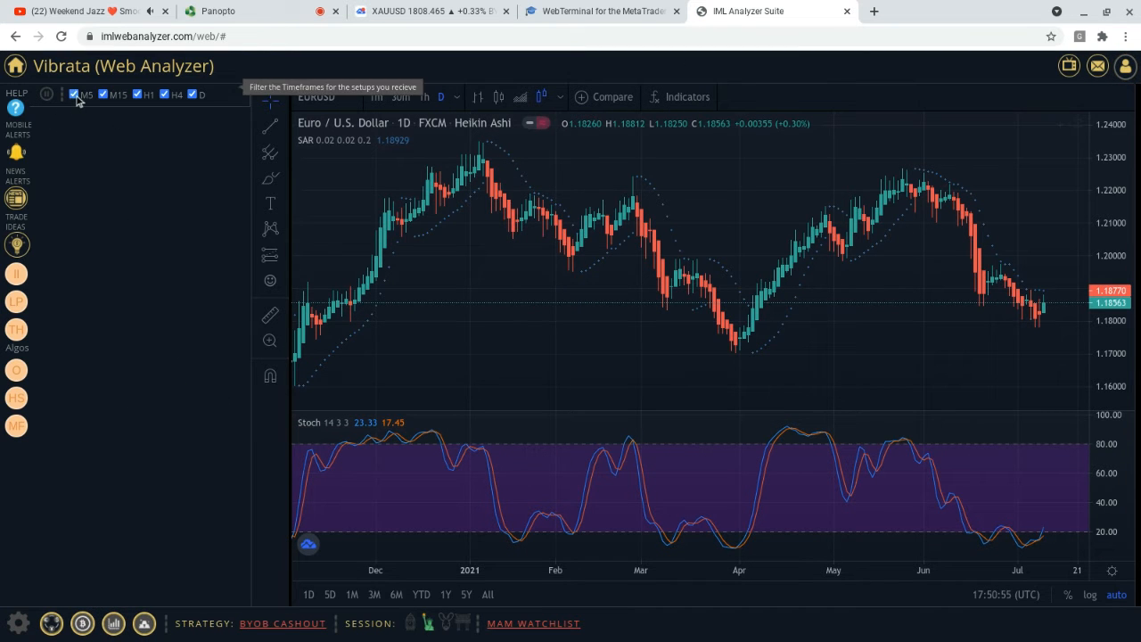
left_click(74, 95)
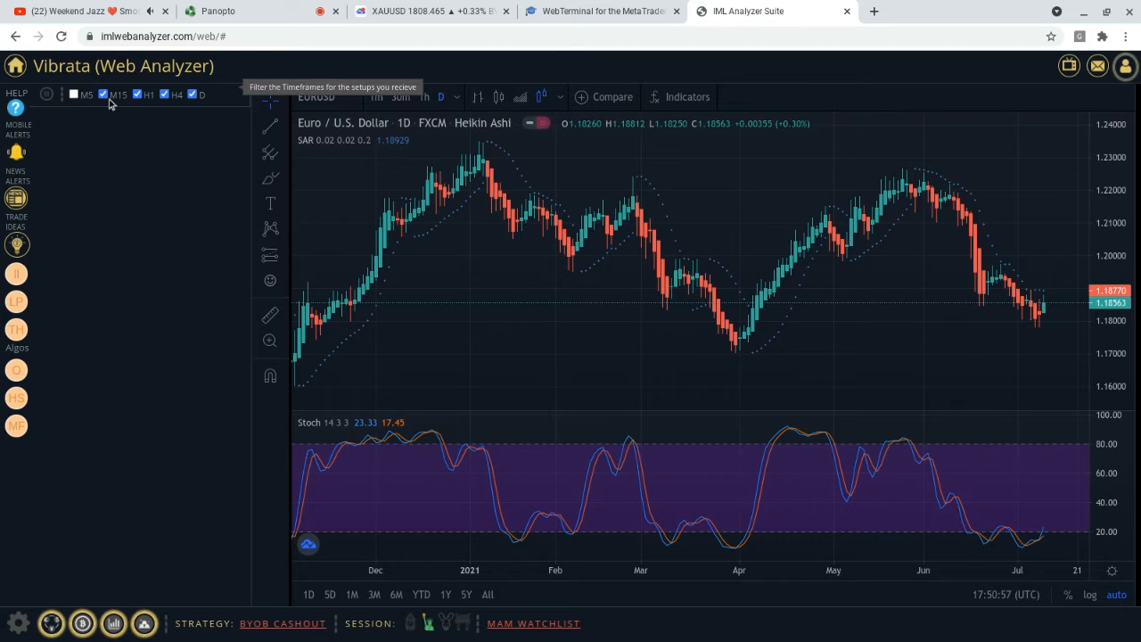
left_click(103, 95)
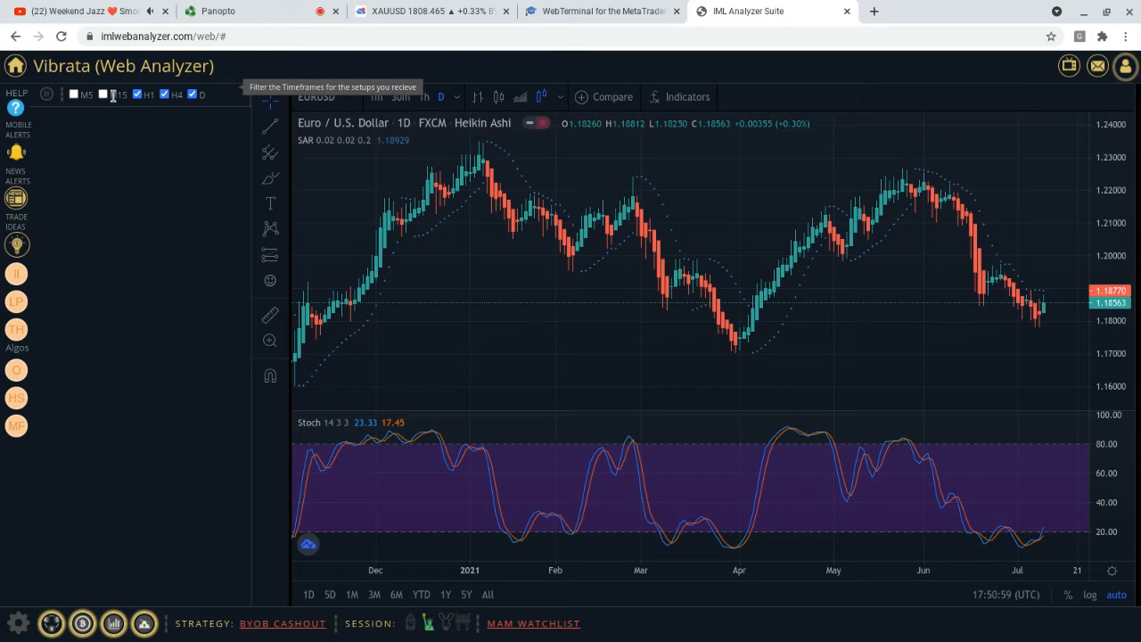
left_click(149, 94)
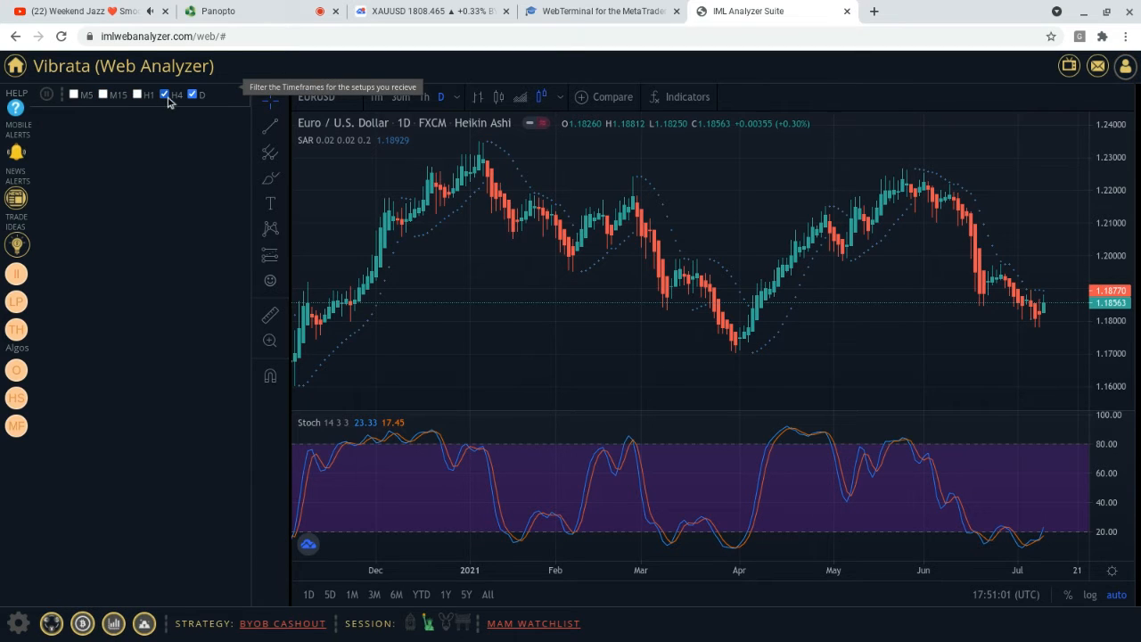
left_click(164, 94)
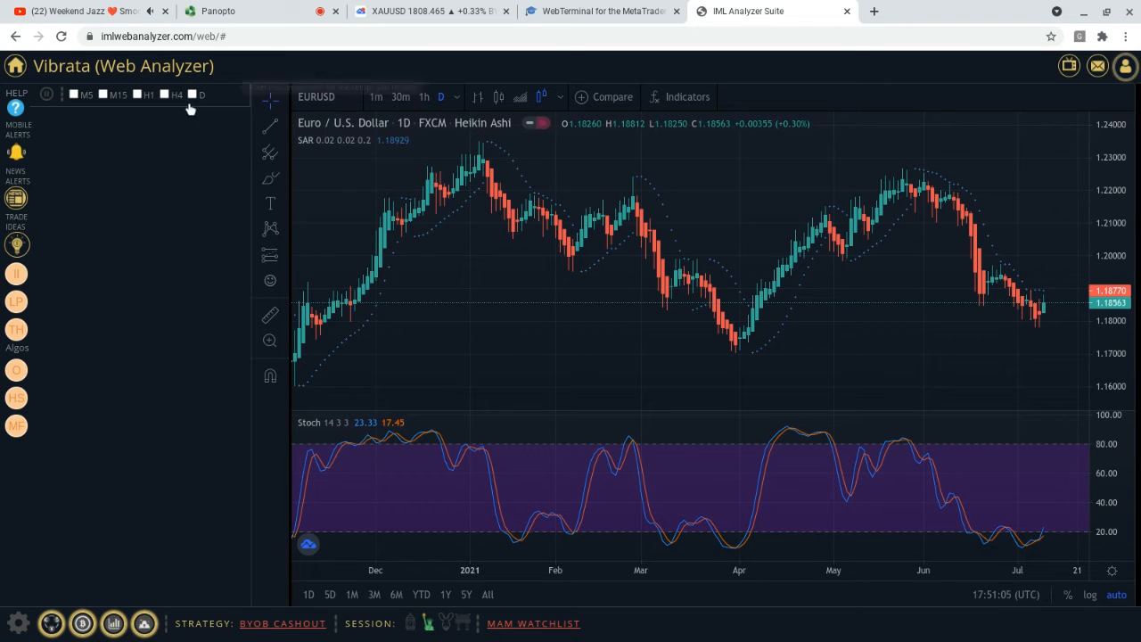
Re-enable the D, H4 and H1 setup filters so all timeframes are on
left_click(192, 95)
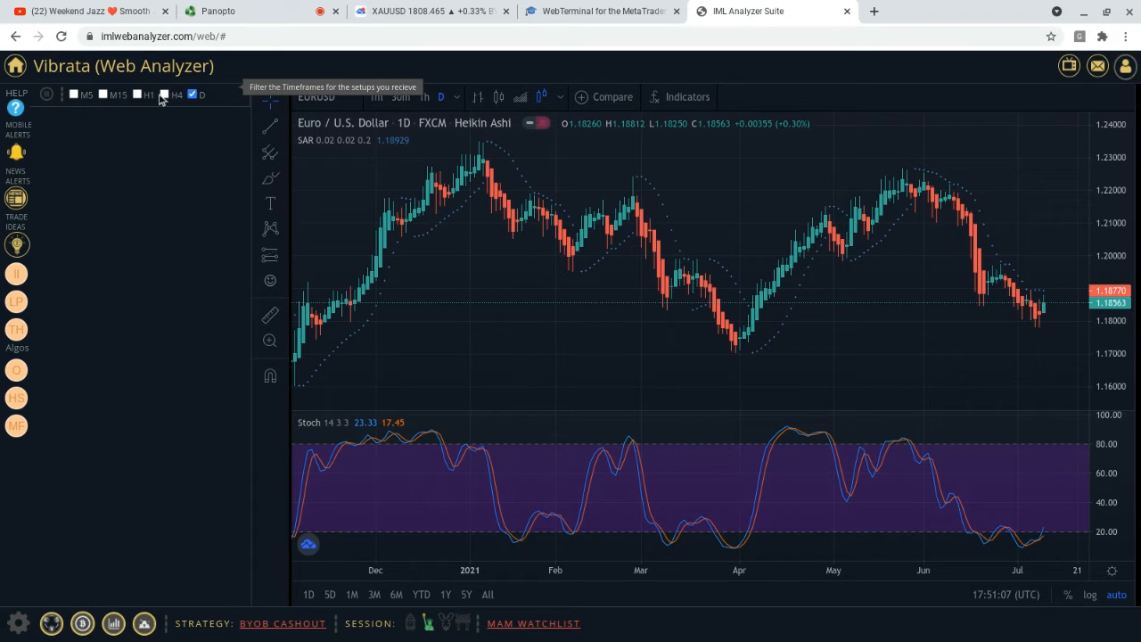
left_click(137, 94)
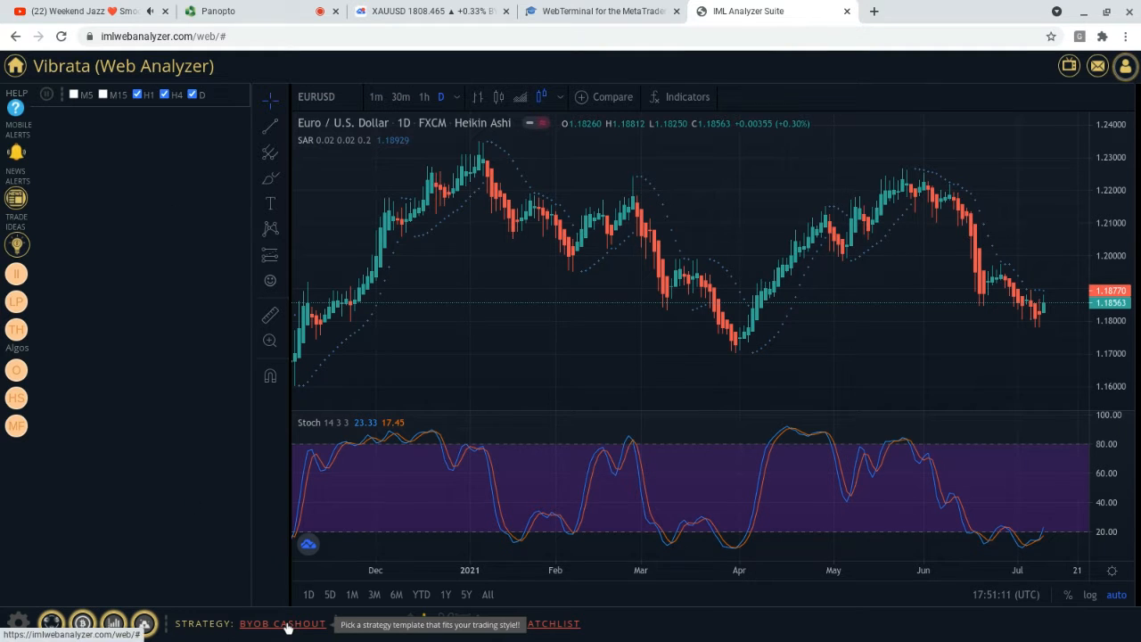
left_click(283, 623)
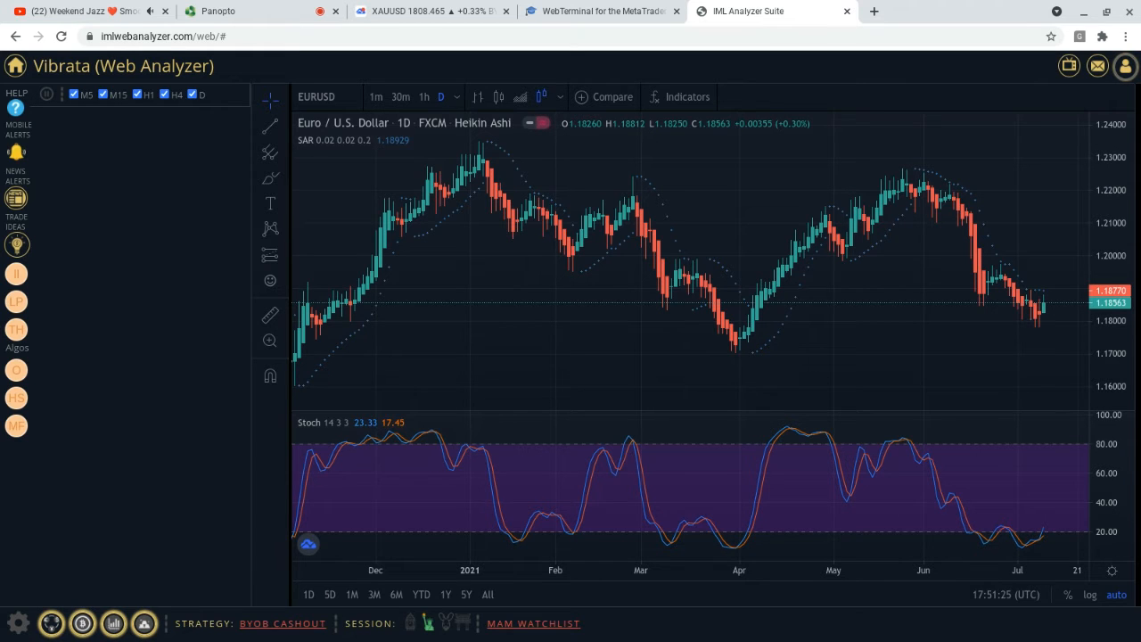
mouse_move(587, 254)
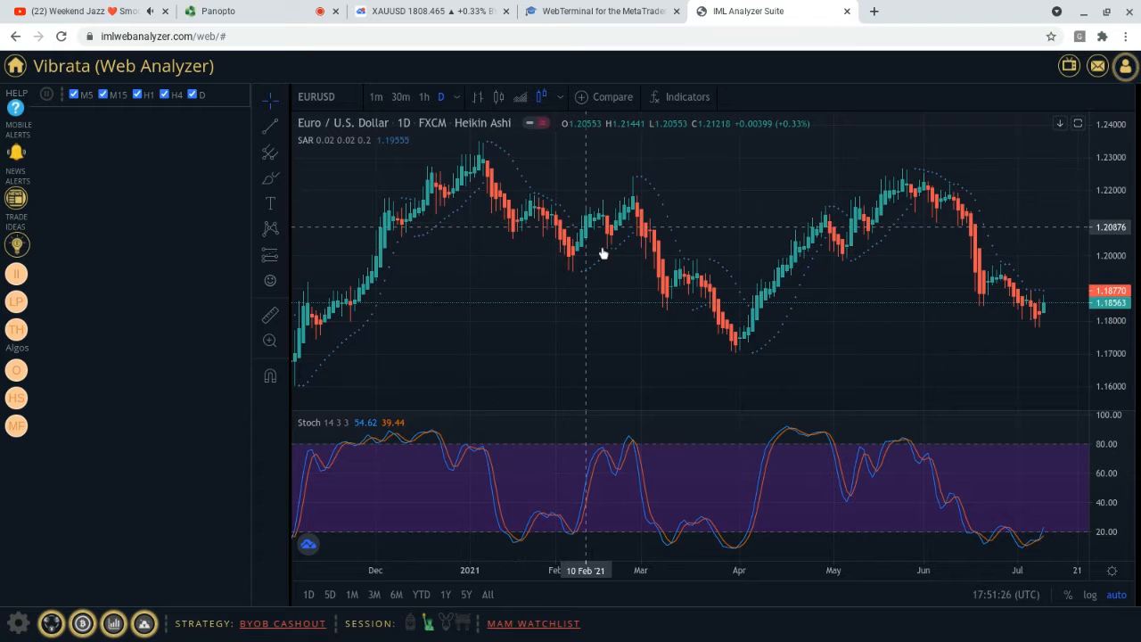
mouse_move(755, 320)
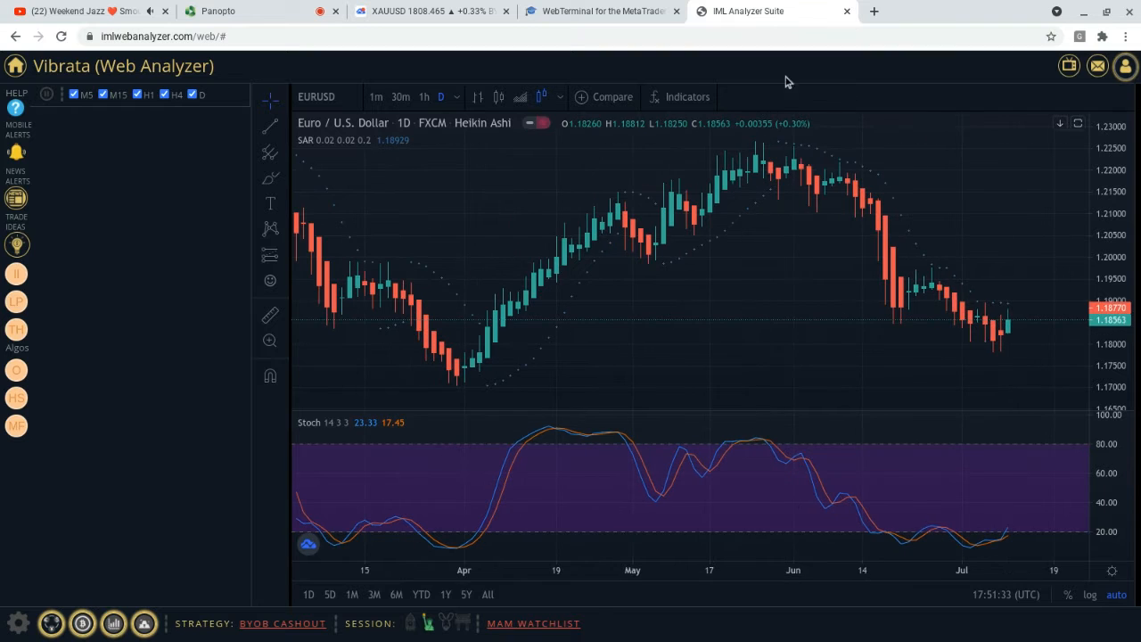
mouse_move(847, 185)
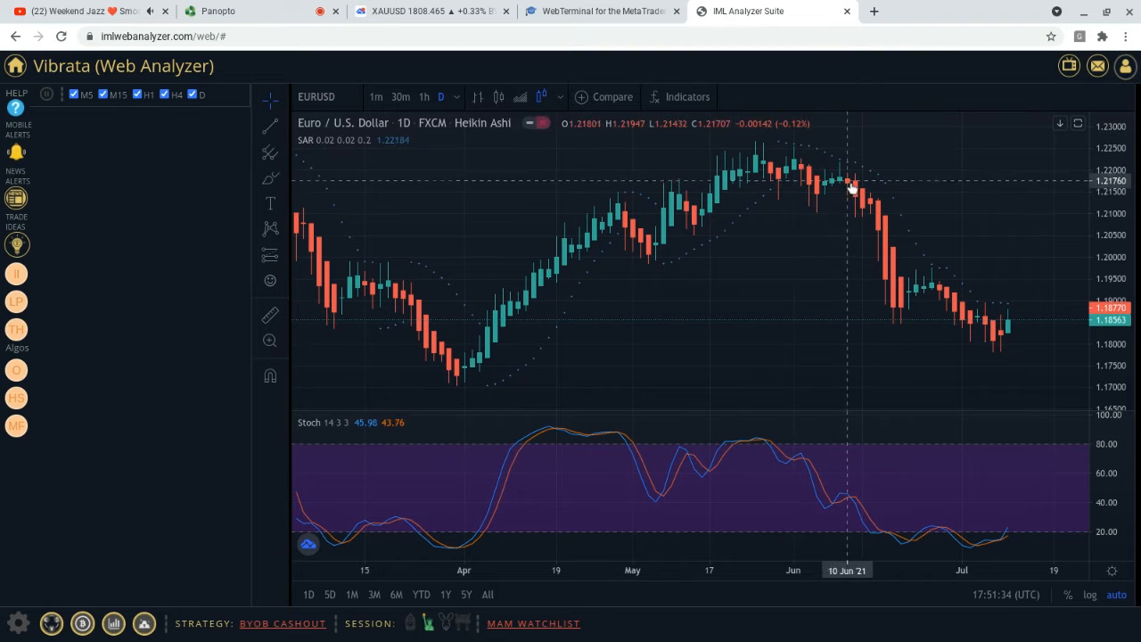
mouse_move(1001, 320)
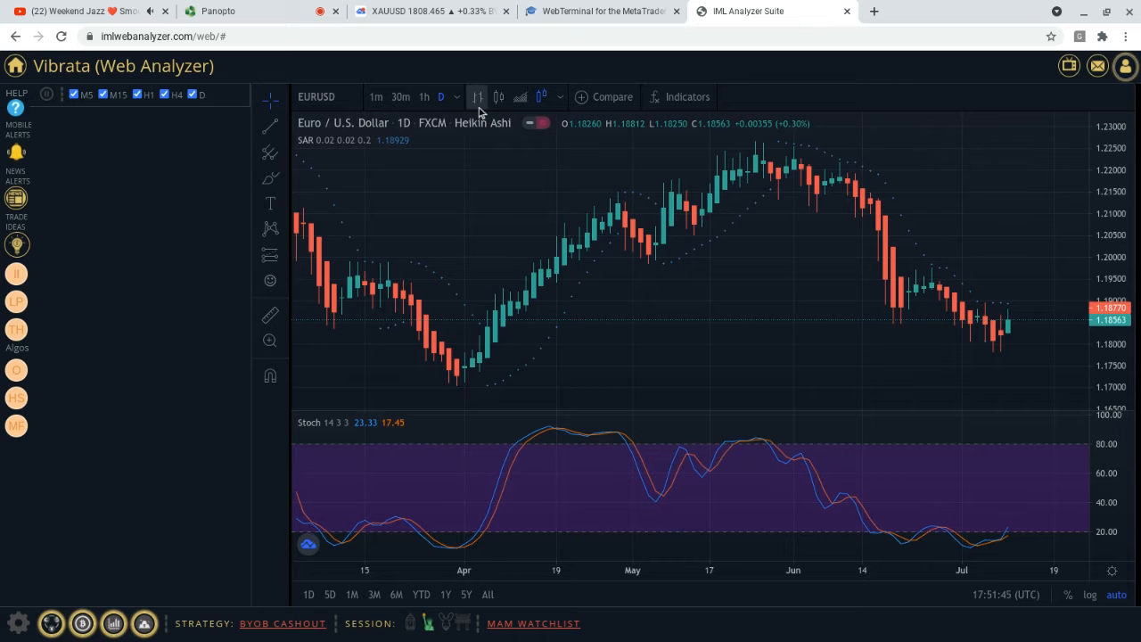
Open the chart-style list, currently set to Heikin Ashi
left_click(541, 97)
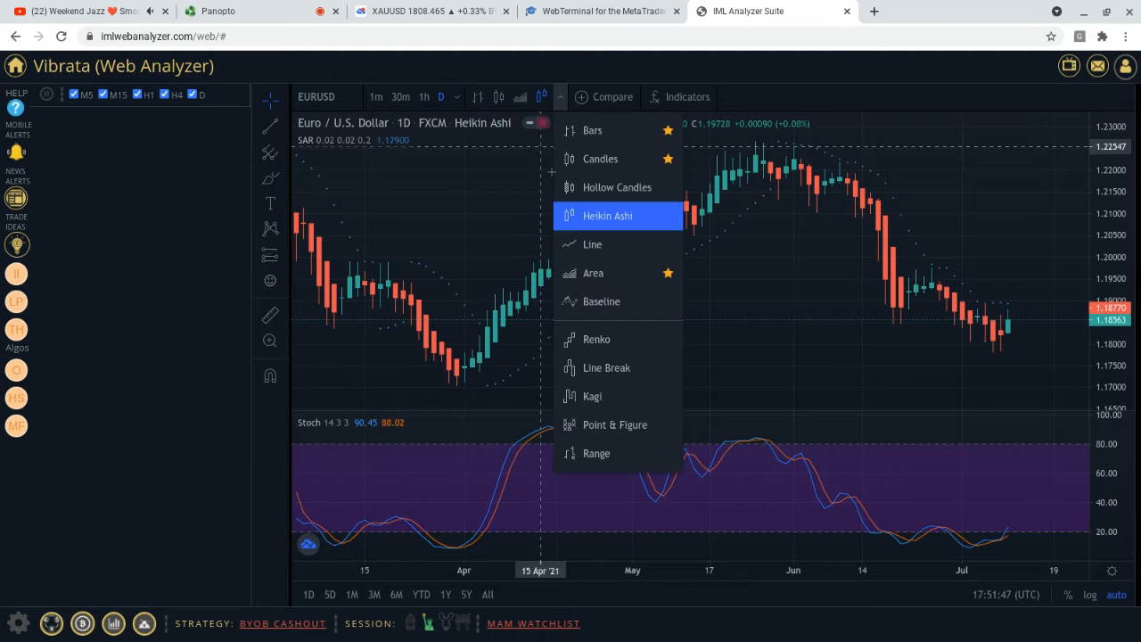
Choose Line as the chart type for the EURUSD daily chart
left_click(592, 245)
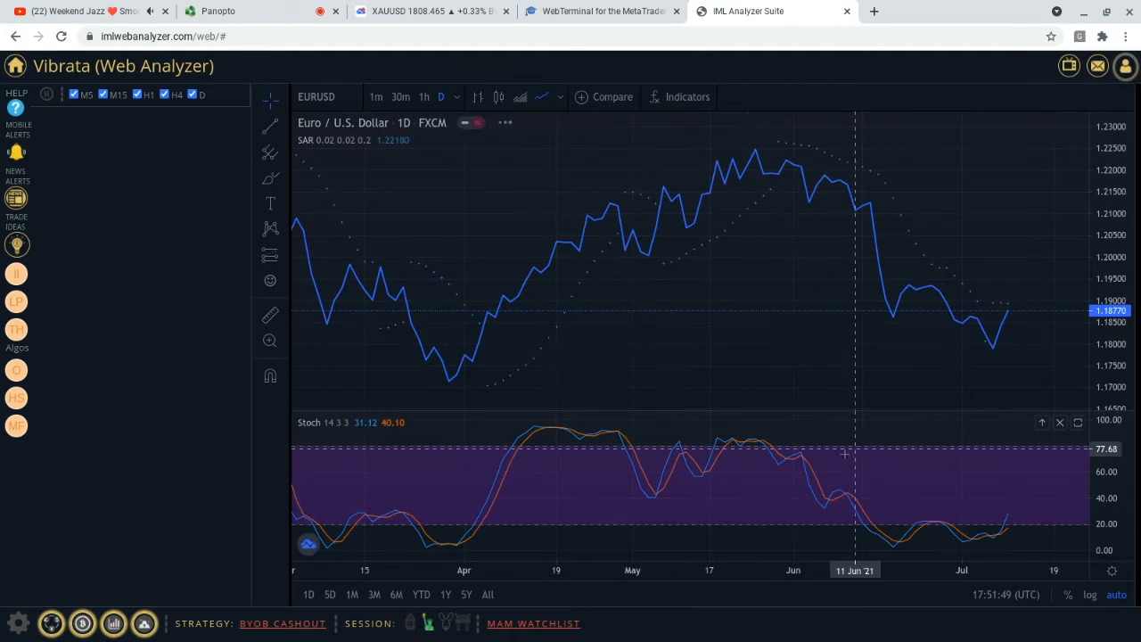
mouse_move(602, 234)
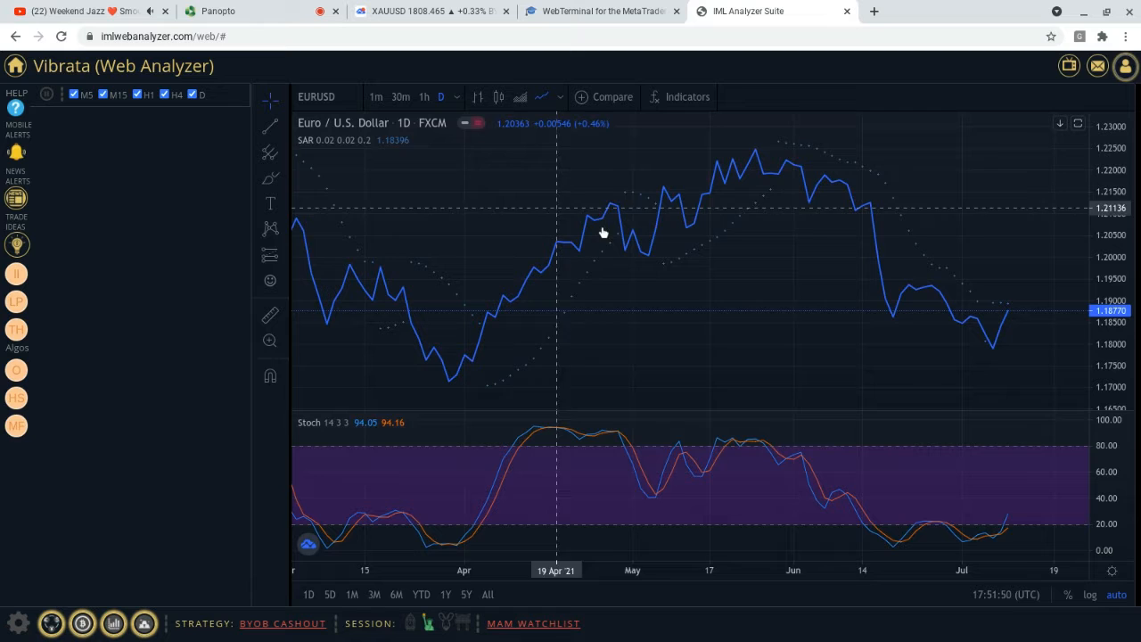
mouse_move(954, 272)
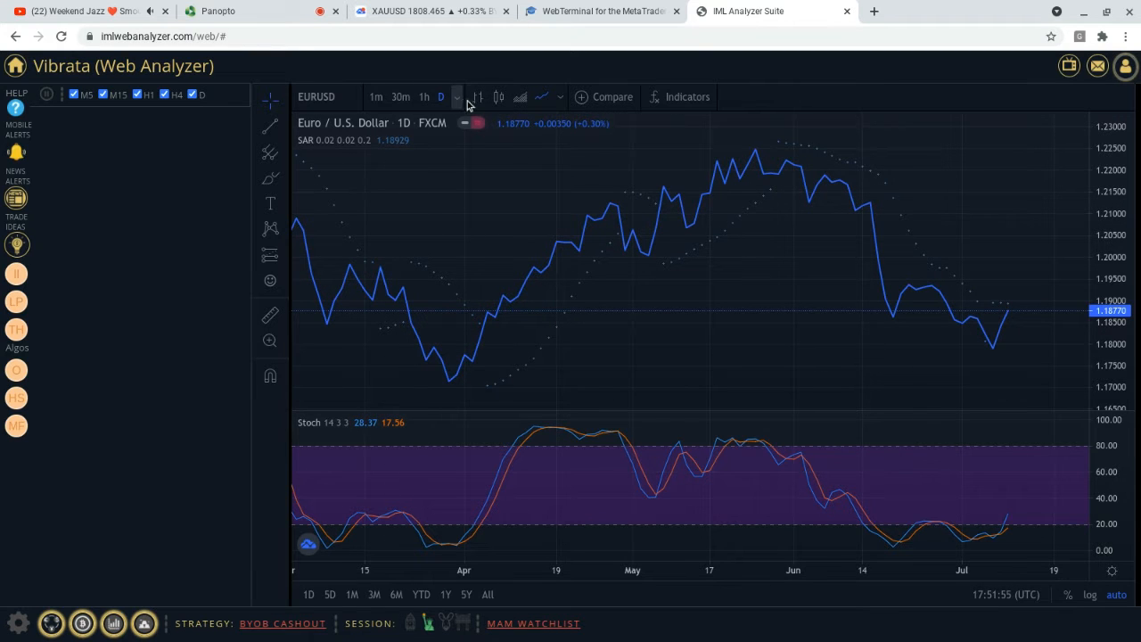
mouse_move(587, 201)
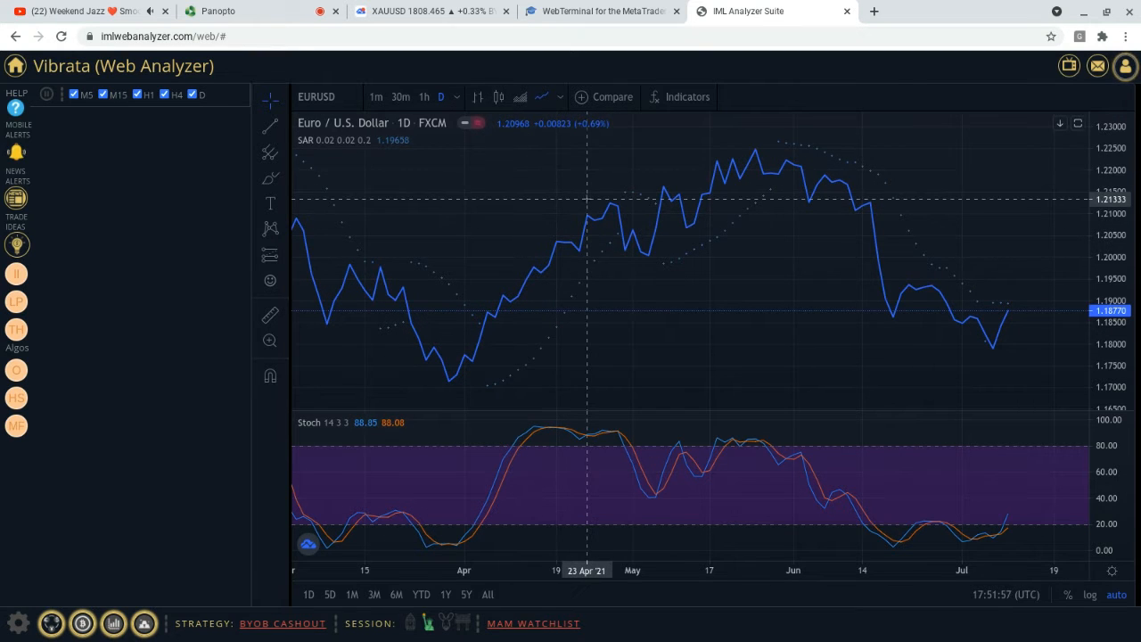
mouse_move(351, 79)
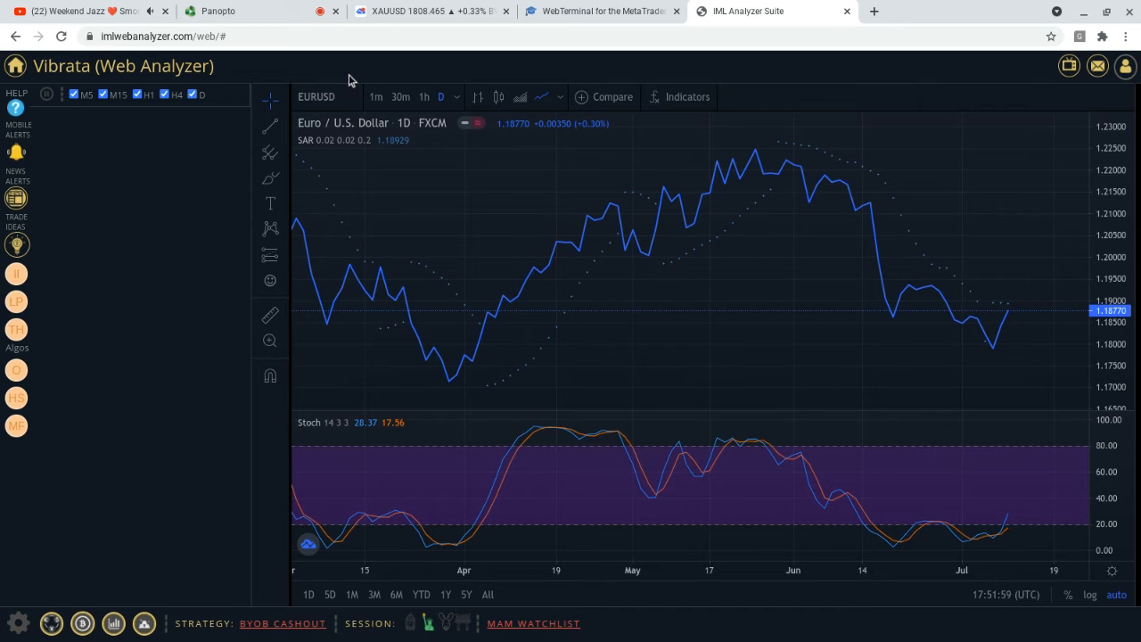
mouse_move(388, 206)
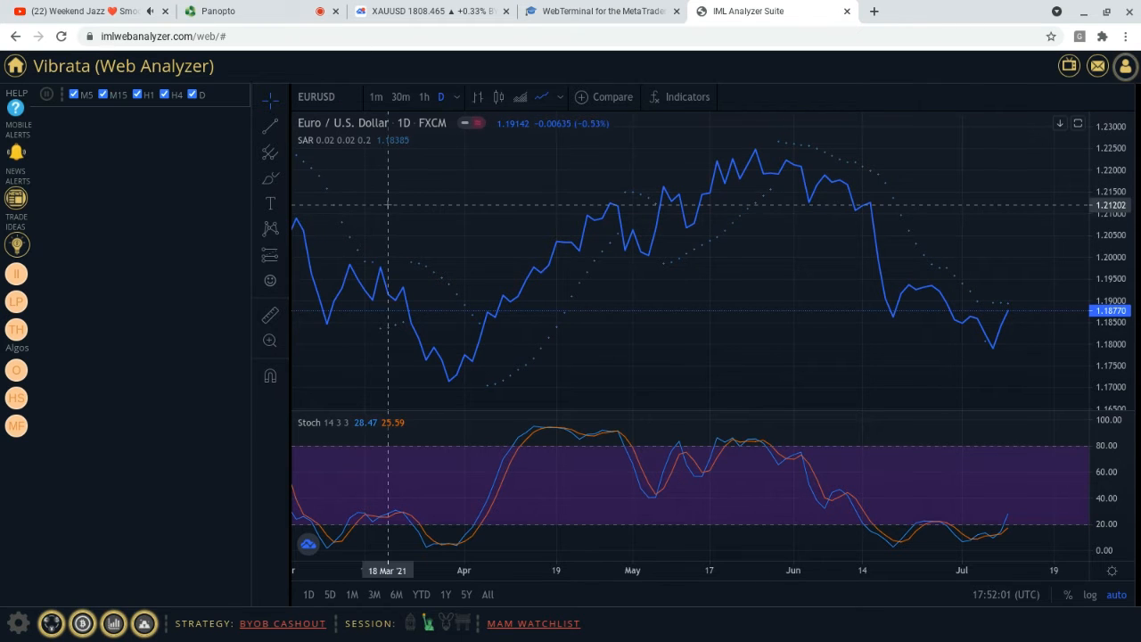
mouse_move(152, 159)
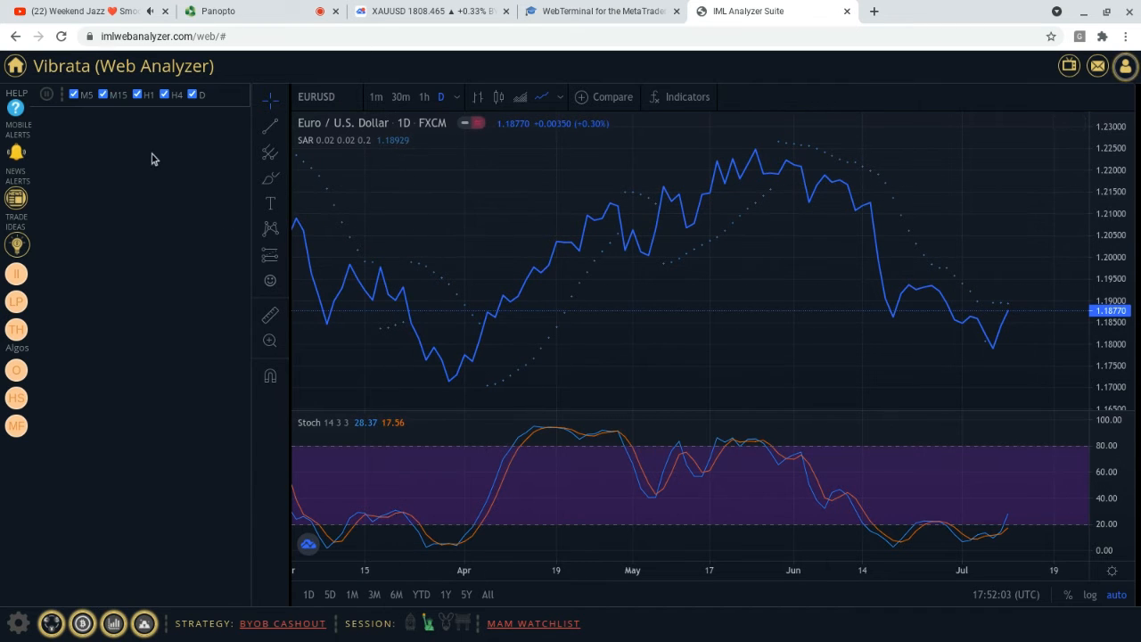
mouse_move(164, 266)
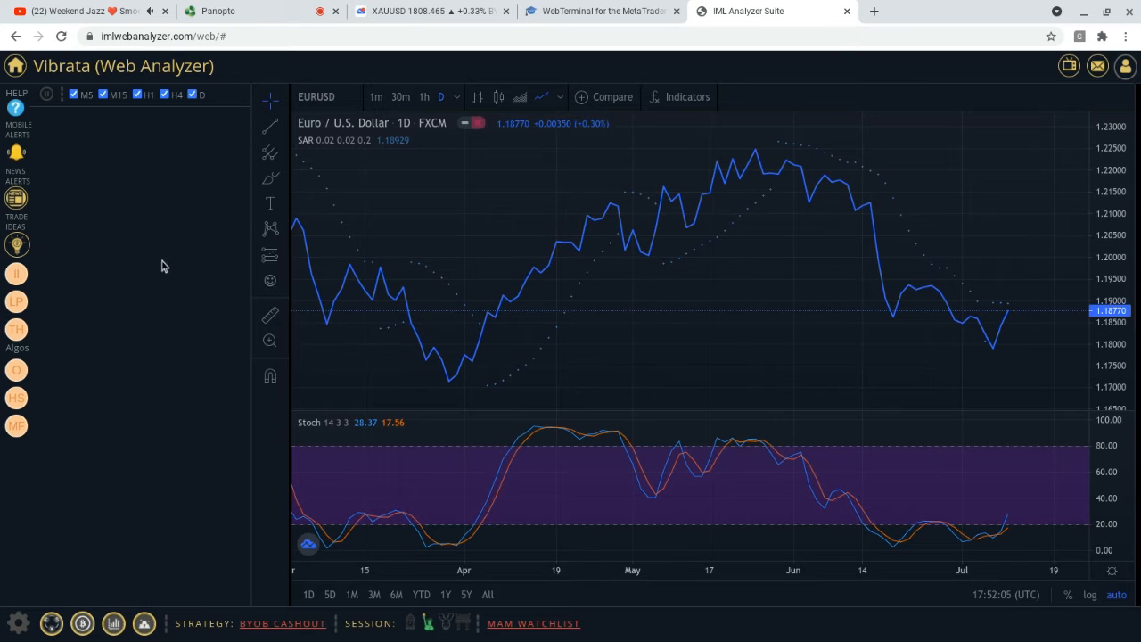
mouse_move(16, 151)
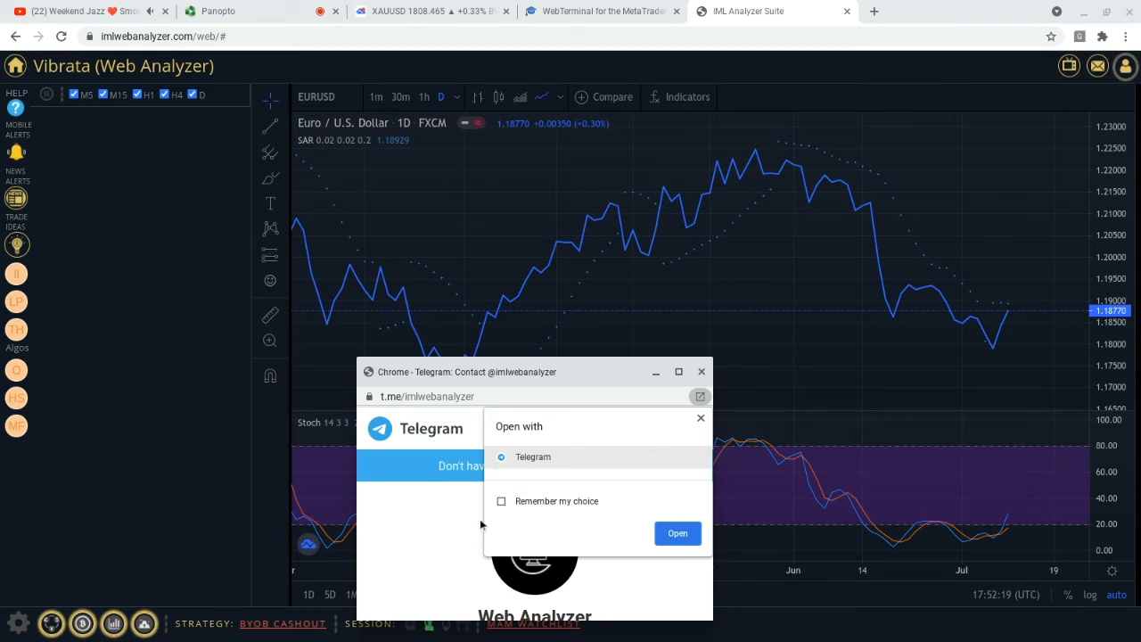
mouse_move(639, 532)
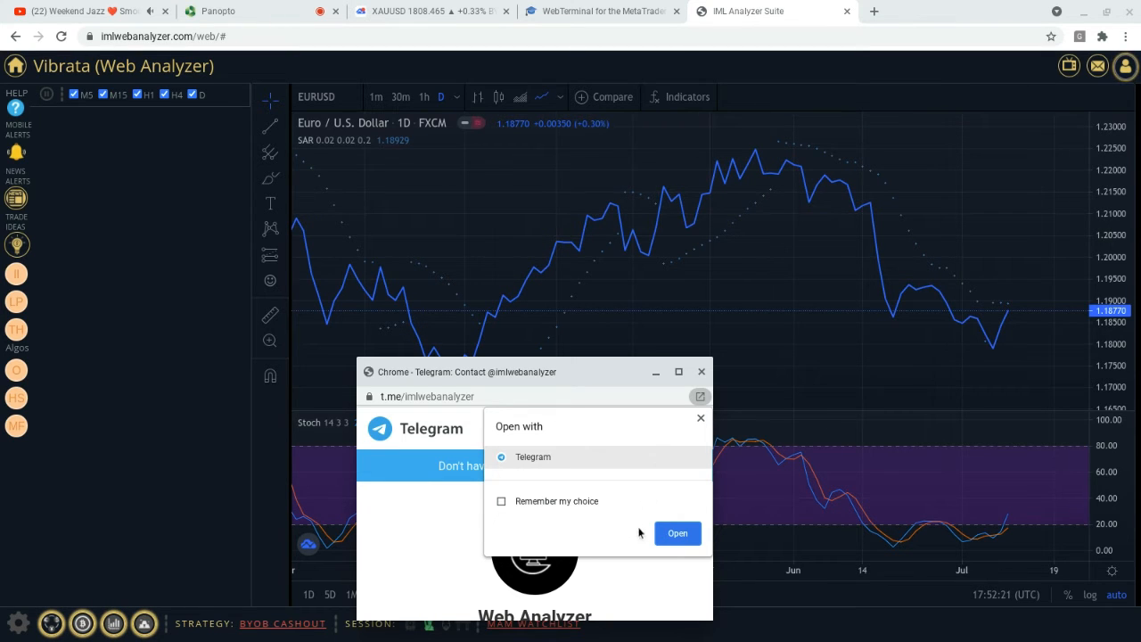
Open the Telegram contact window, then close it to reveal the EURUSD chart
left_click(701, 418)
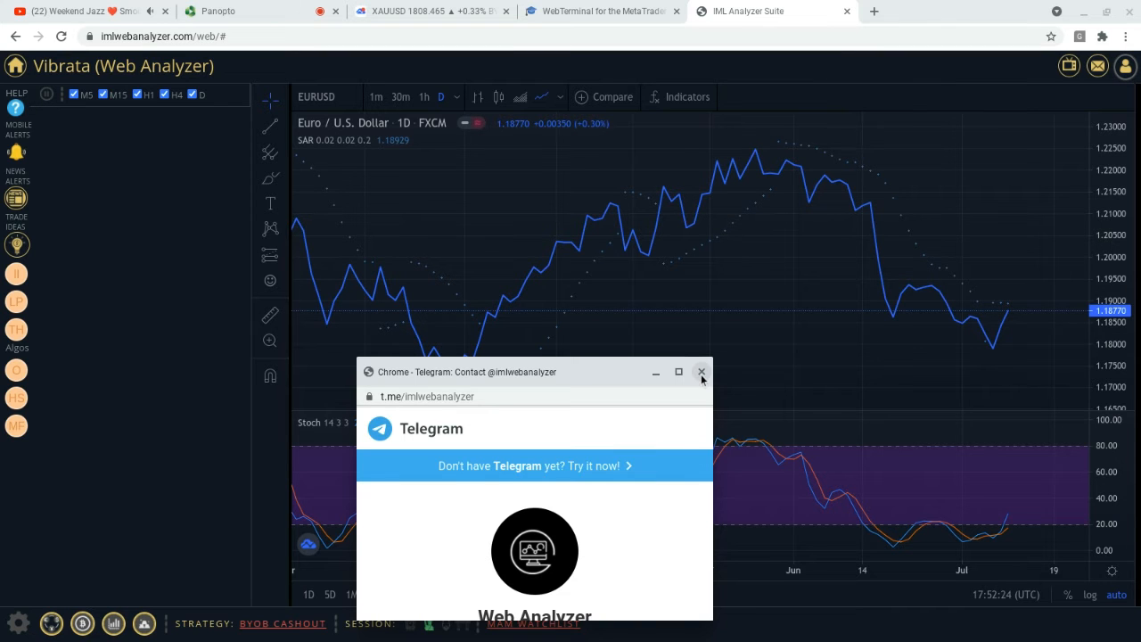
left_click(702, 372)
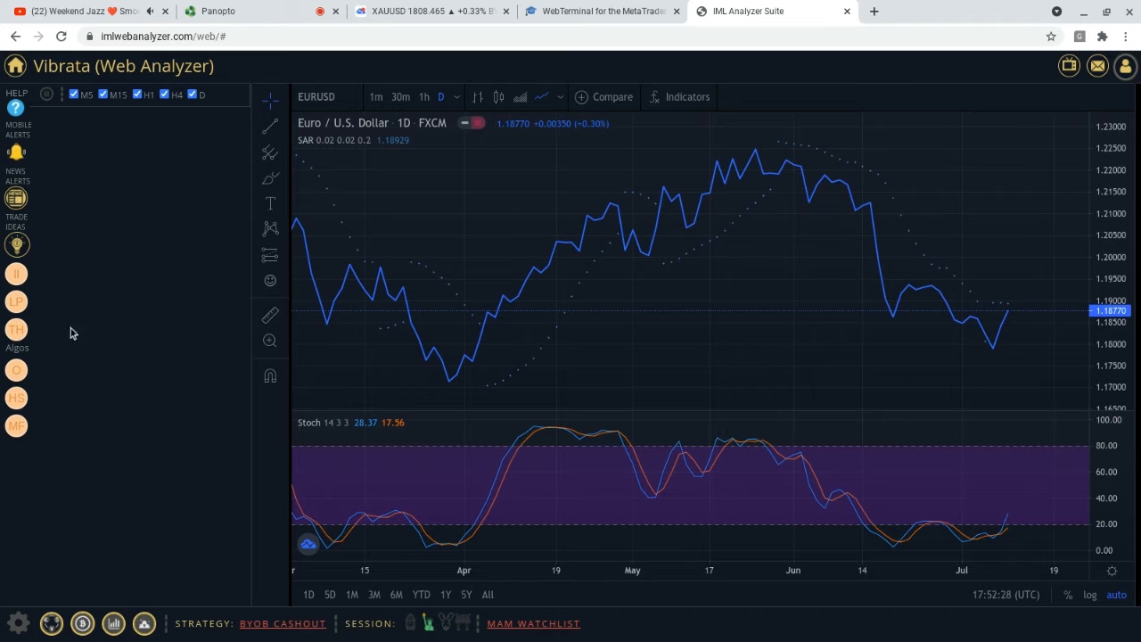
mouse_move(270, 426)
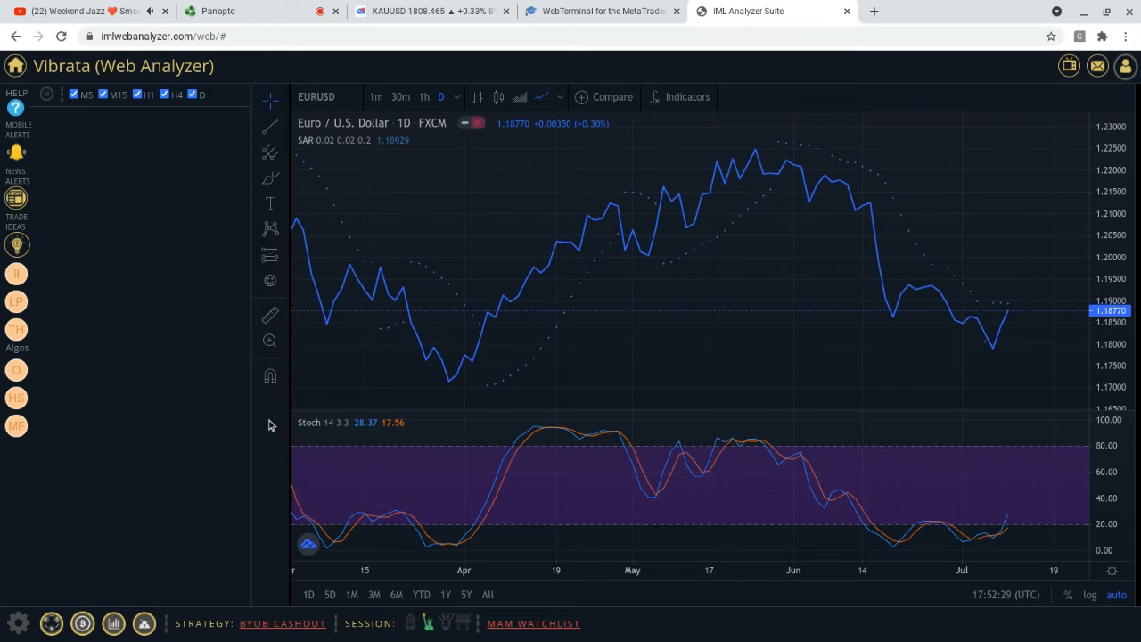
mouse_move(580, 159)
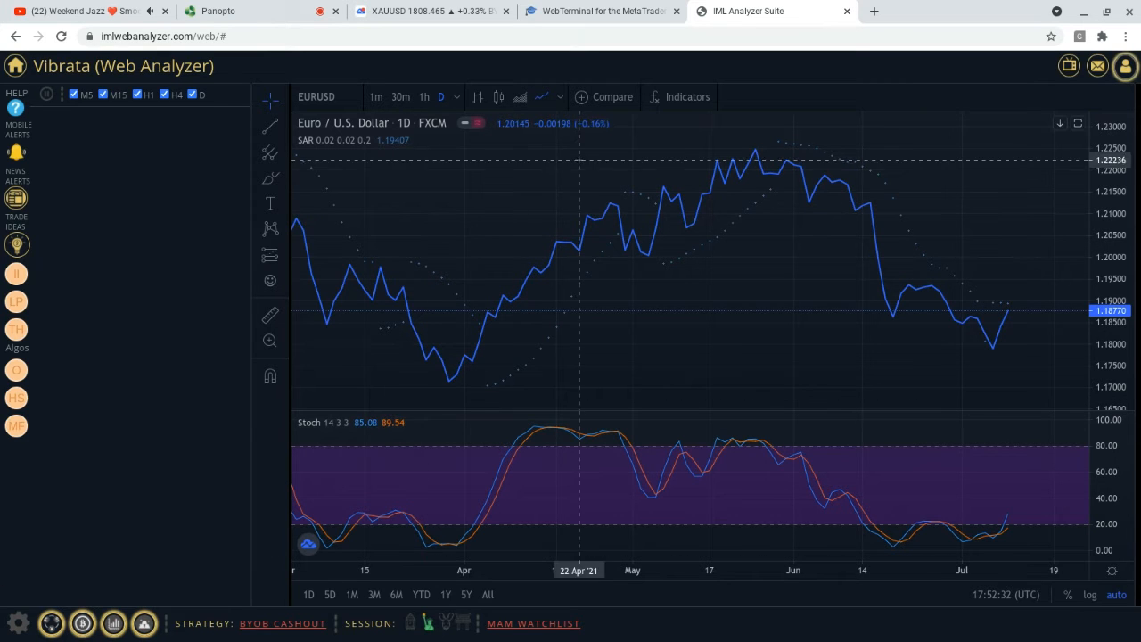
mouse_move(270, 126)
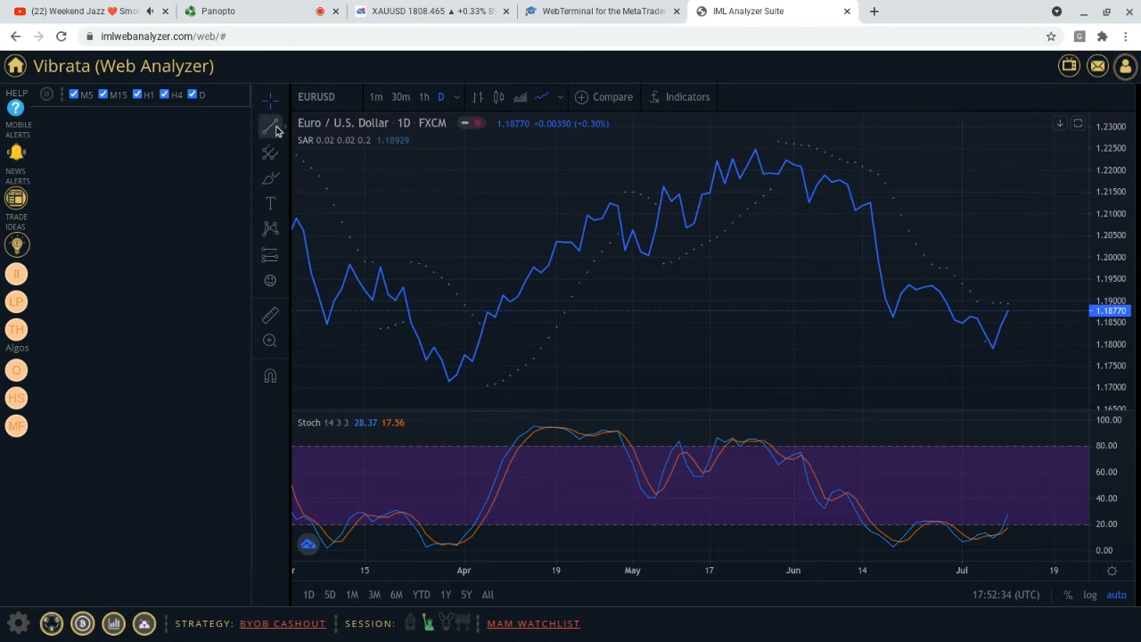
Enter the im.center/index.php address in the browser address bar
left_click(269, 126)
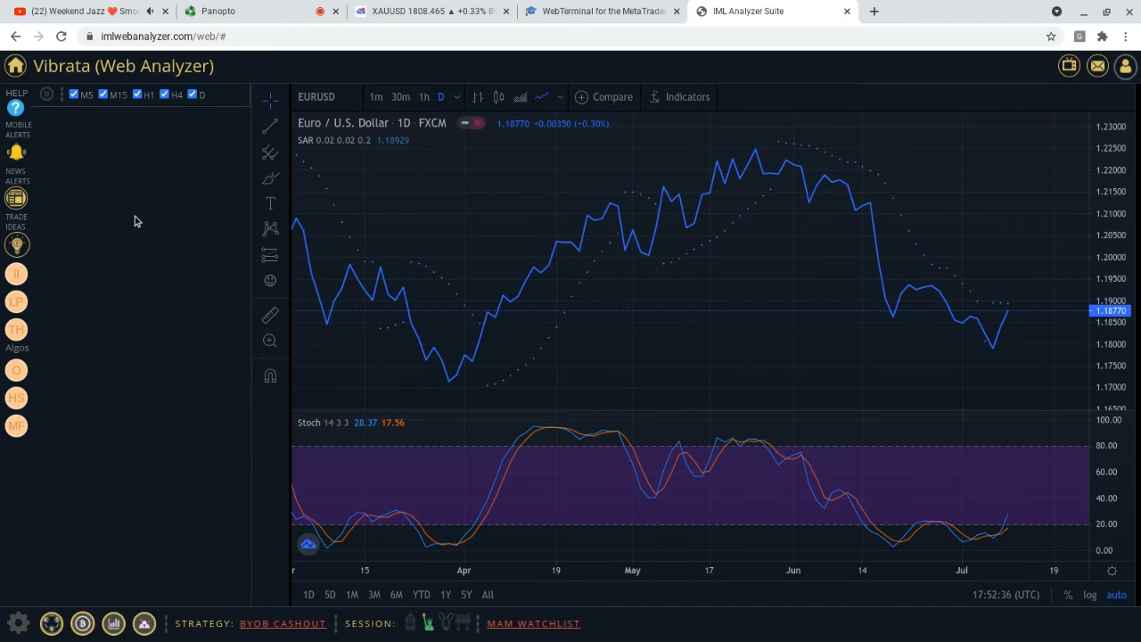
left_click(161, 36)
type("im")
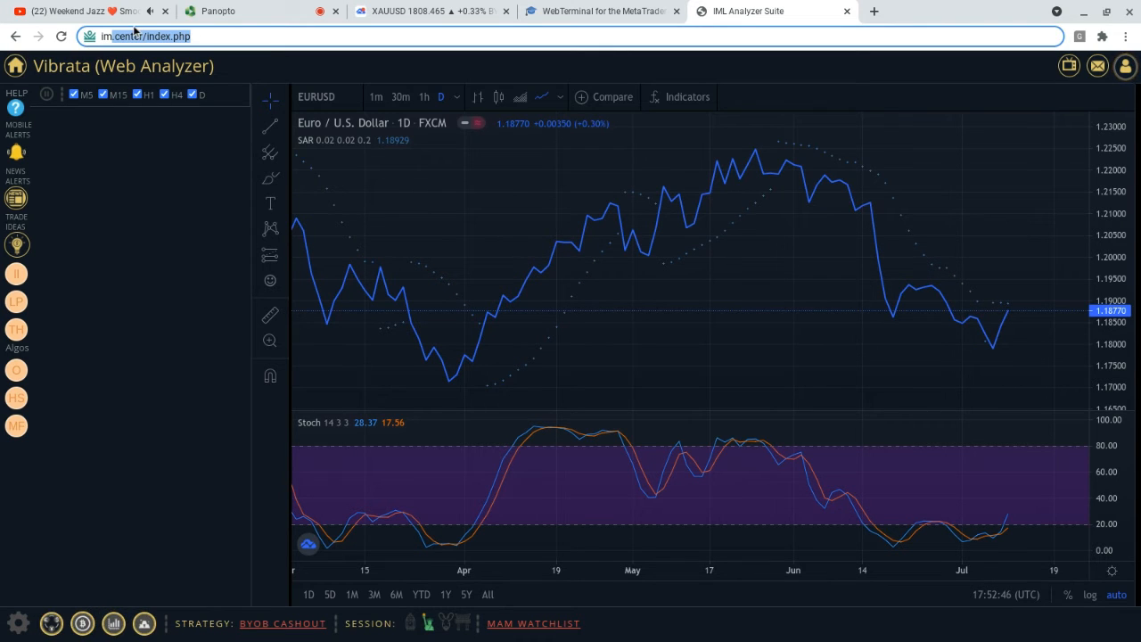
Load the IM center page, log in, and open the Strategies products page
key("Return")
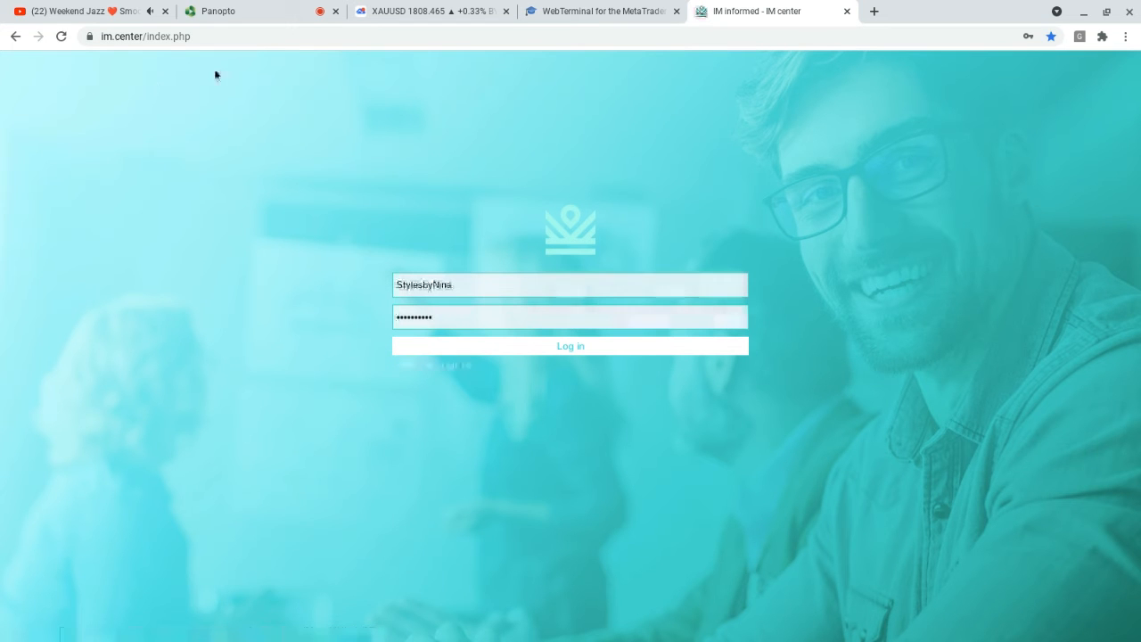
left_click(569, 346)
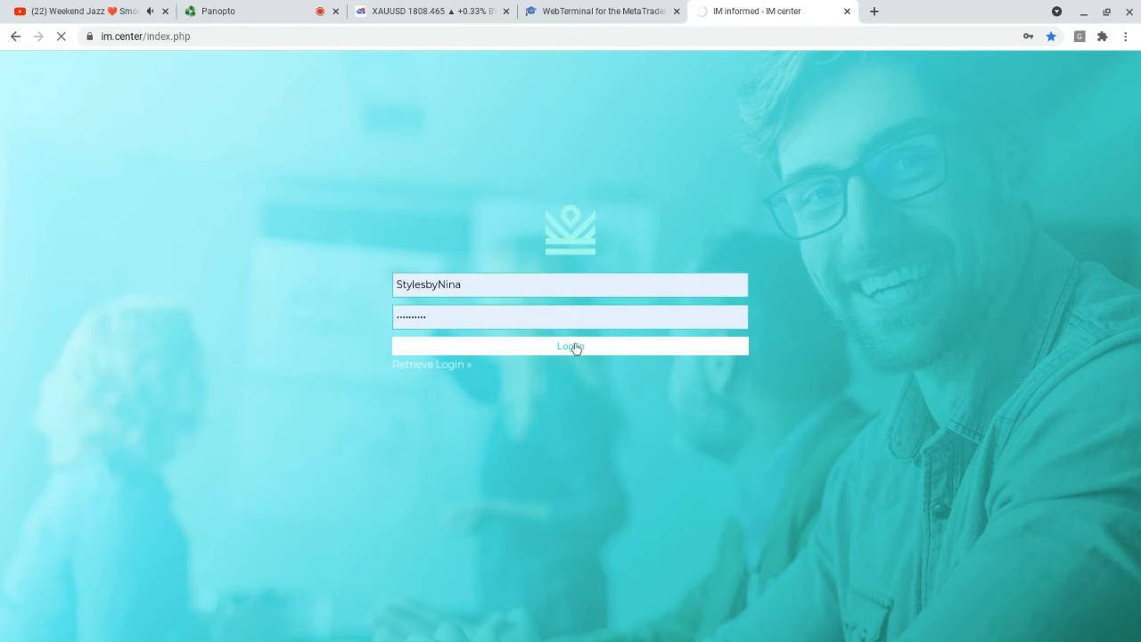
left_click(570, 346)
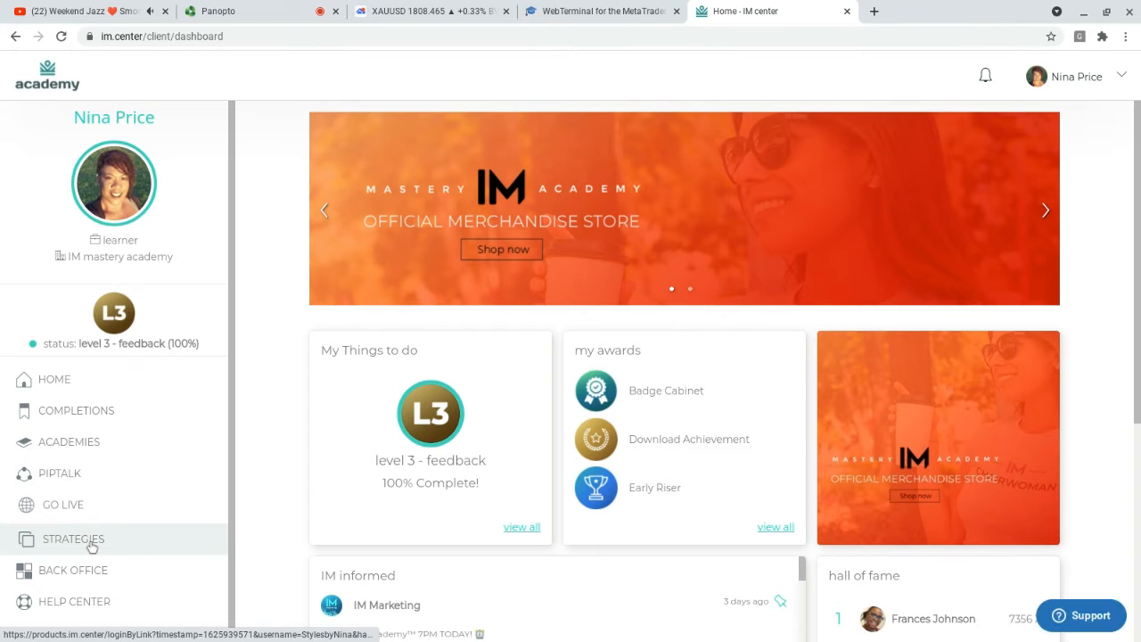
left_click(73, 539)
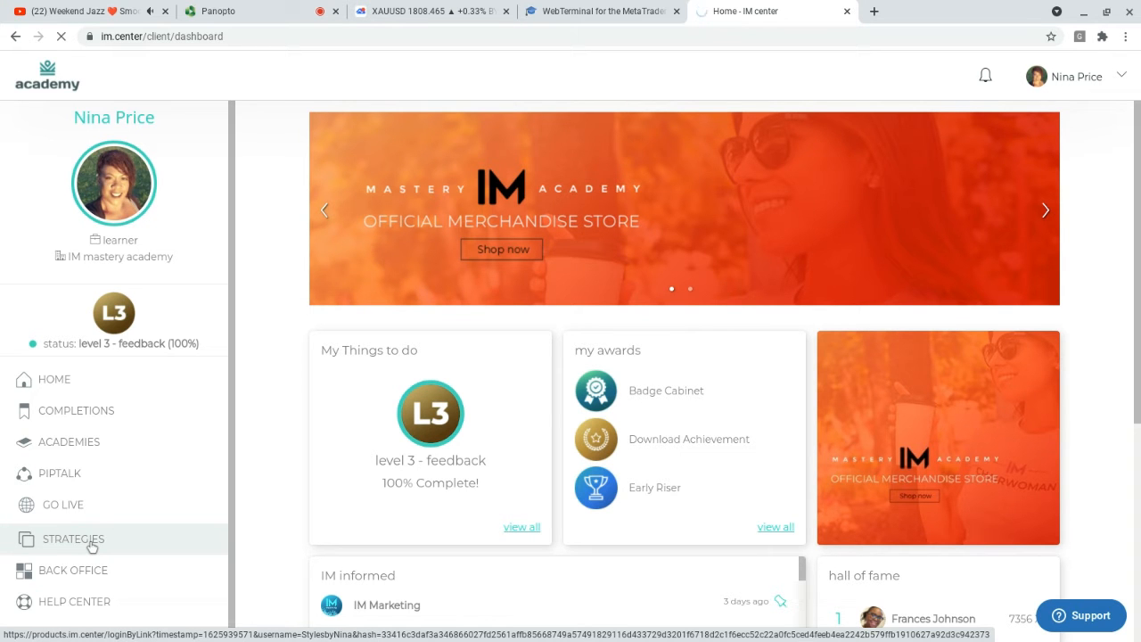
left_click(74, 538)
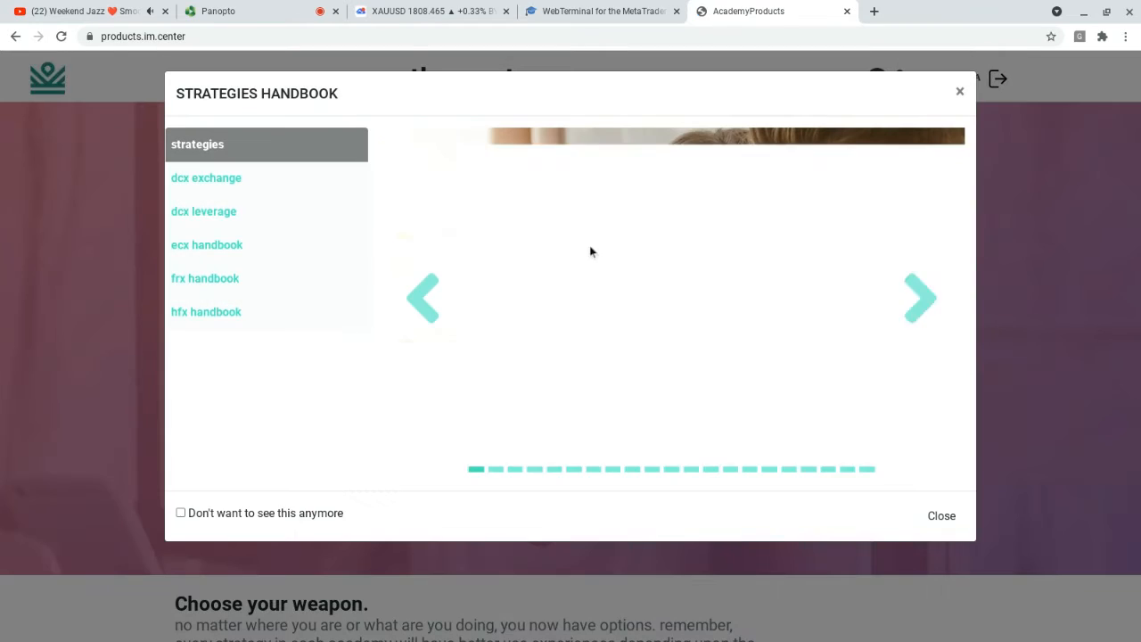
Close the Strategies Handbook and open the vibrata strategy from the list
left_click(940, 515)
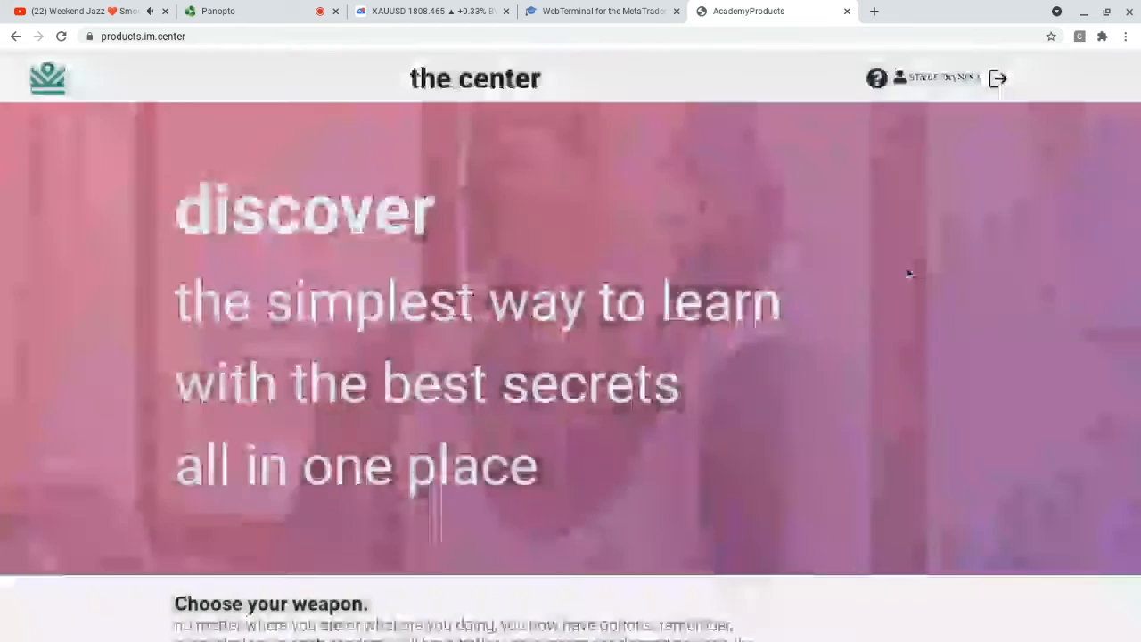
scroll("down", 3)
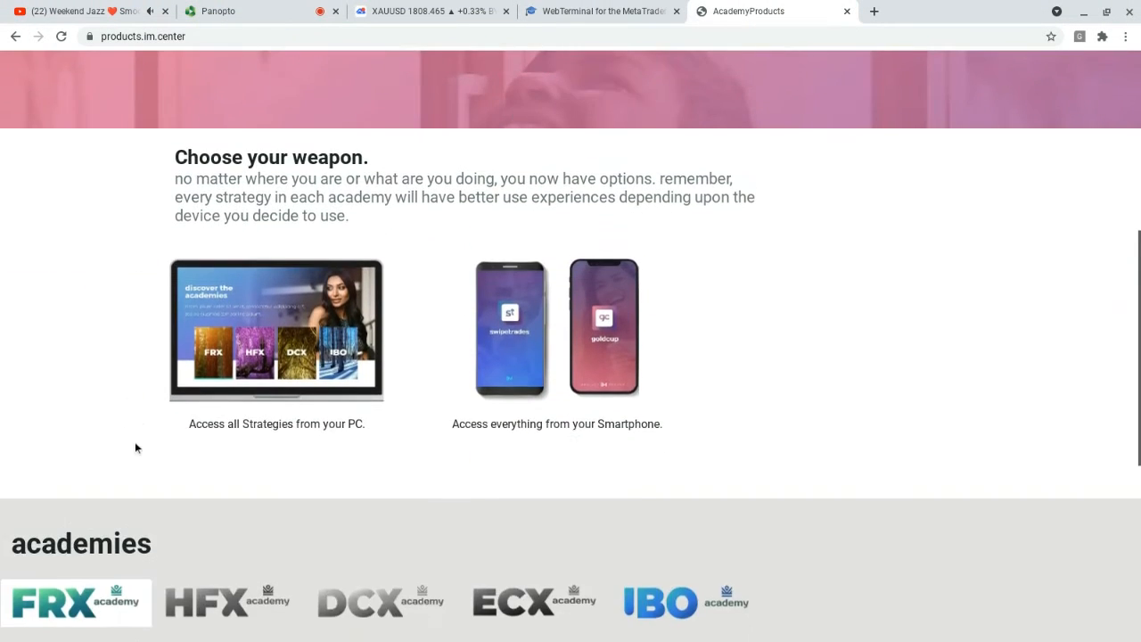
scroll("down", 3)
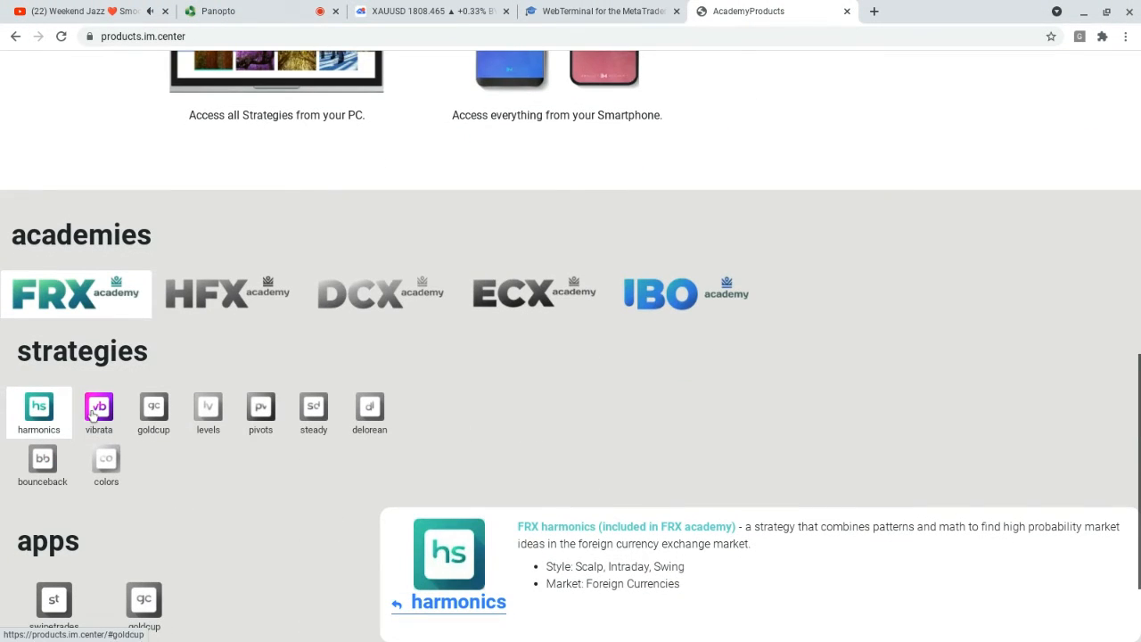
left_click(98, 412)
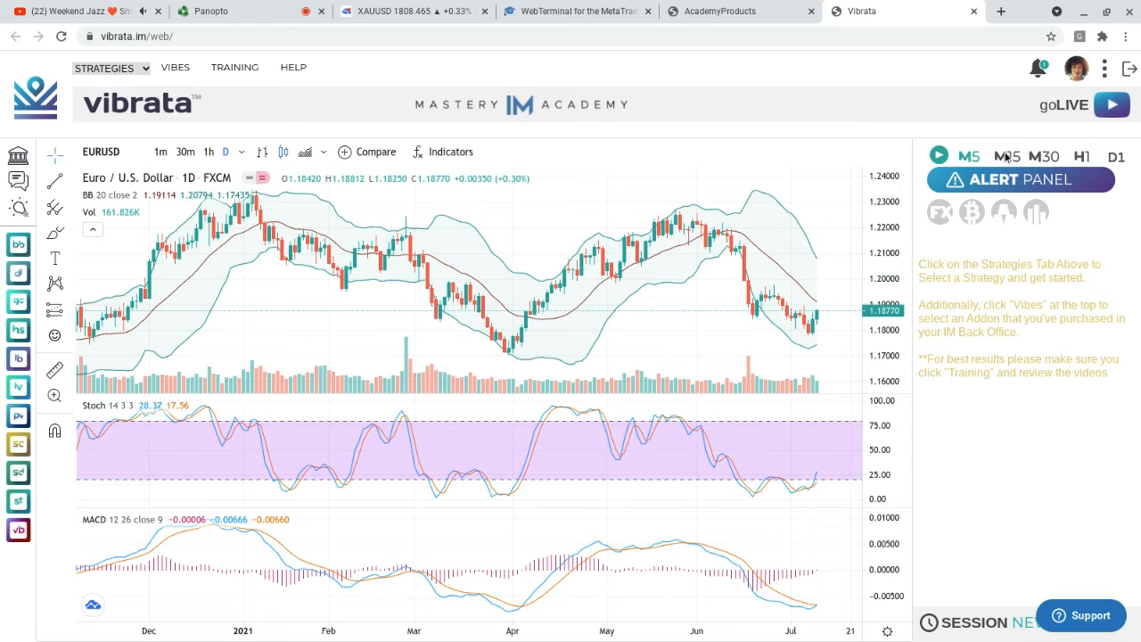
Filter alerts to M15 and load the AUDUSD alert's pair onto the chart
left_click(1007, 156)
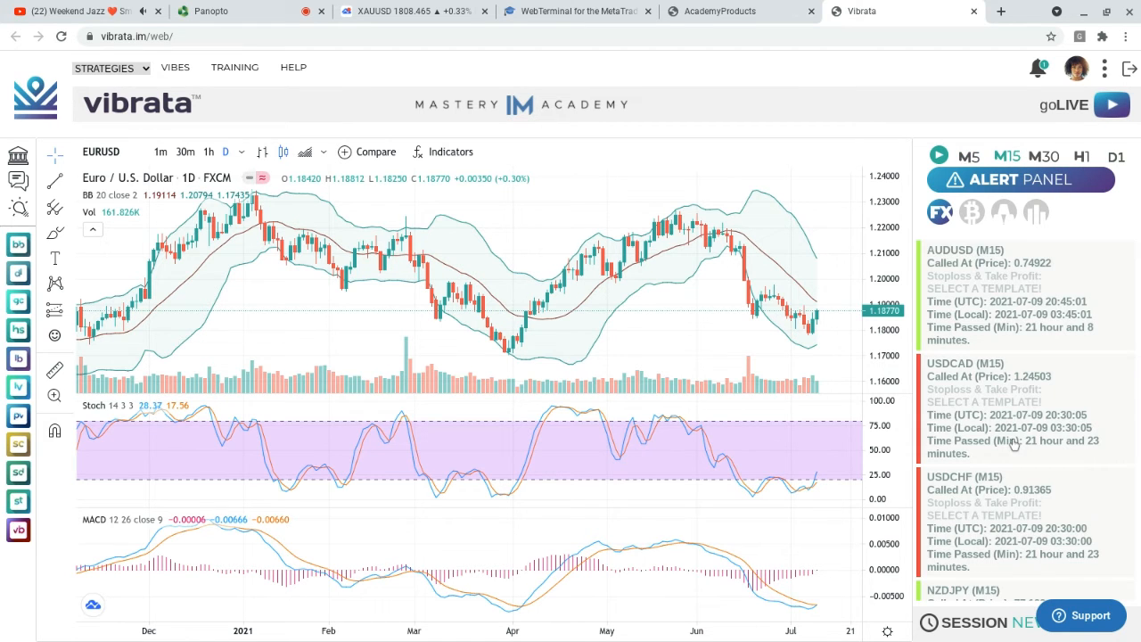
mouse_move(488, 52)
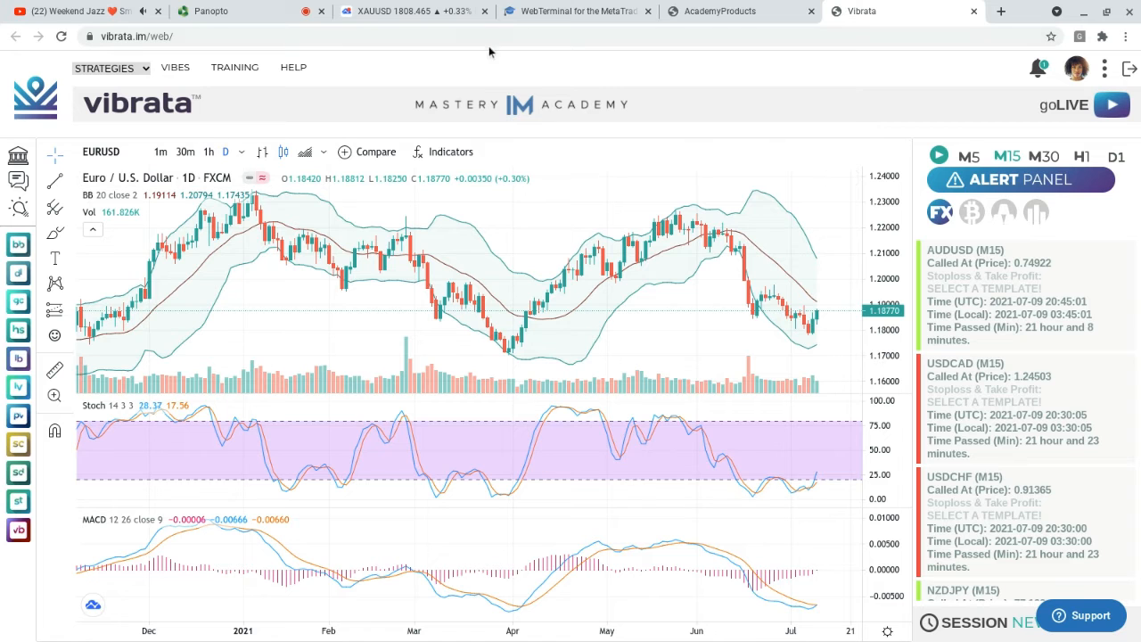
mouse_move(1029, 598)
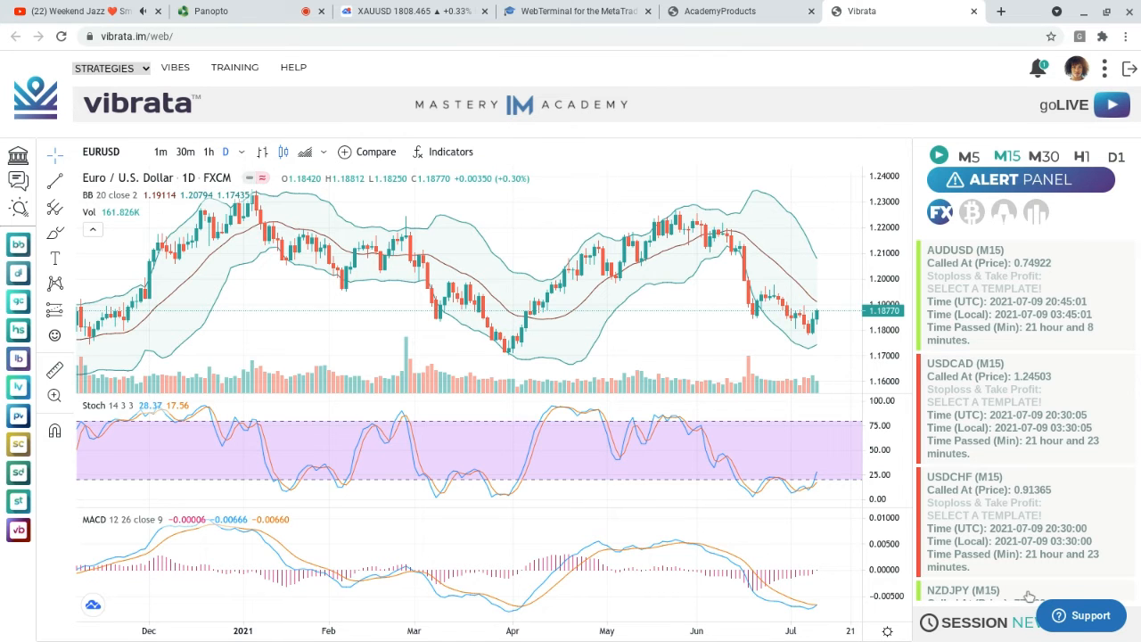
scroll("down", 3)
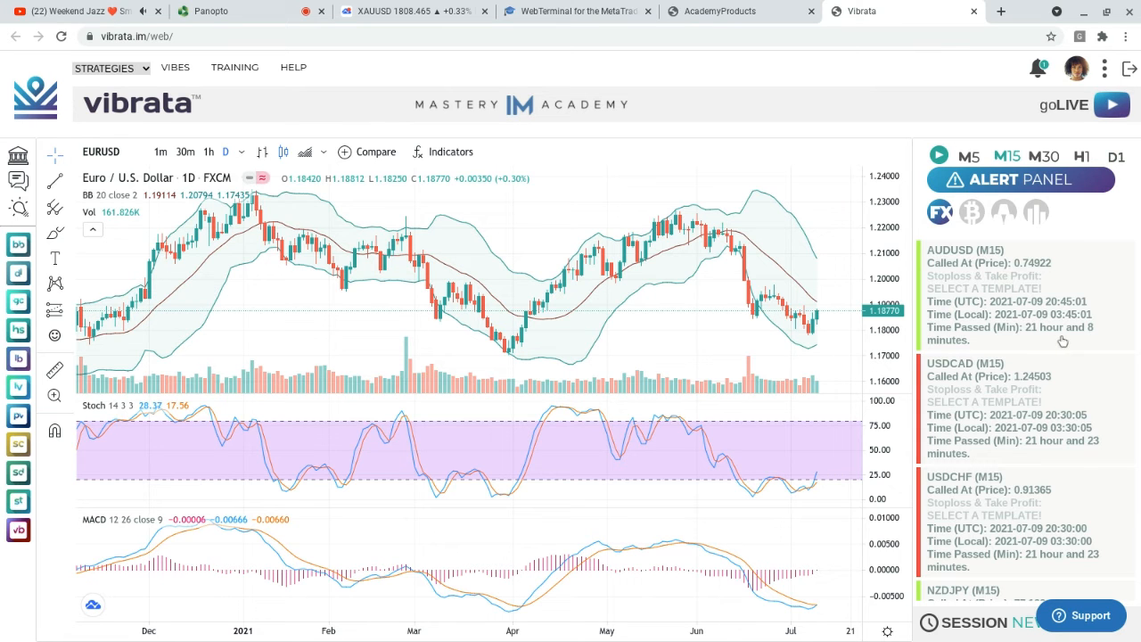
mouse_move(1074, 538)
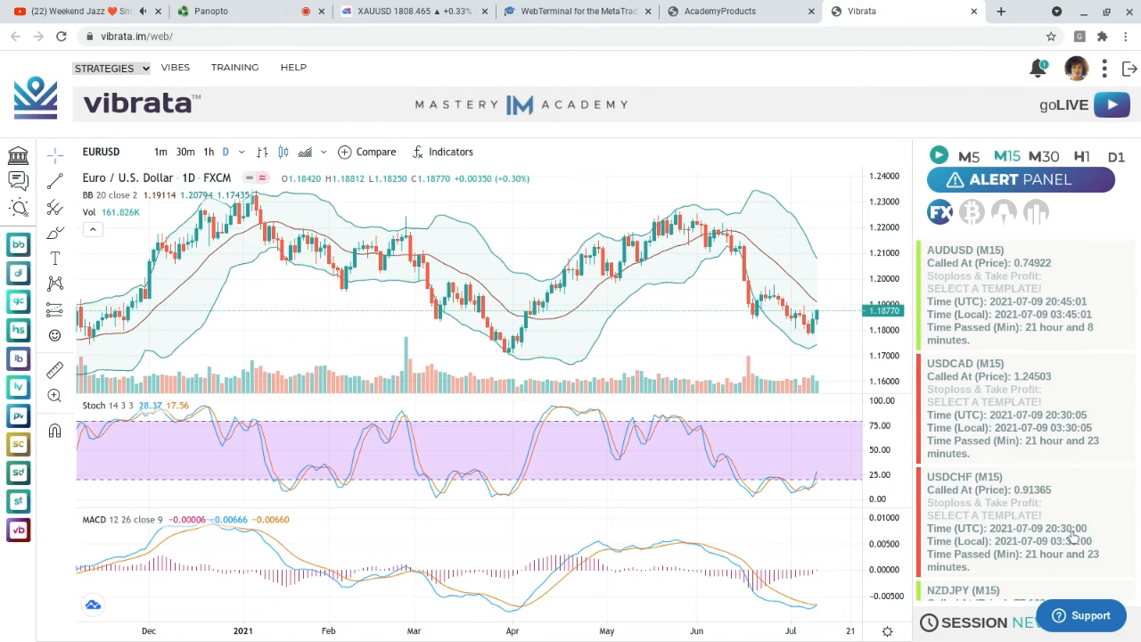
mouse_move(1001, 388)
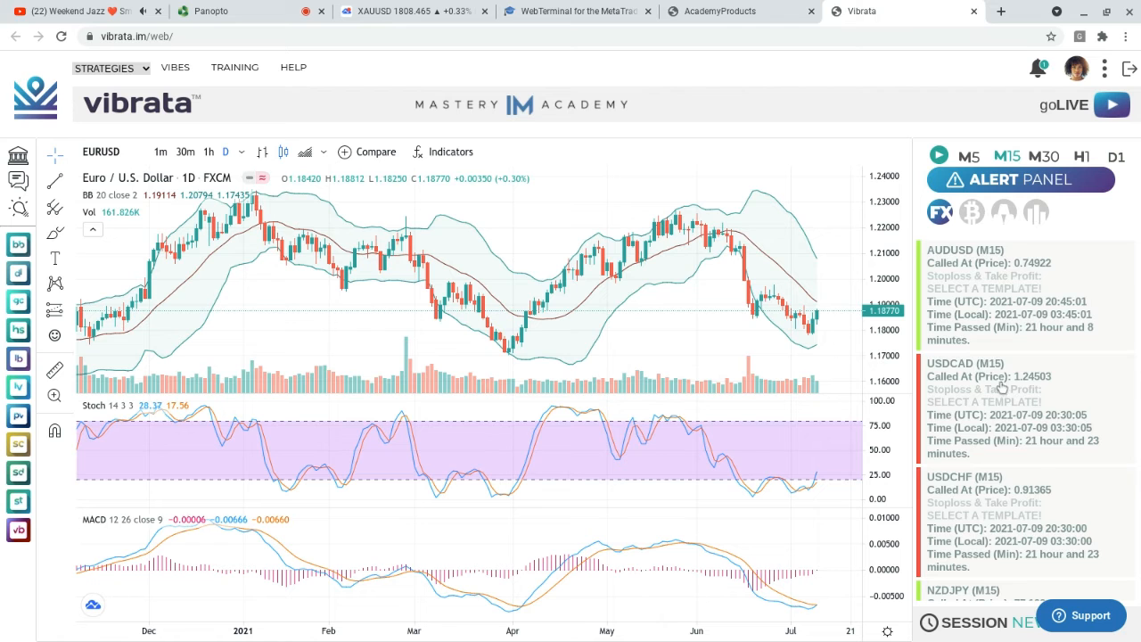
mouse_move(999, 331)
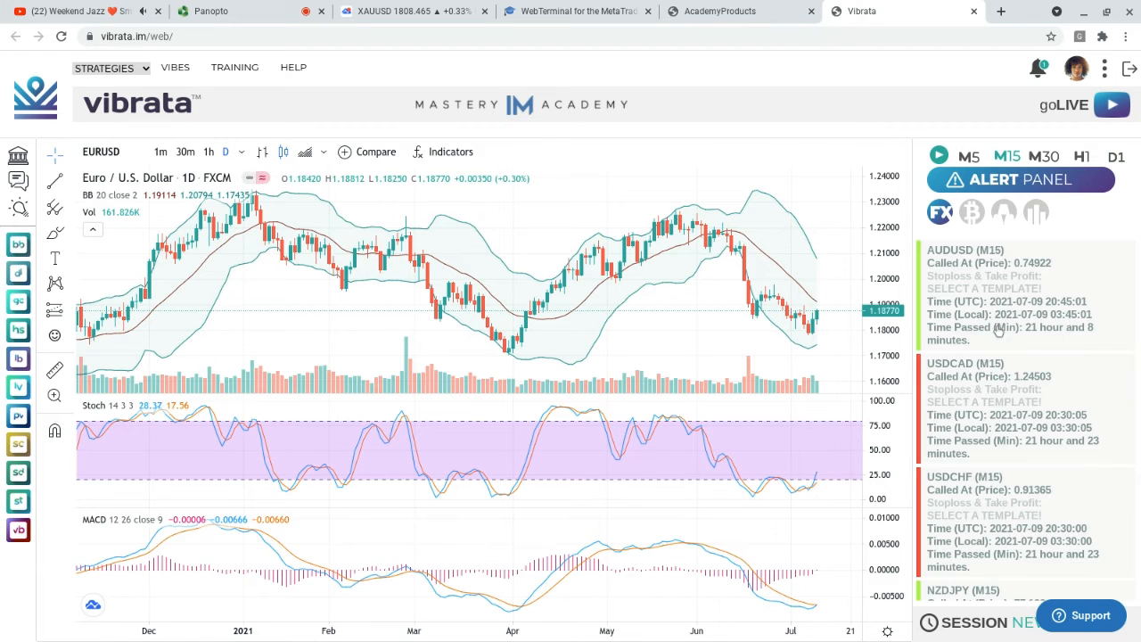
left_click(965, 250)
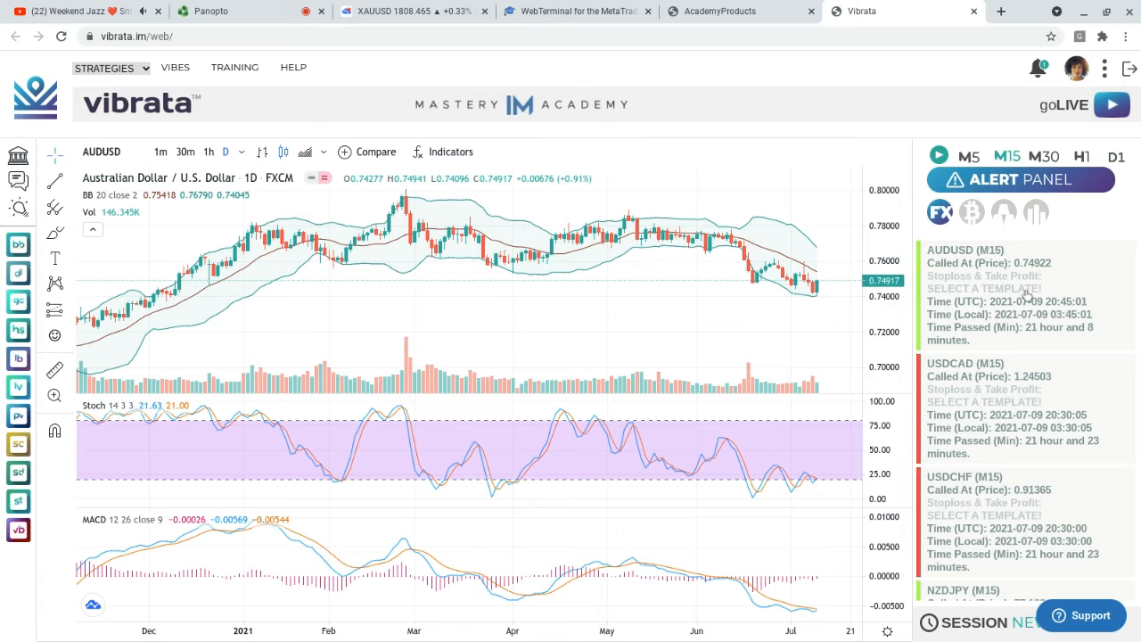
mouse_move(1036, 279)
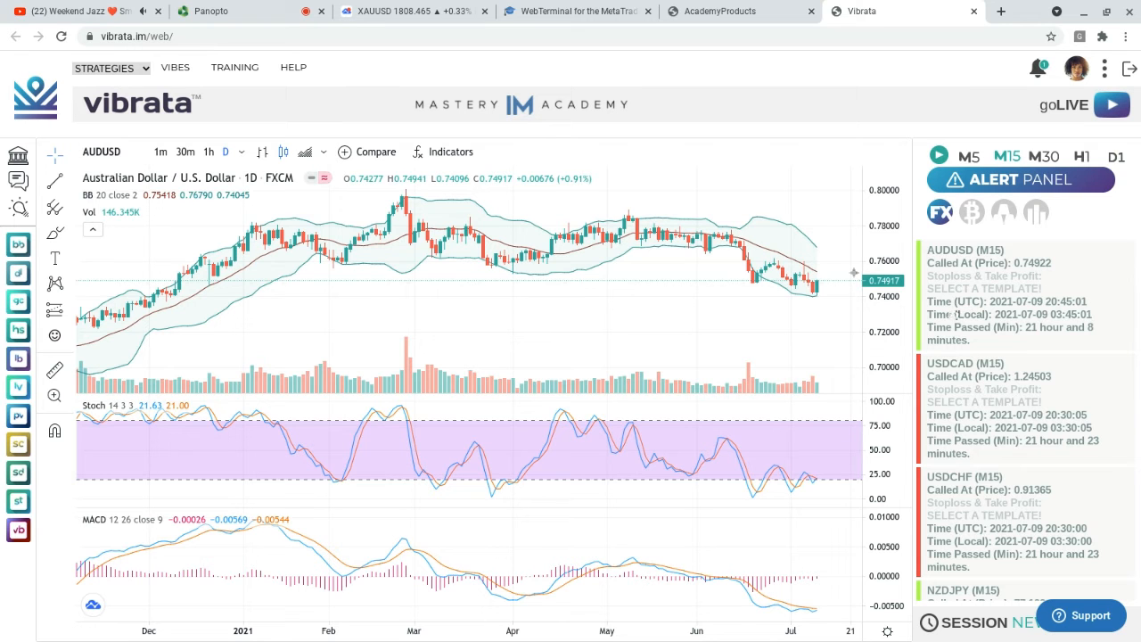
mouse_move(774, 223)
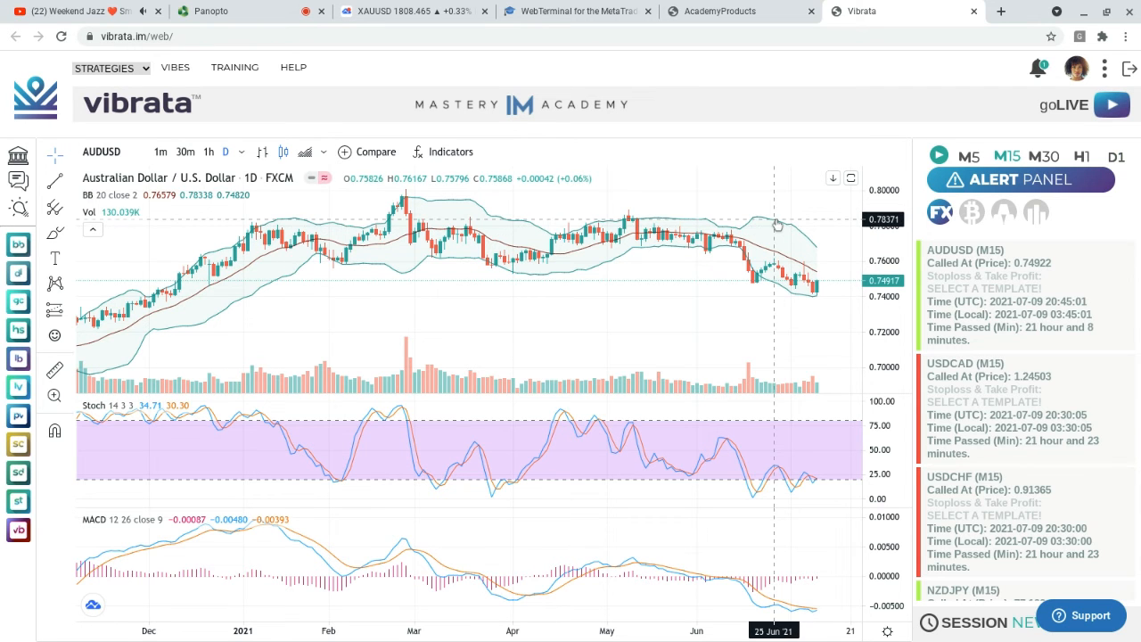
mouse_move(780, 244)
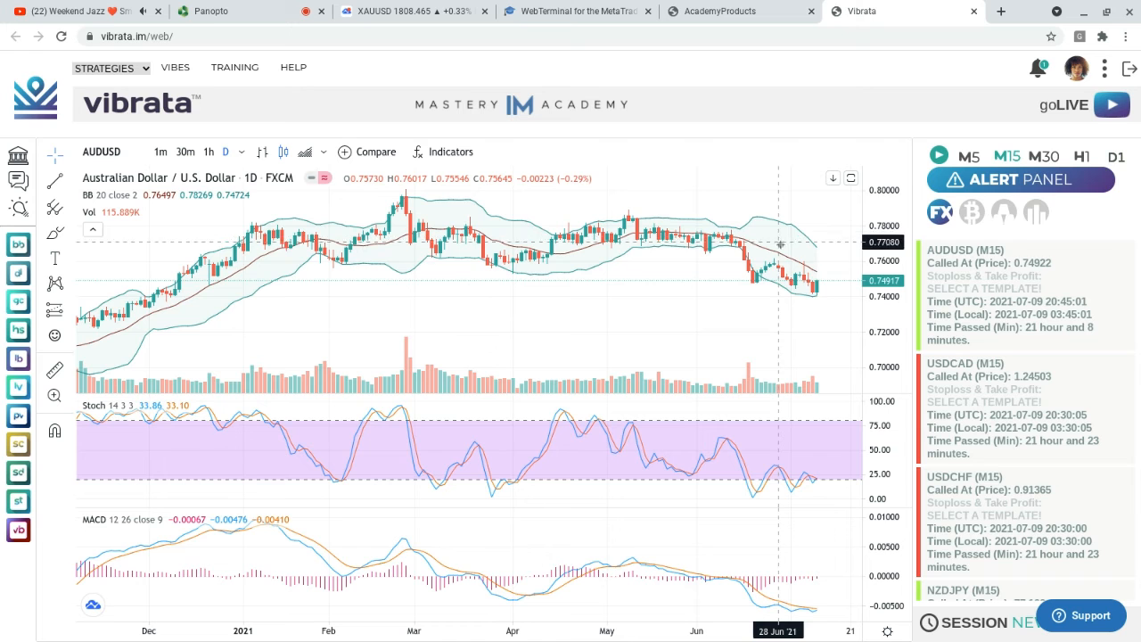
mouse_move(783, 288)
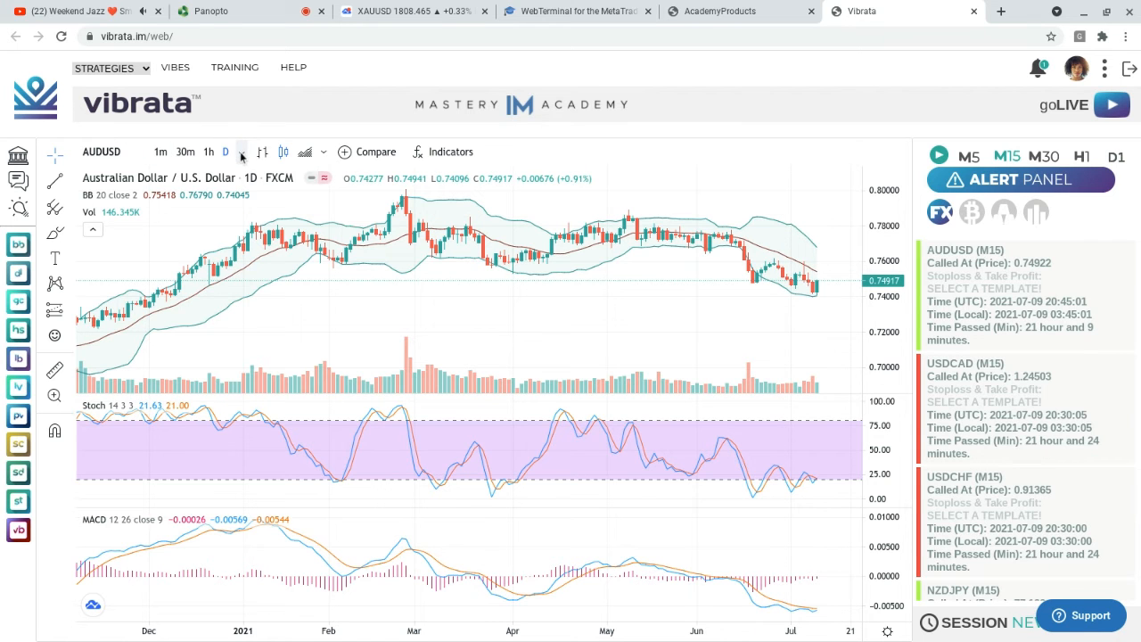
left_click(226, 151)
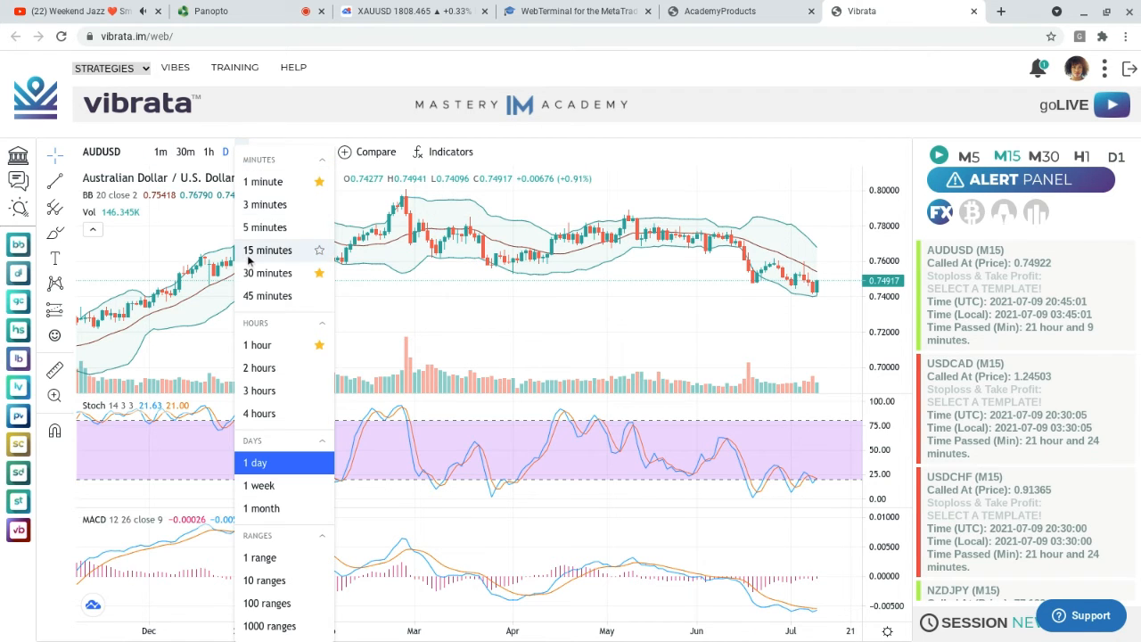
left_click(267, 250)
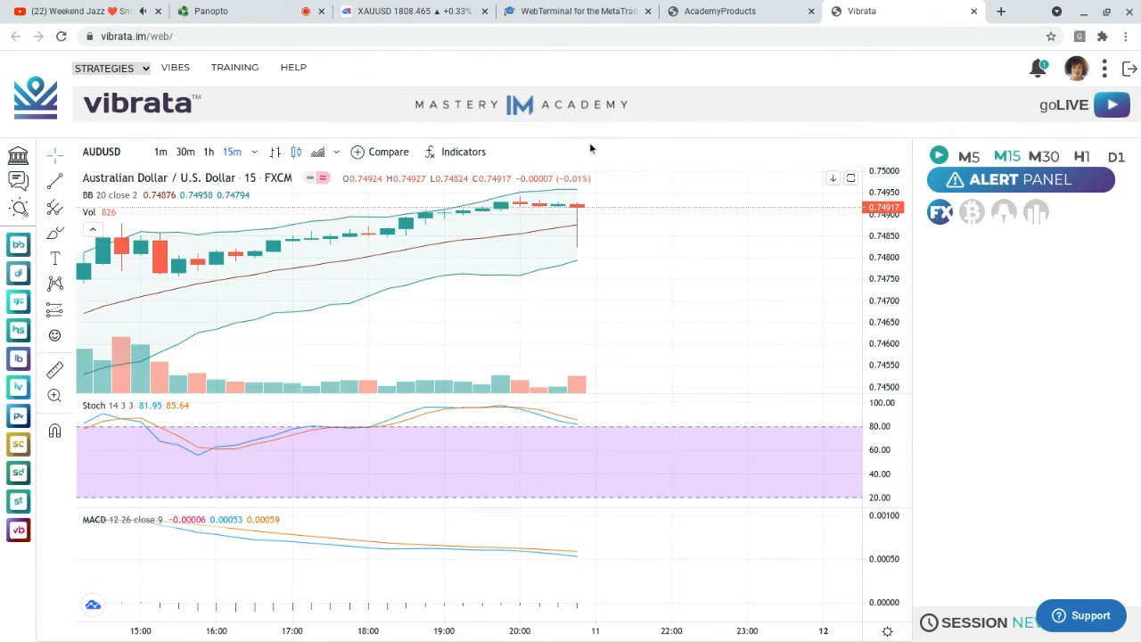
left_click(1020, 180)
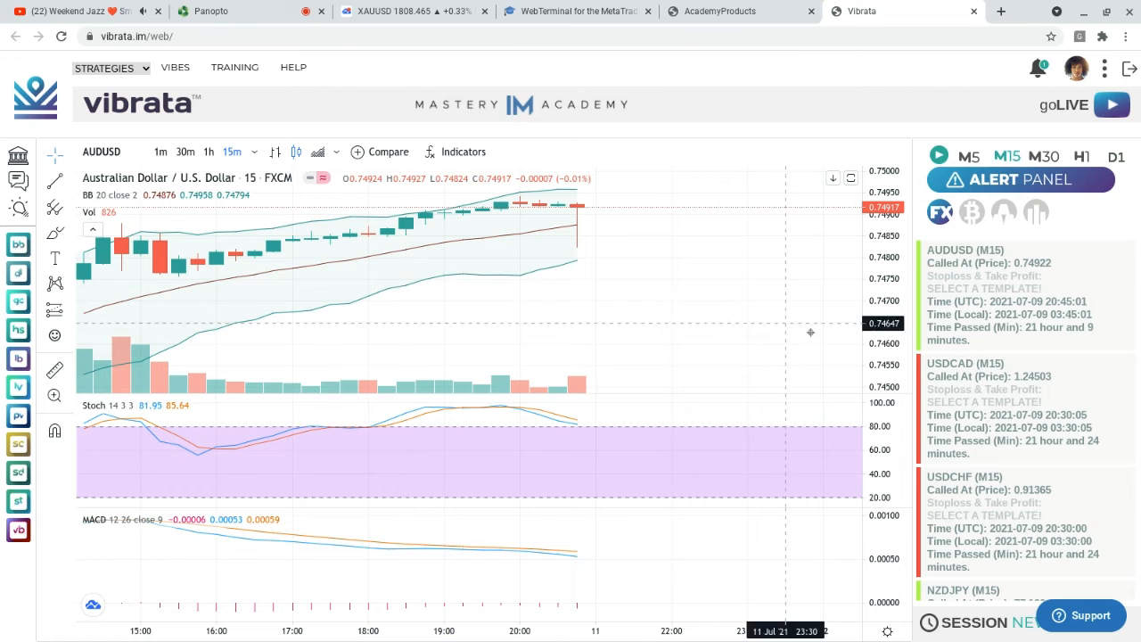
mouse_move(681, 165)
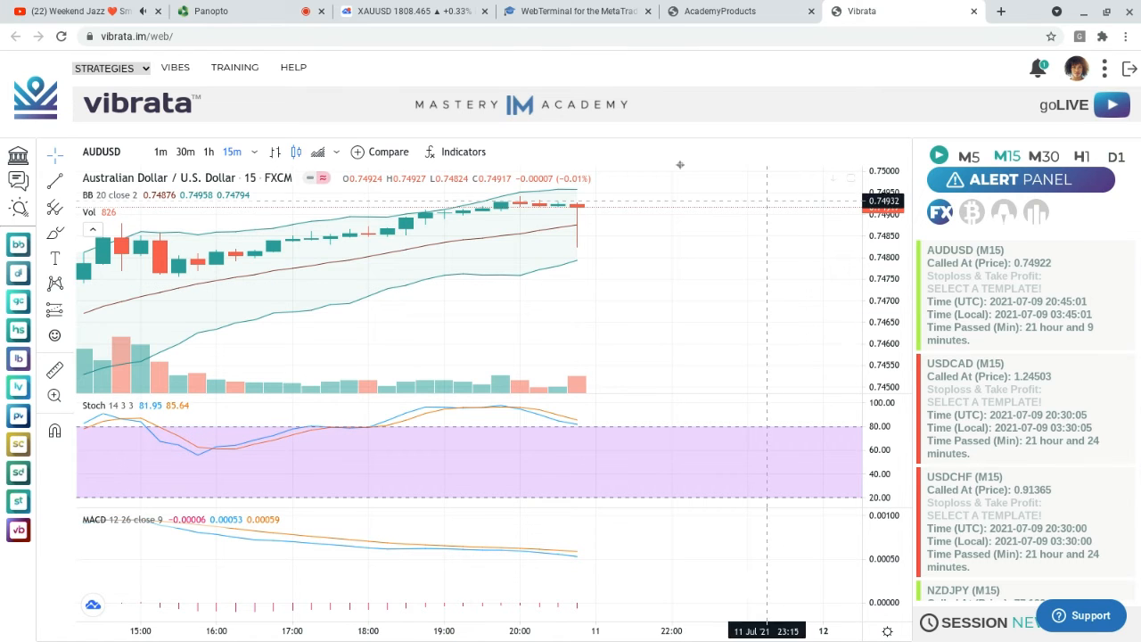
mouse_move(605, 197)
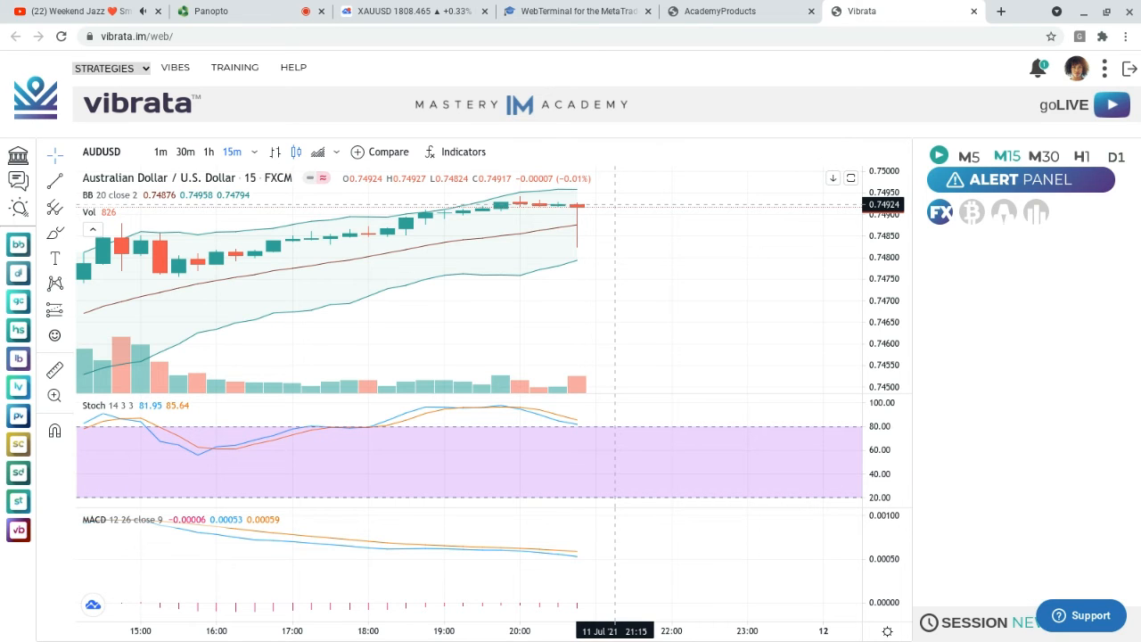
left_click(1021, 180)
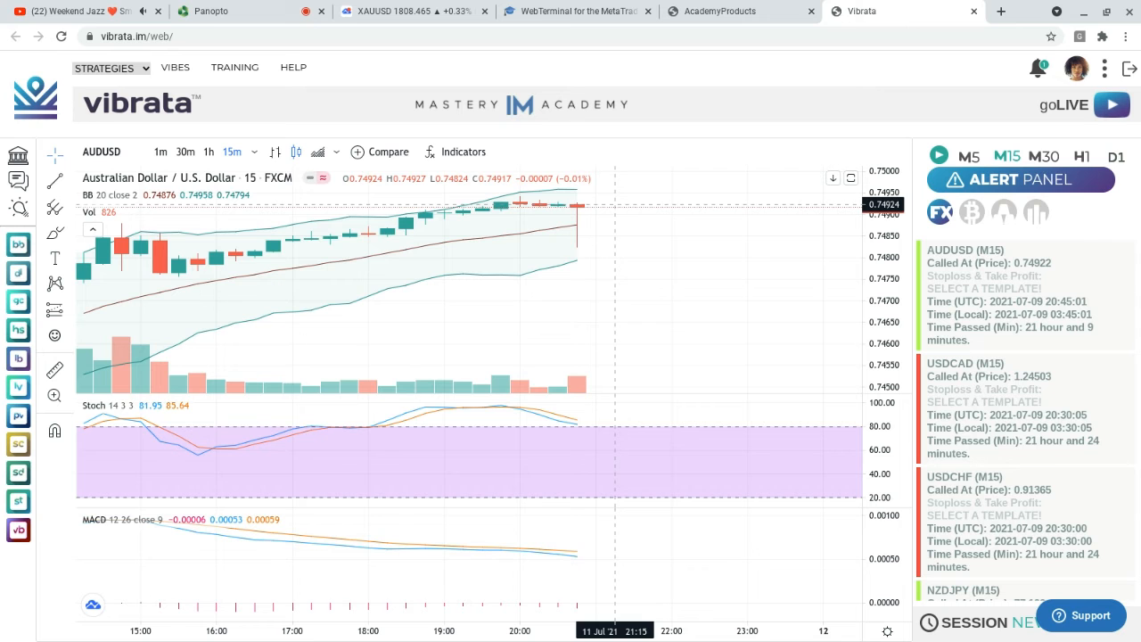
mouse_move(501, 215)
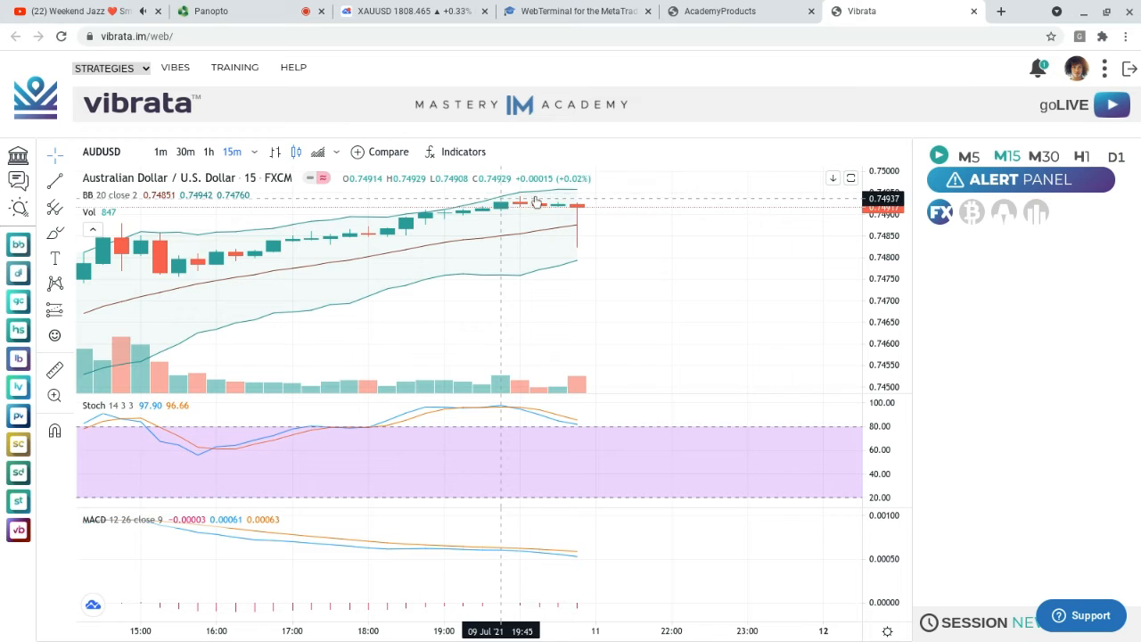
Zoom out the AUDUSD 15-minute chart to show 7–12 July and the rebound from the 9 July low
left_click(1020, 180)
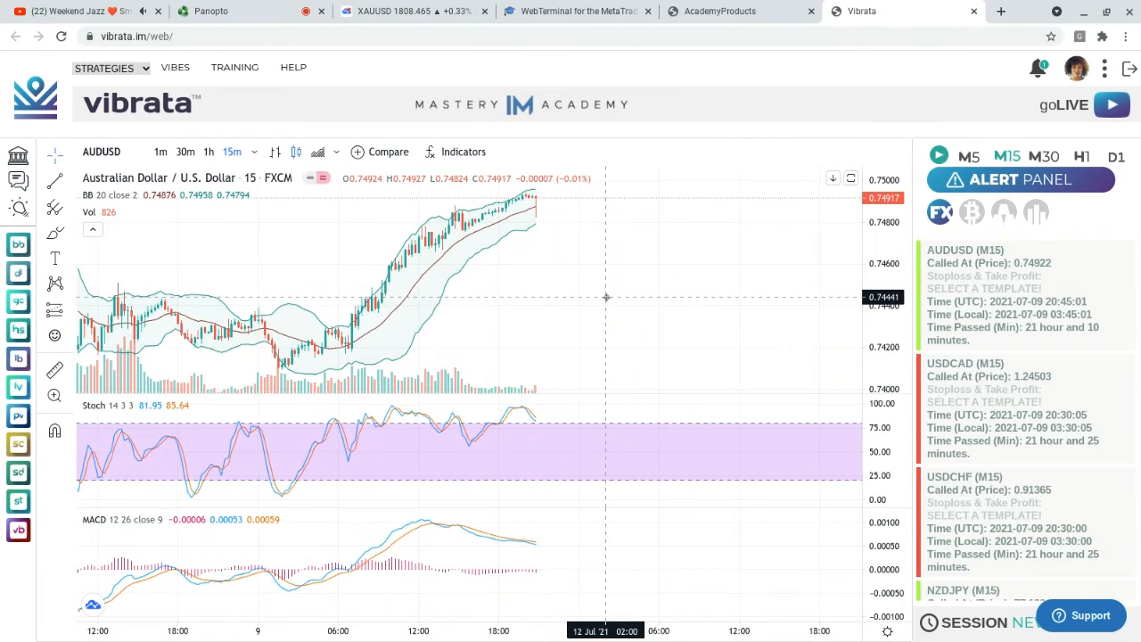
mouse_move(520, 234)
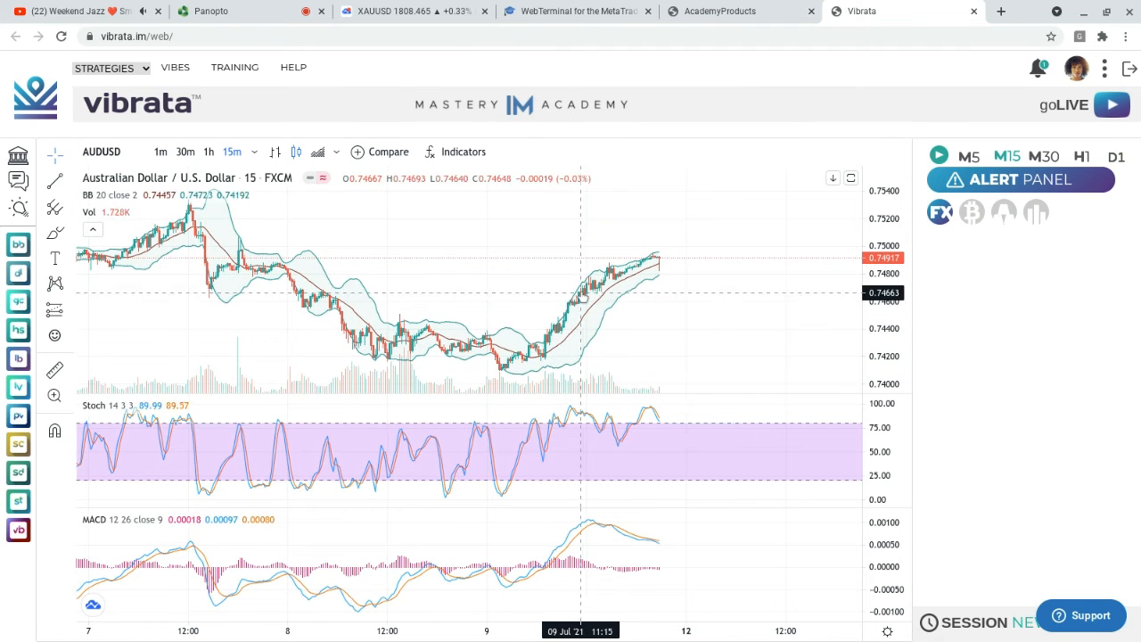
left_click(1021, 180)
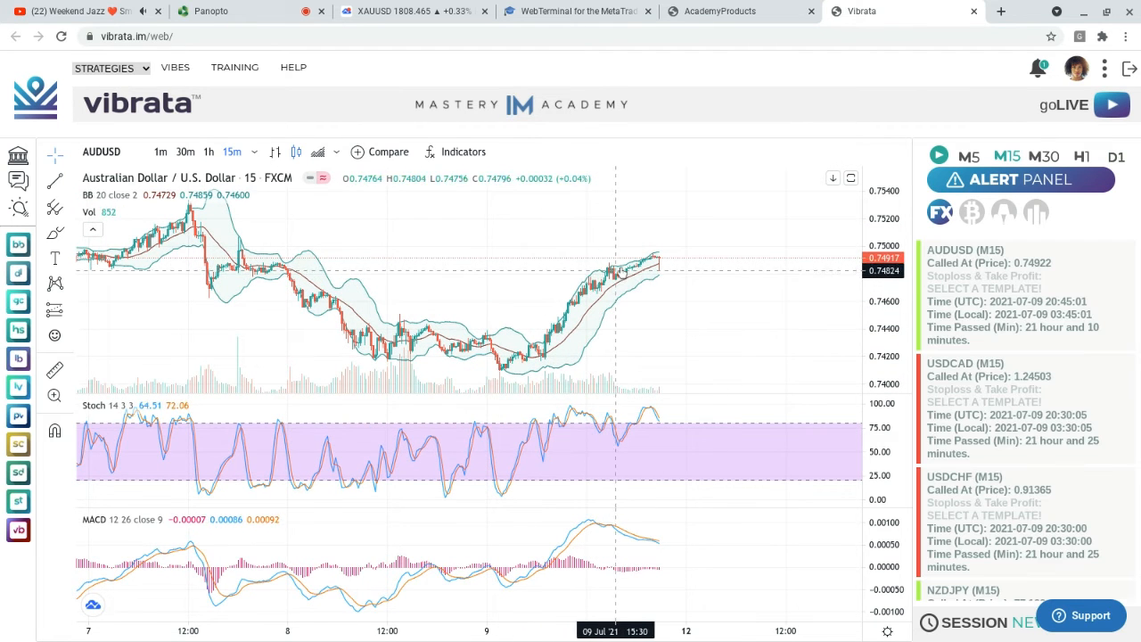
mouse_move(658, 263)
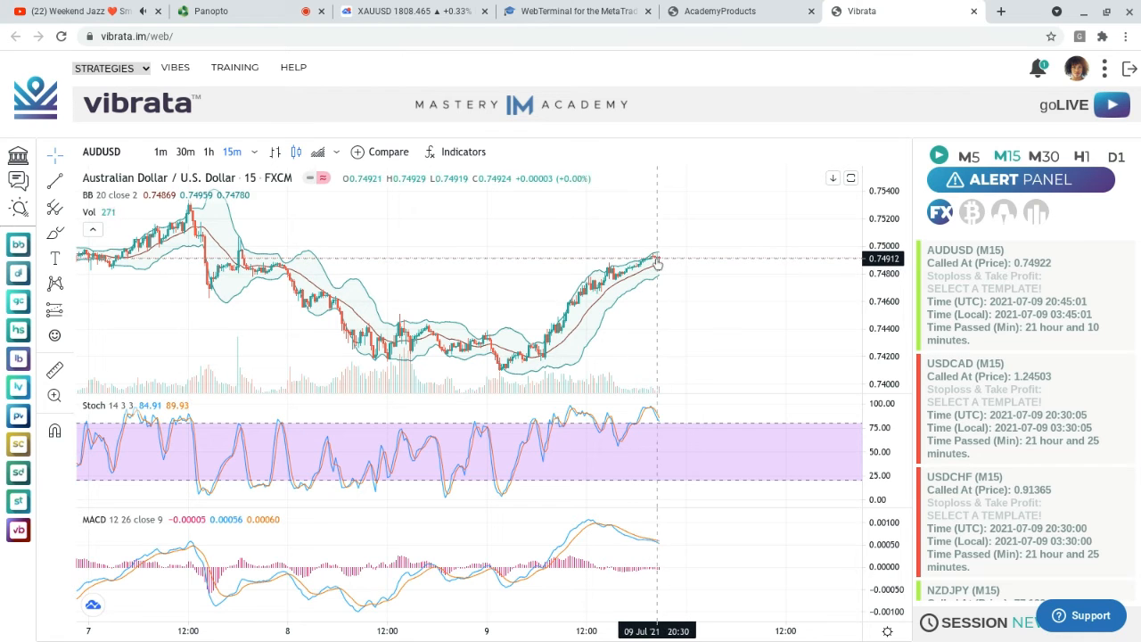
mouse_move(493, 178)
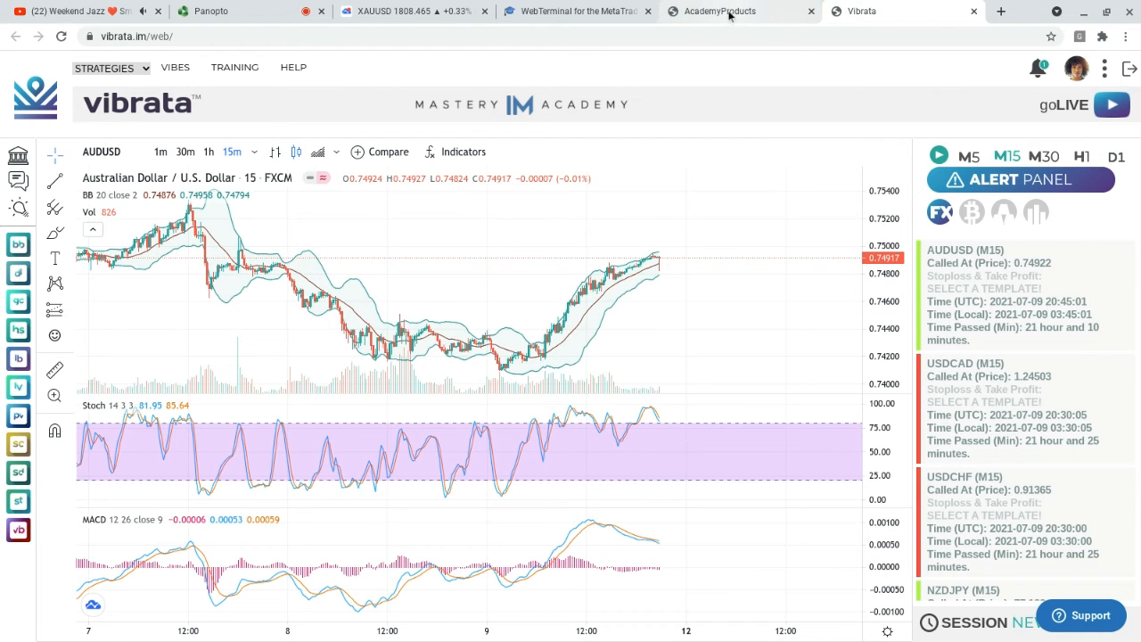
Switch to the TradingView XAUUSD 4-hour Heikin Ashi chart ranging between 1794.022 and 1818.632
left_click(410, 10)
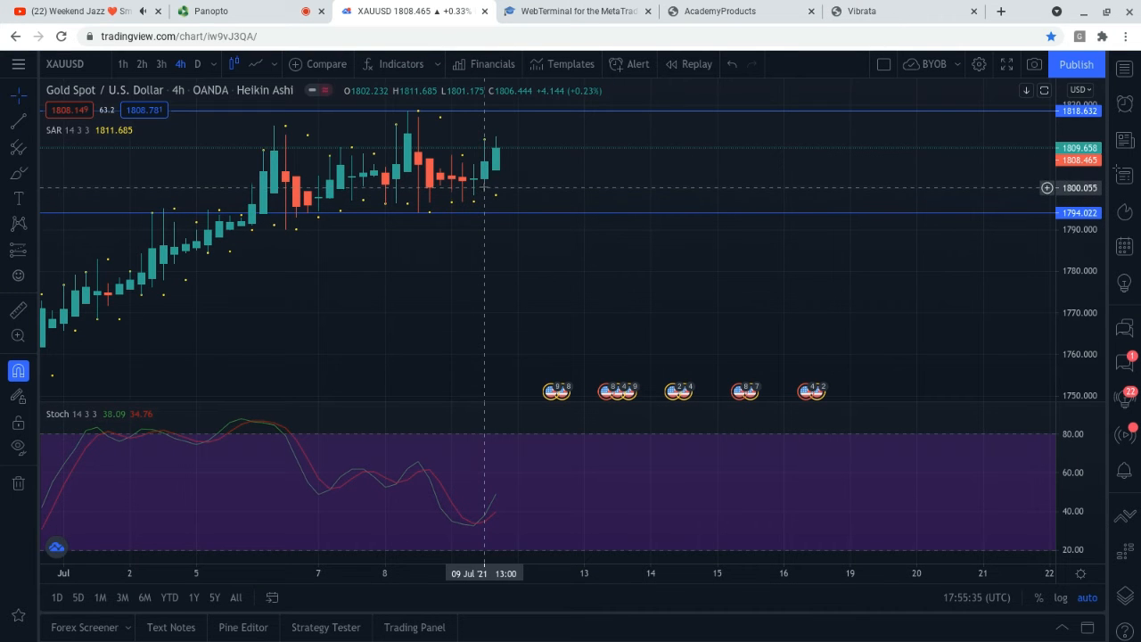
mouse_move(472, 145)
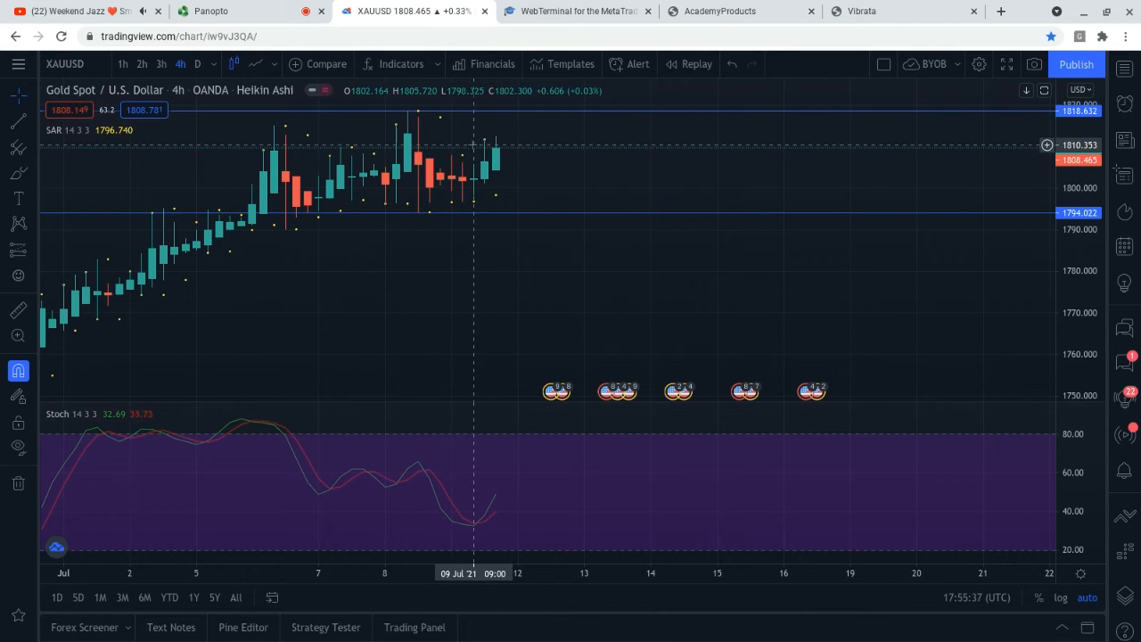
mouse_move(472, 131)
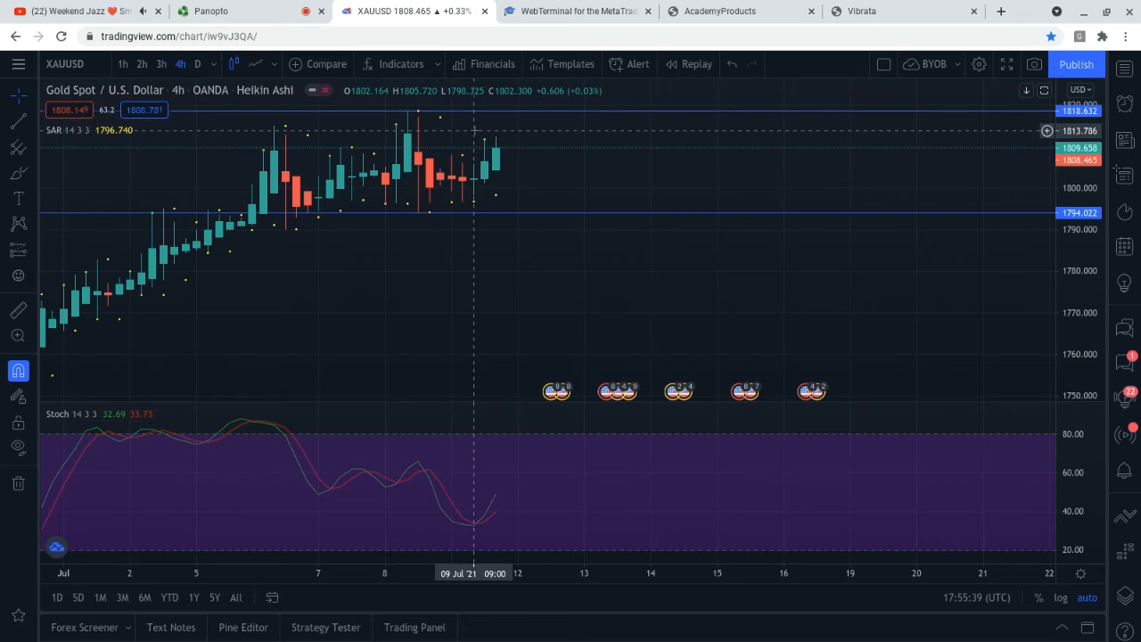
mouse_move(453, 132)
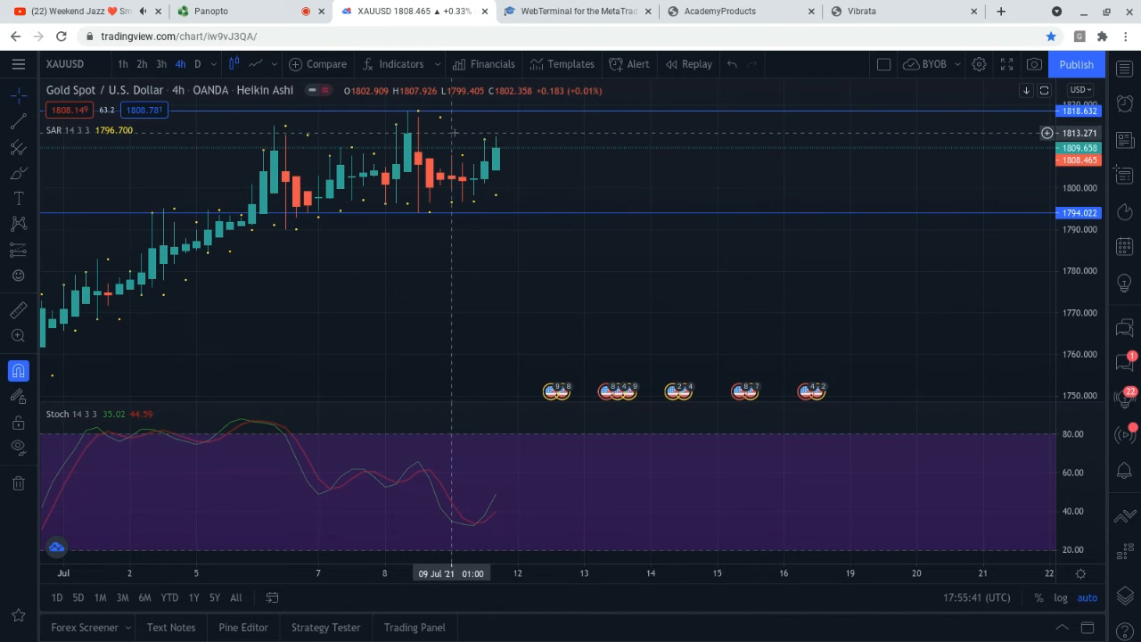
mouse_move(484, 143)
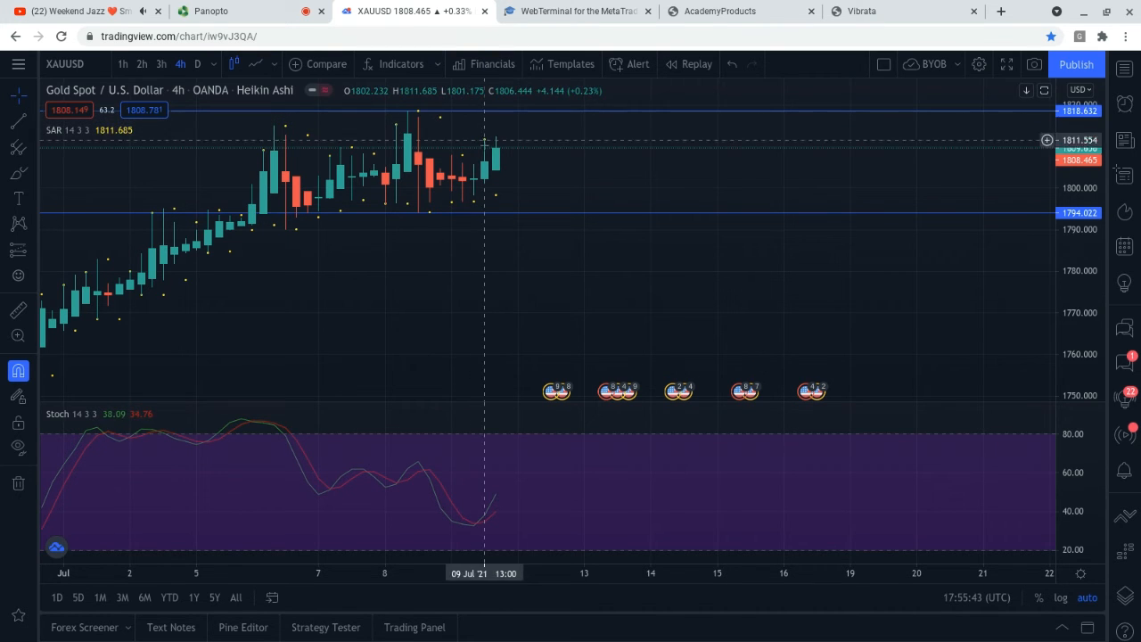
mouse_move(363, 163)
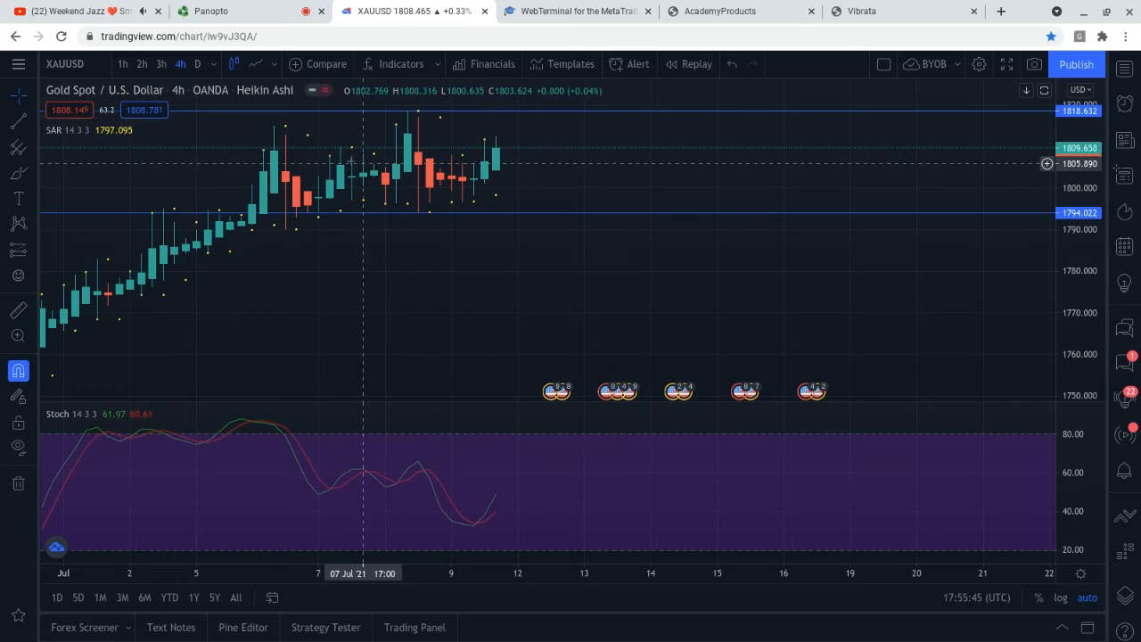
mouse_move(318, 178)
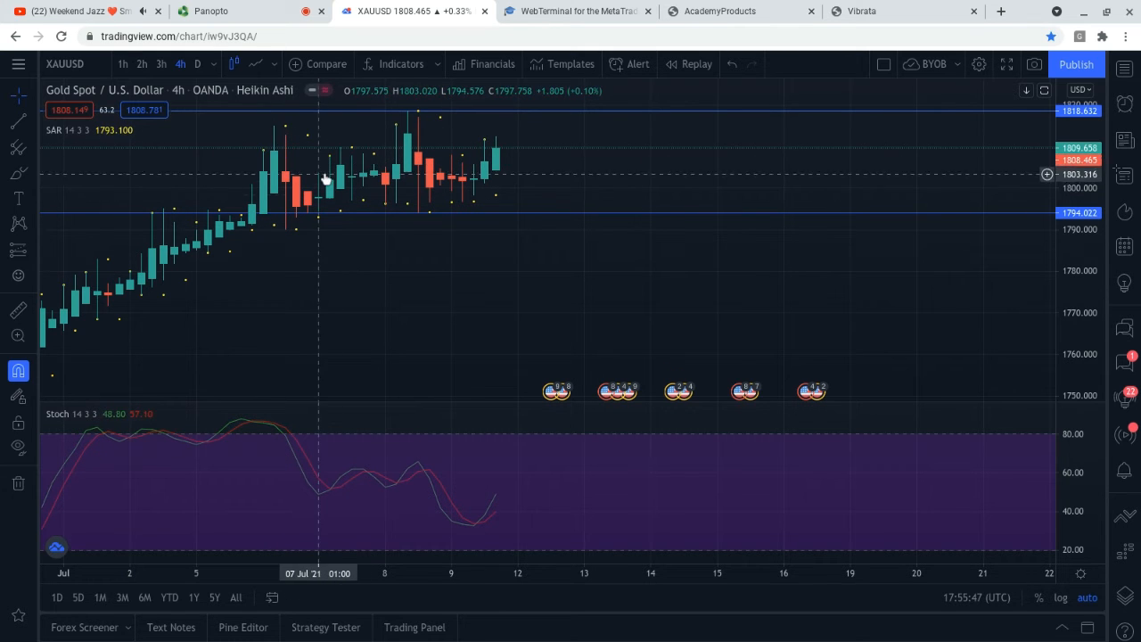
mouse_move(519, 122)
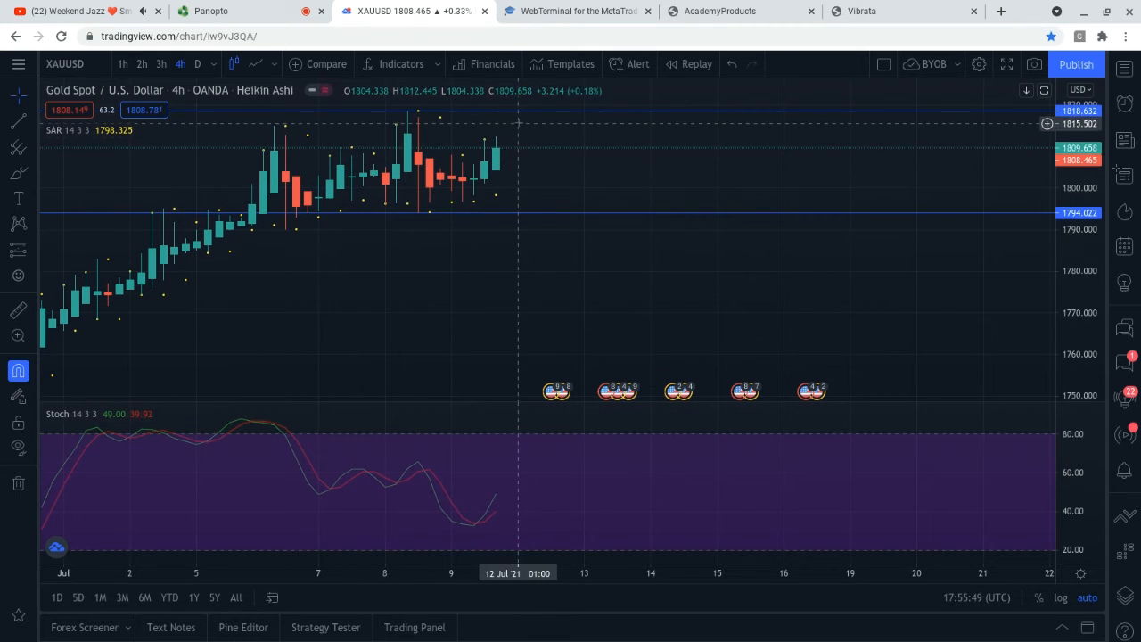
mouse_move(495, 188)
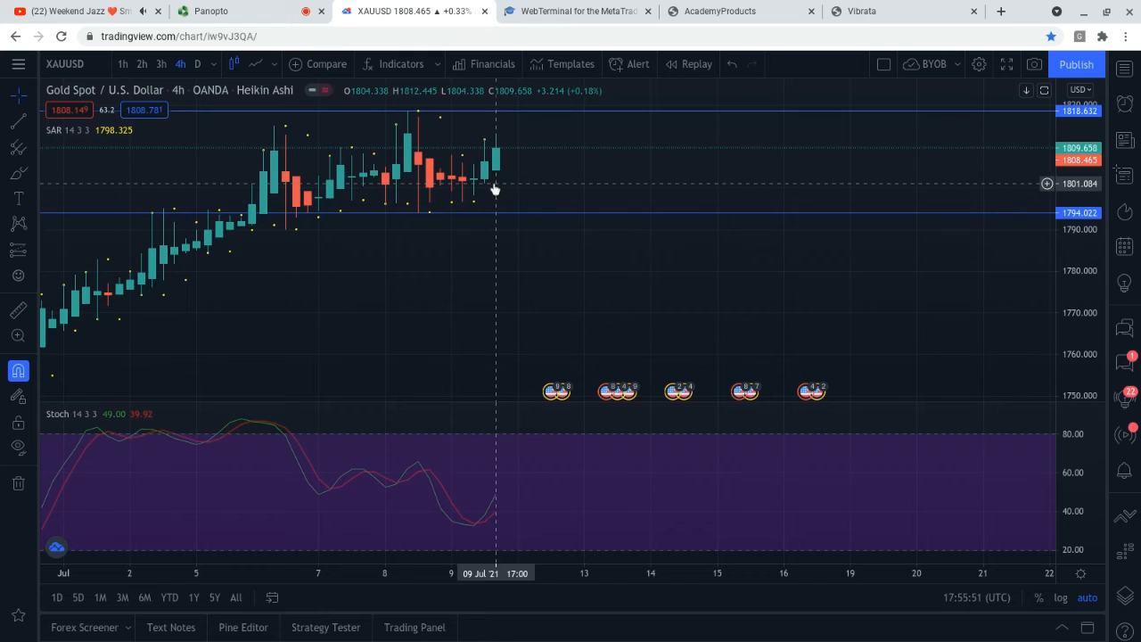
mouse_move(492, 63)
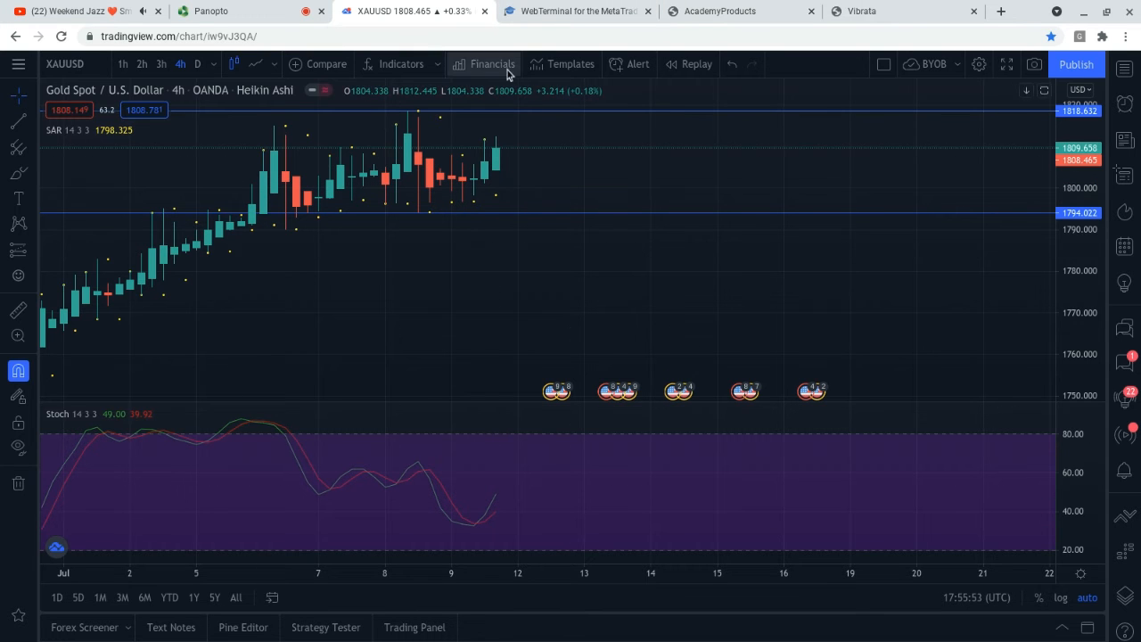
mouse_move(211, 10)
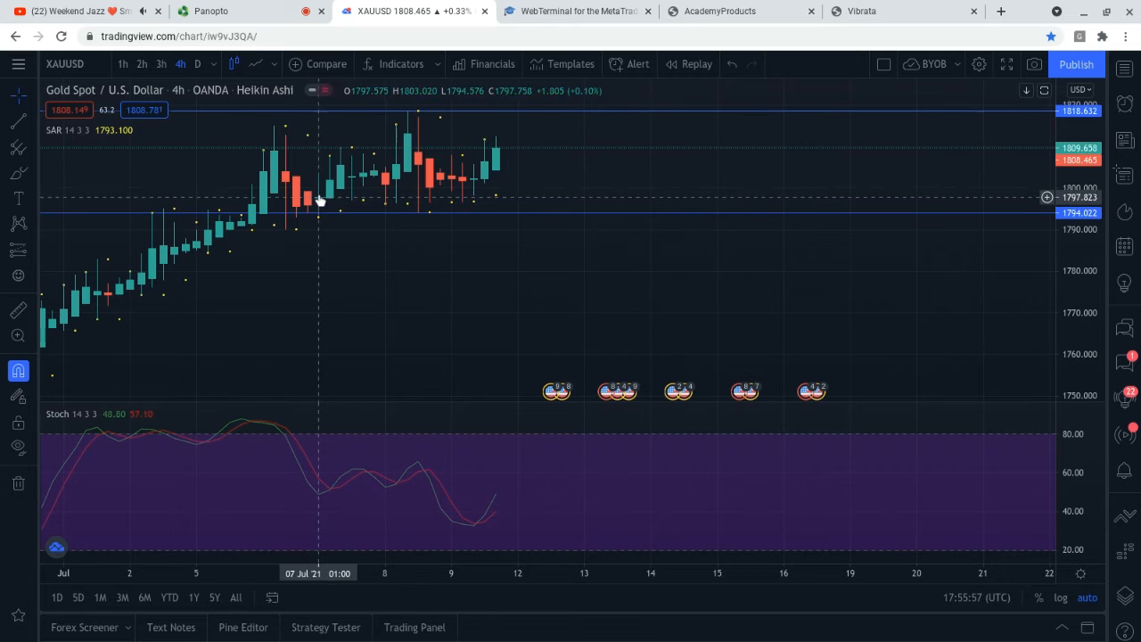
mouse_move(497, 153)
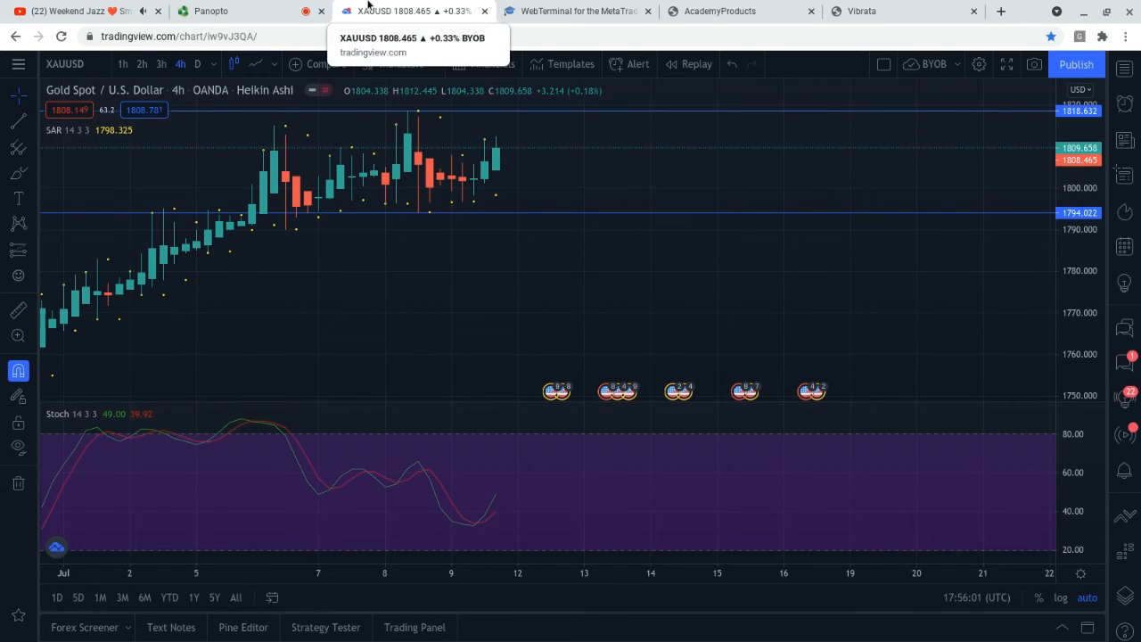
mouse_move(141, 166)
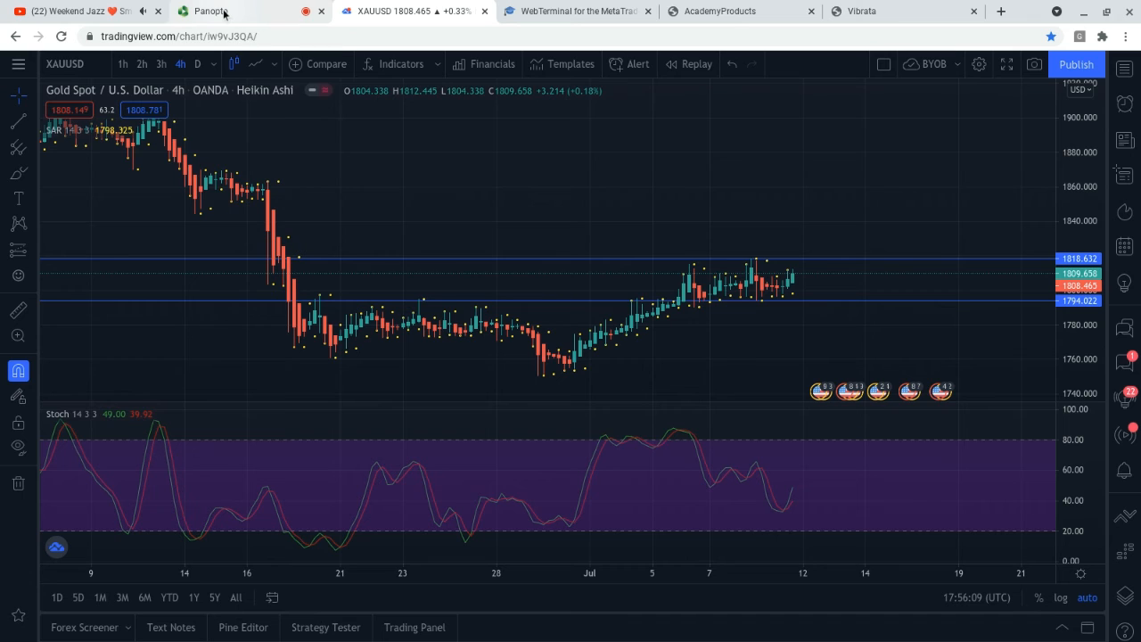
mouse_move(438, 151)
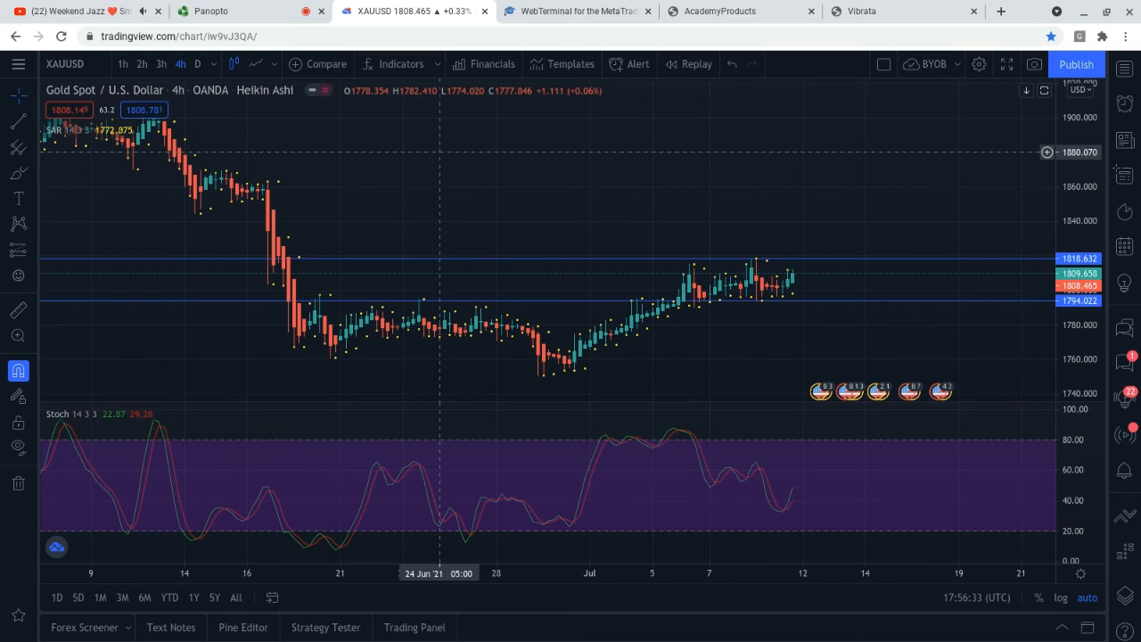
mouse_move(274, 295)
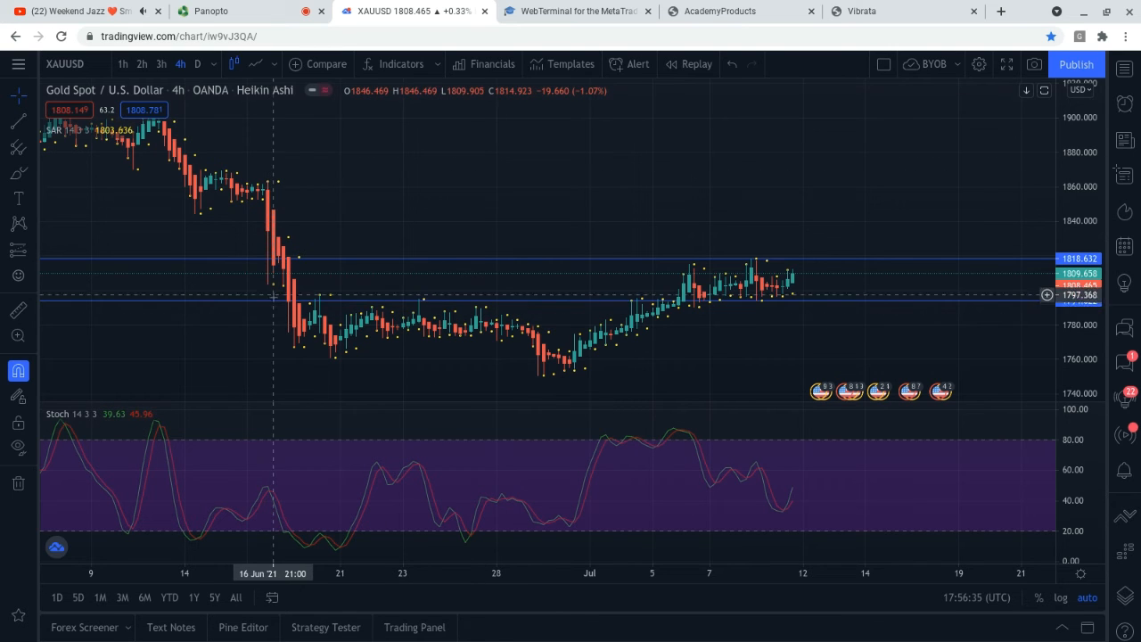
mouse_move(536, 314)
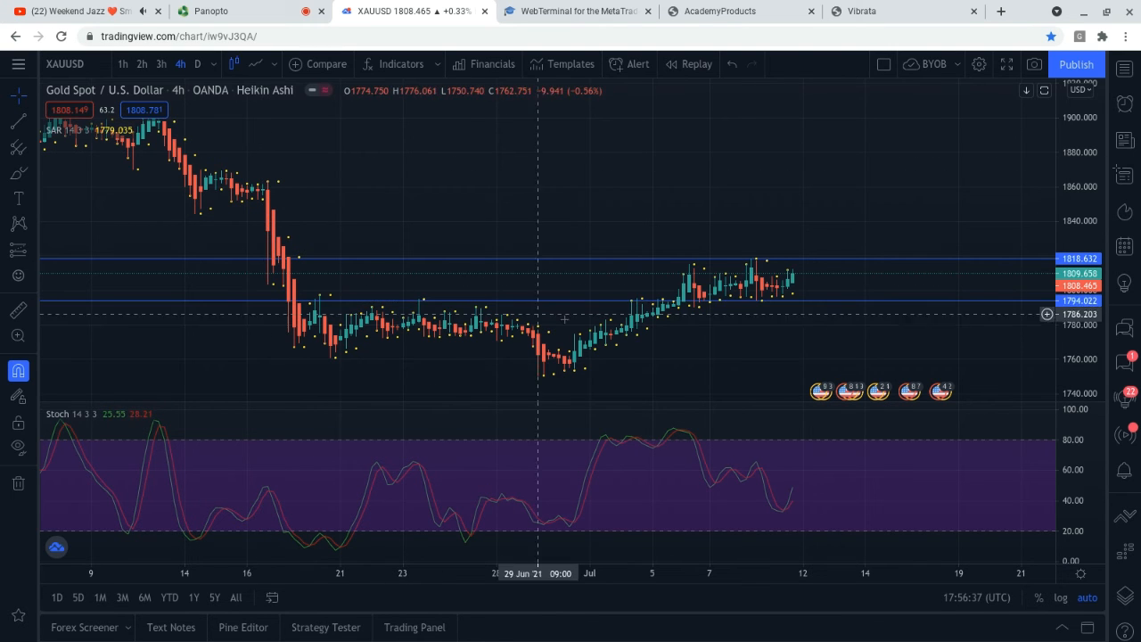
mouse_move(642, 415)
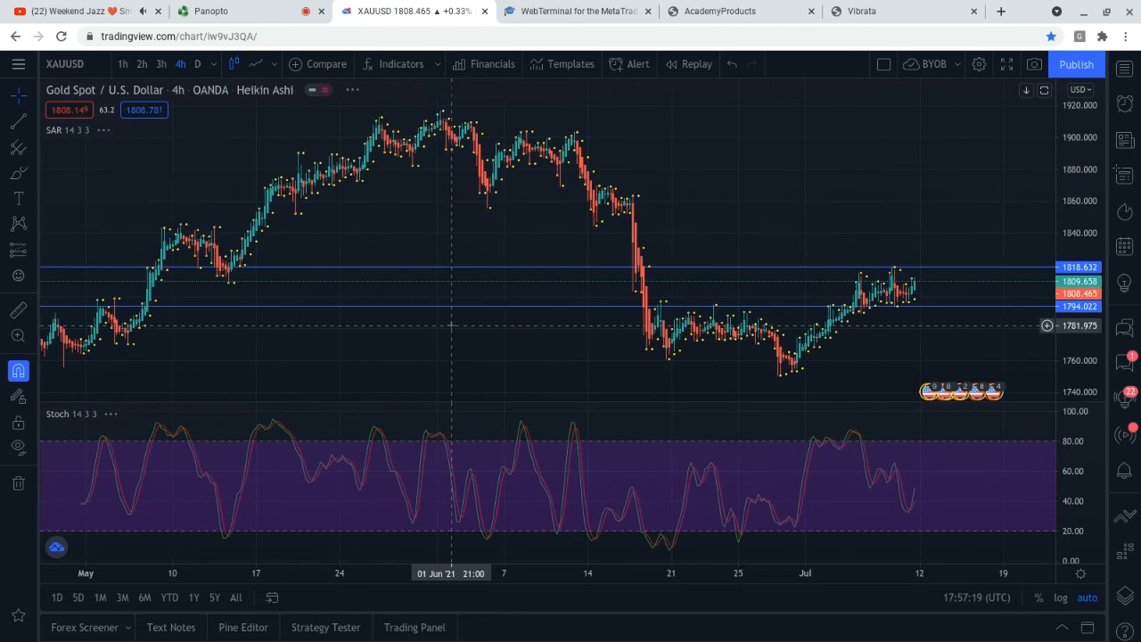
Compress the gold 4-hour chart to span January–July 2021, showing the March low and June peak
left_click_drag(624, 312, 802, 312)
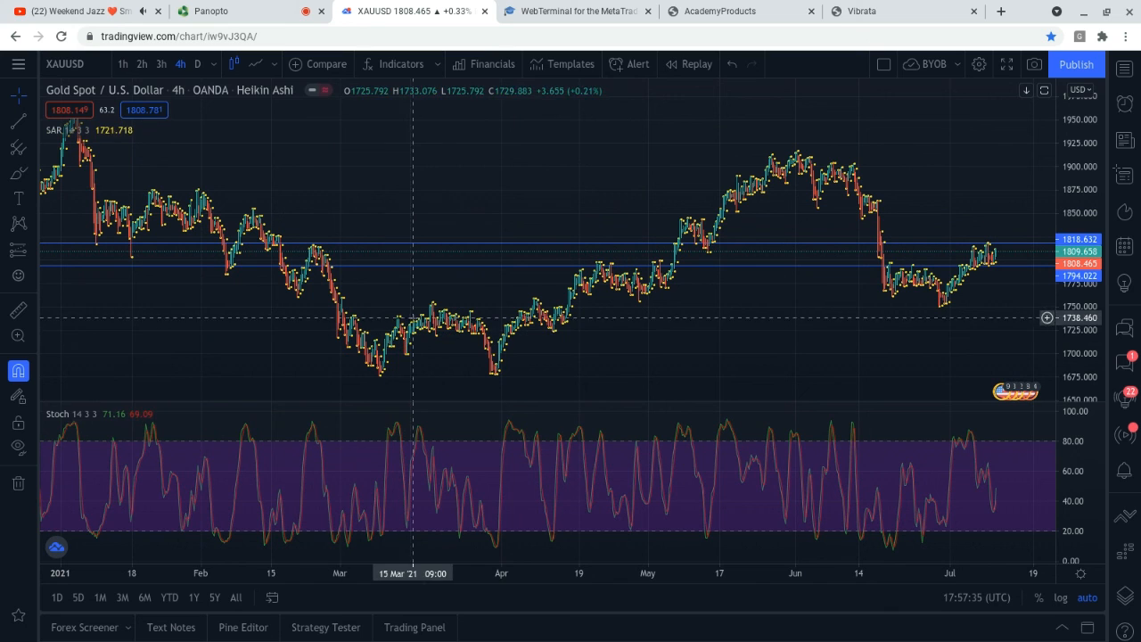
mouse_move(421, 332)
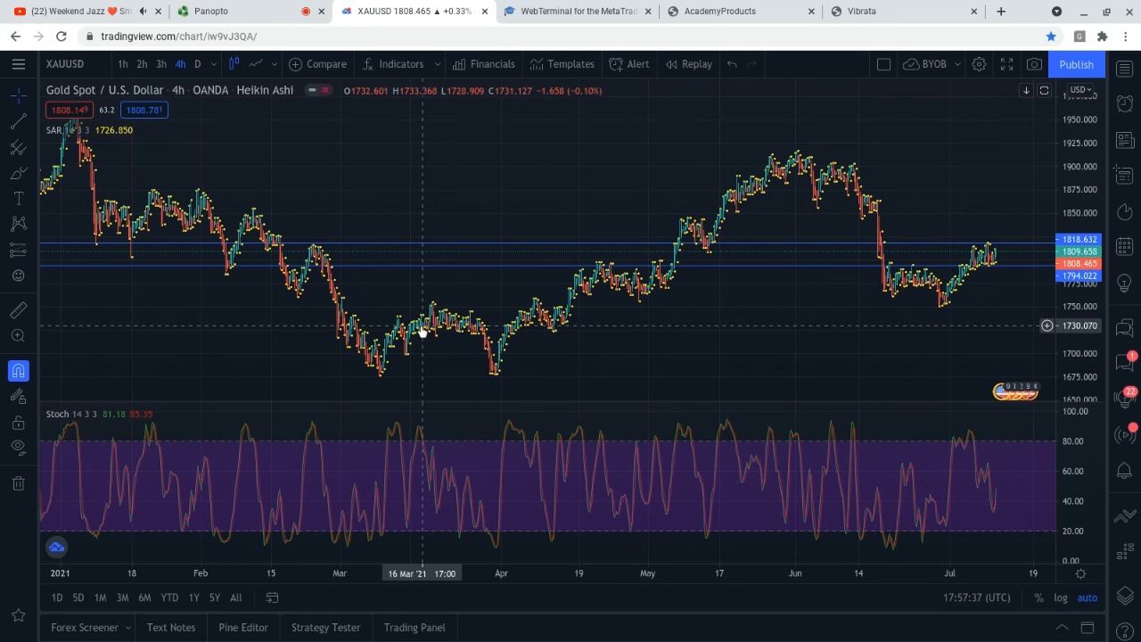
mouse_move(497, 361)
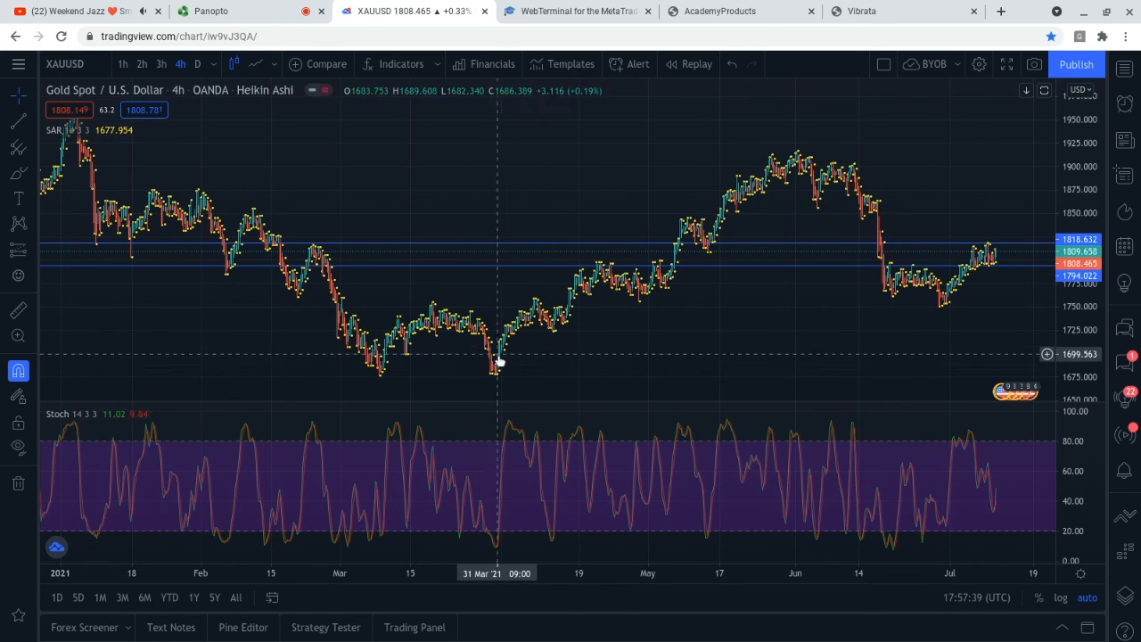
mouse_move(248, 225)
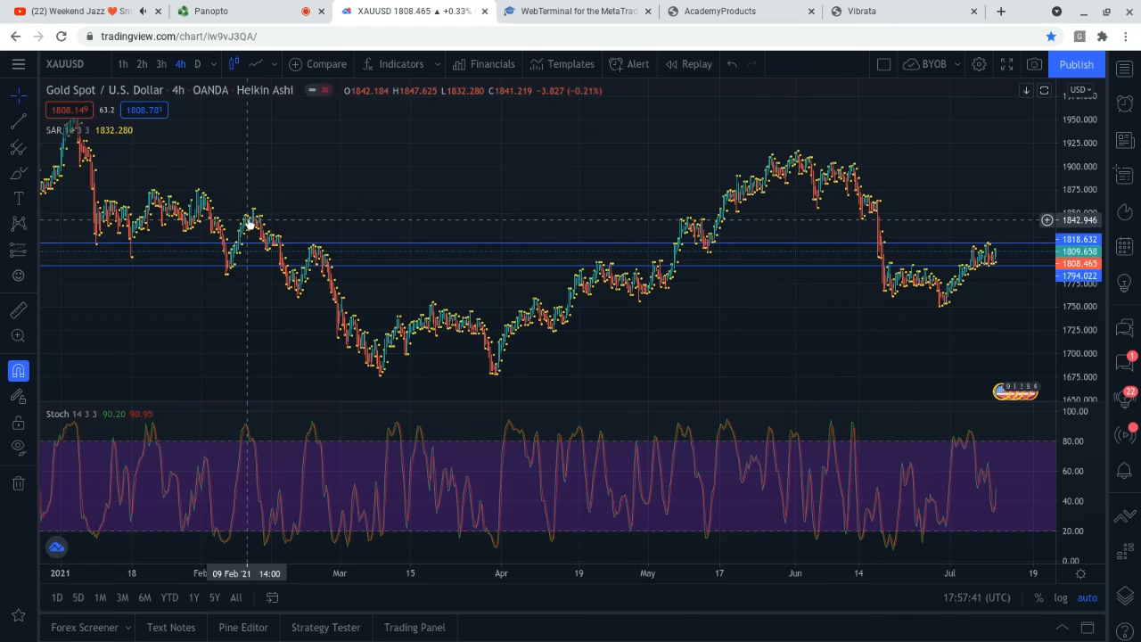
mouse_move(299, 281)
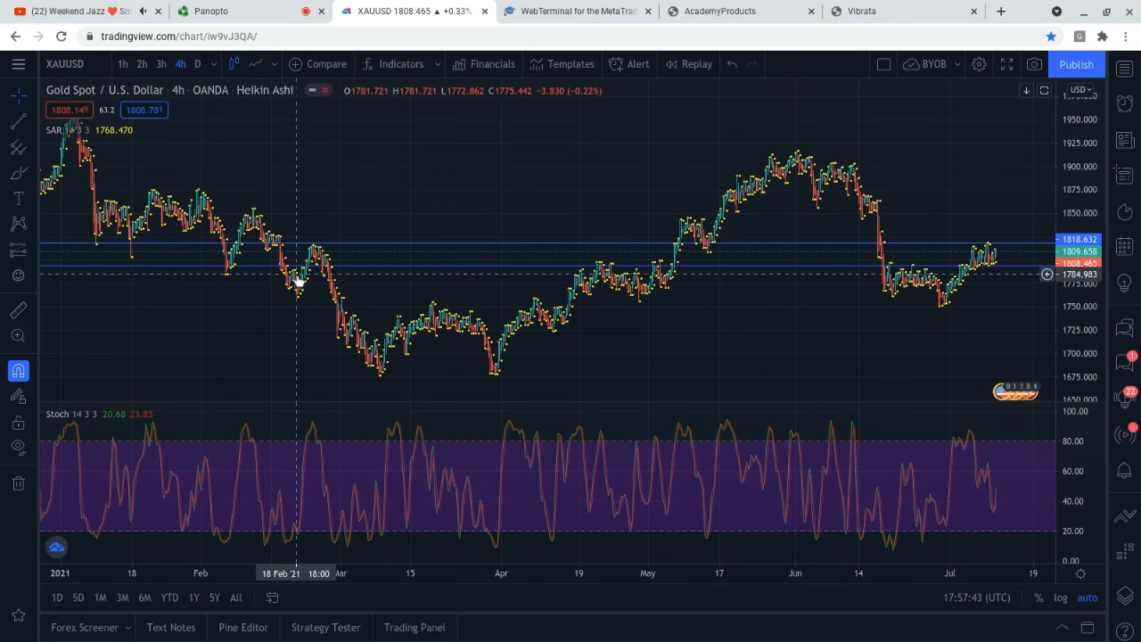